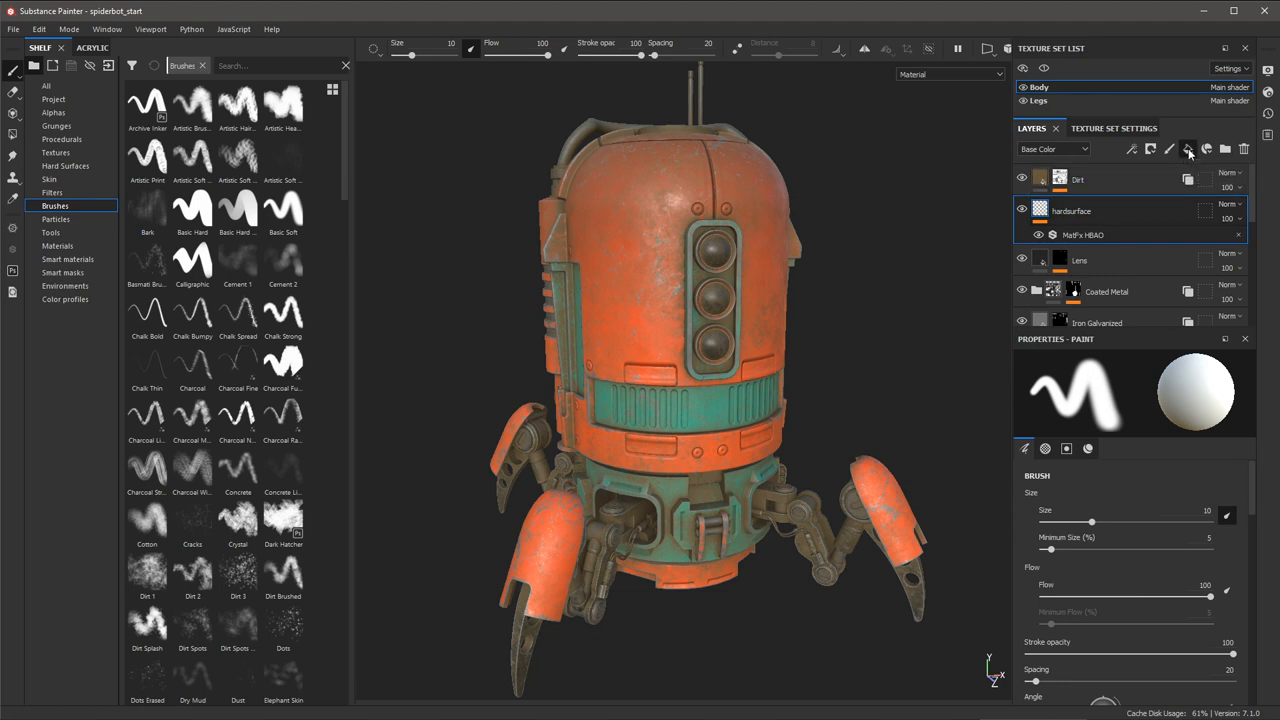
- Add a fill layer named 'decals' above hardsurface and give it a black mask
left_click(1188, 148)
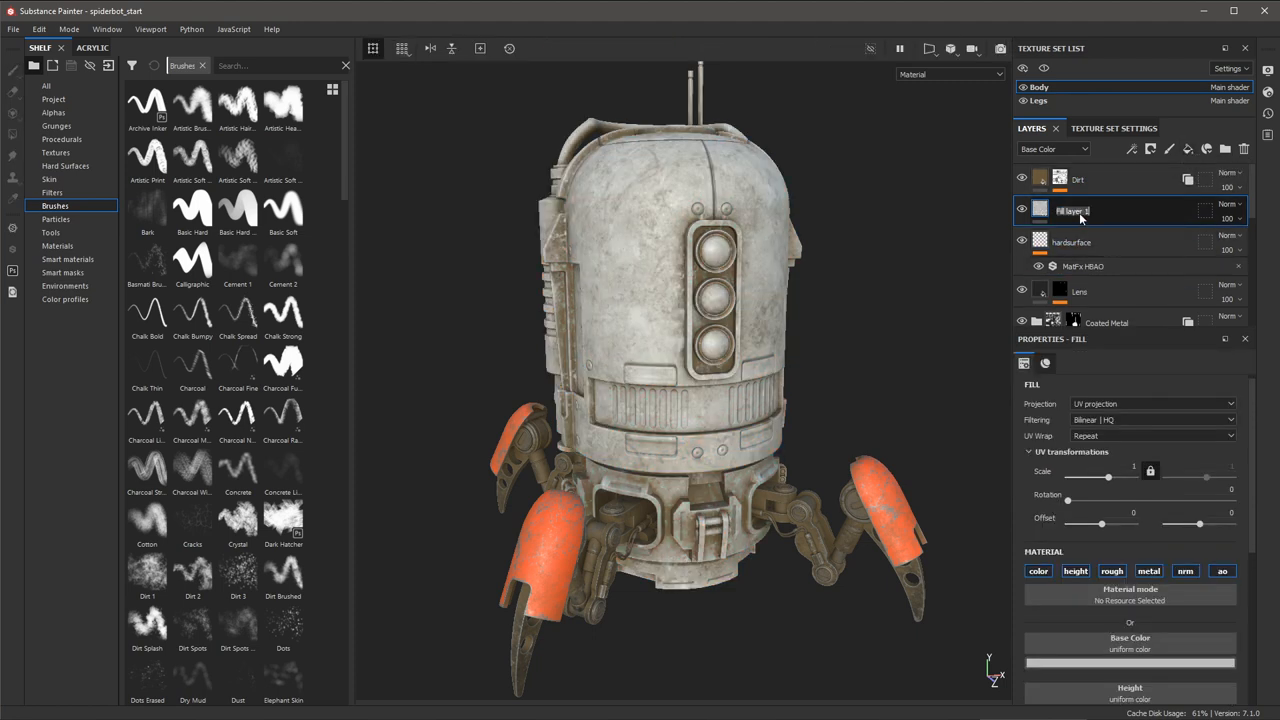
type("decals")
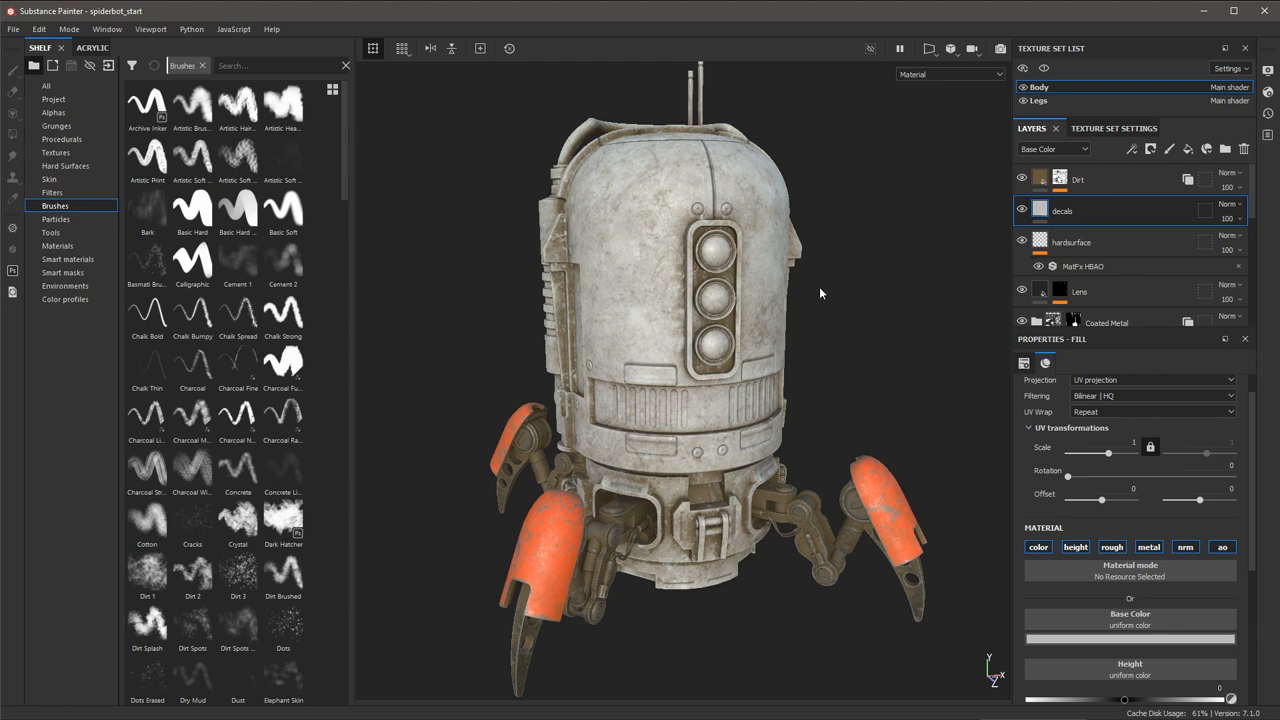
mouse_move(983, 234)
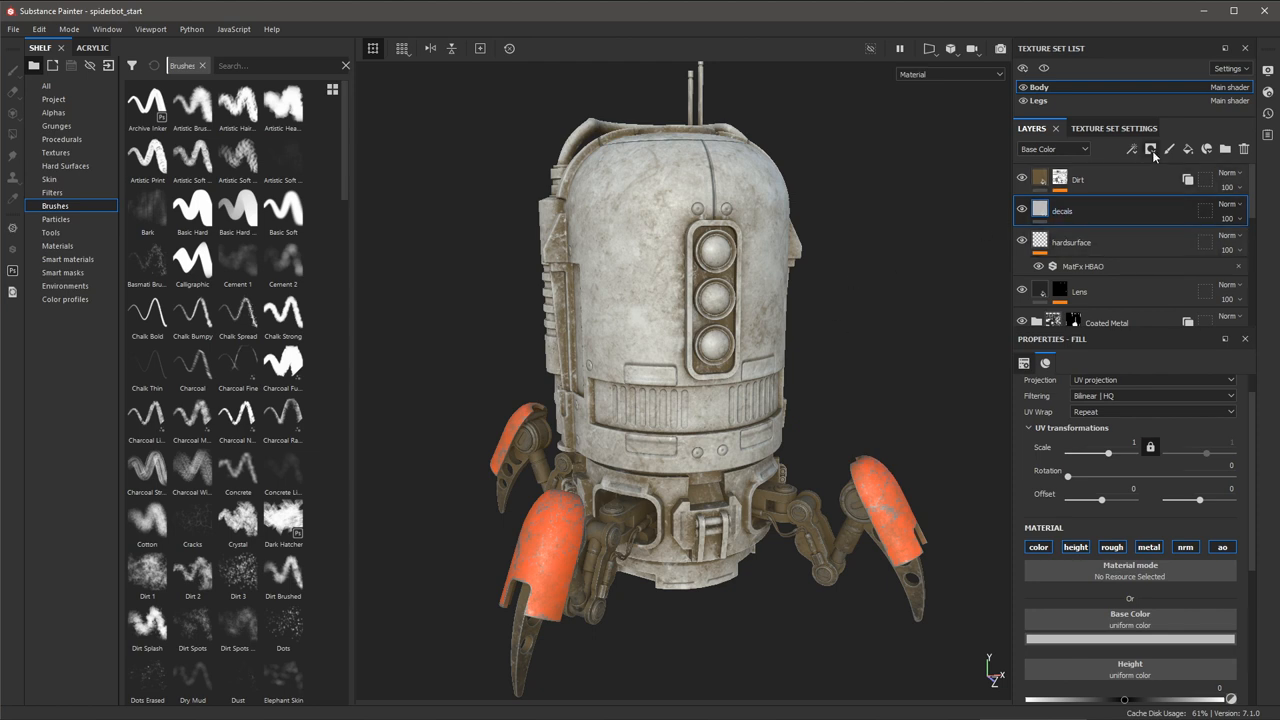
left_click(1150, 149)
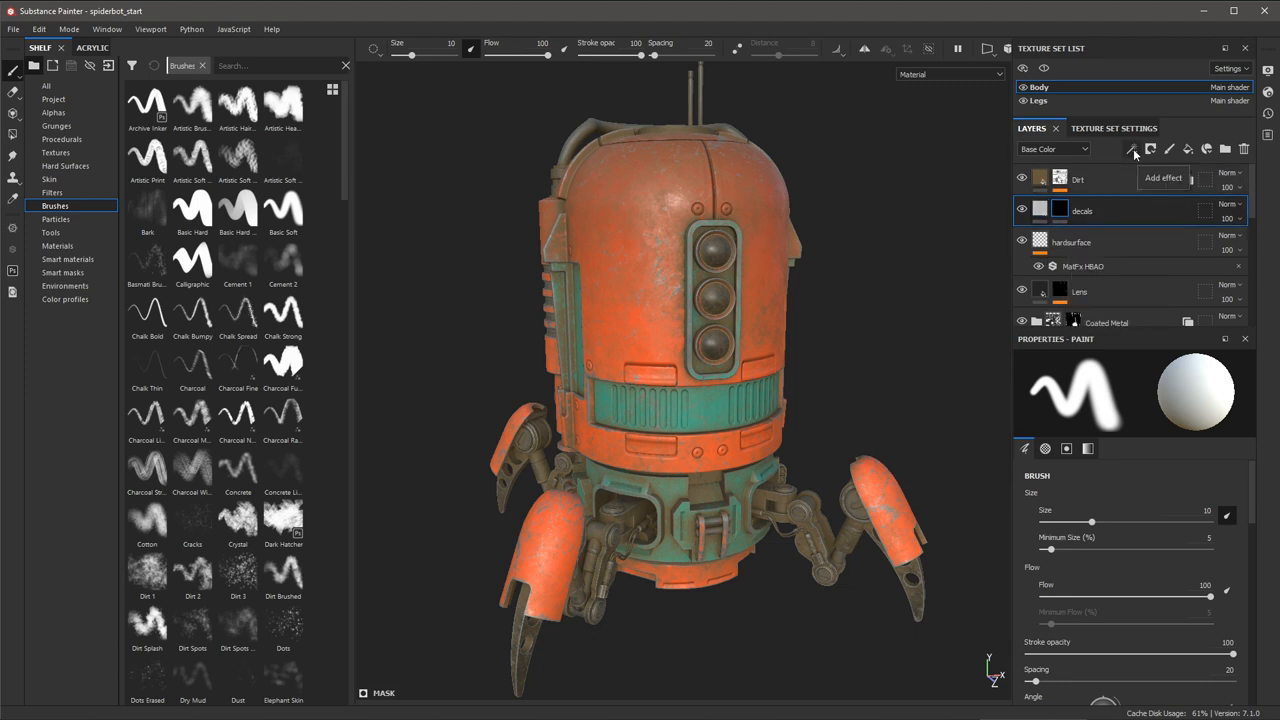
- Add a fill effect to the decals mask and search the alpha shelf for 'font'
left_click(1131, 148)
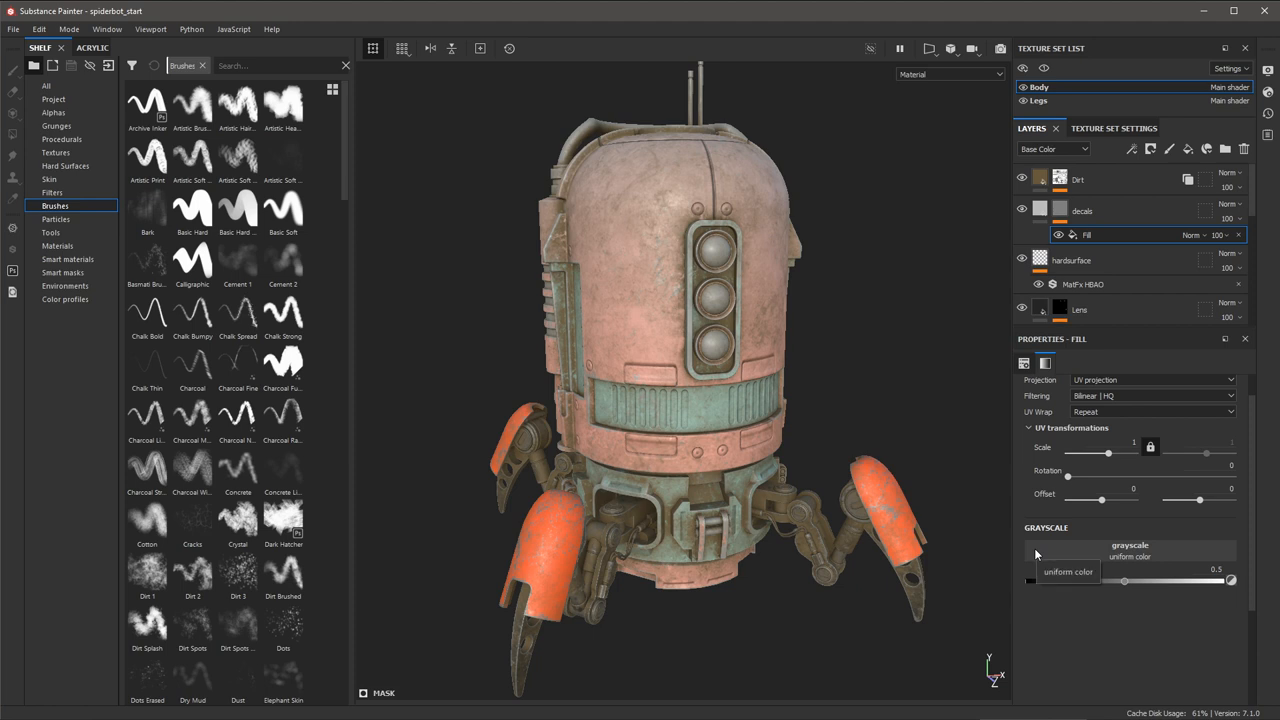
mouse_move(1040, 558)
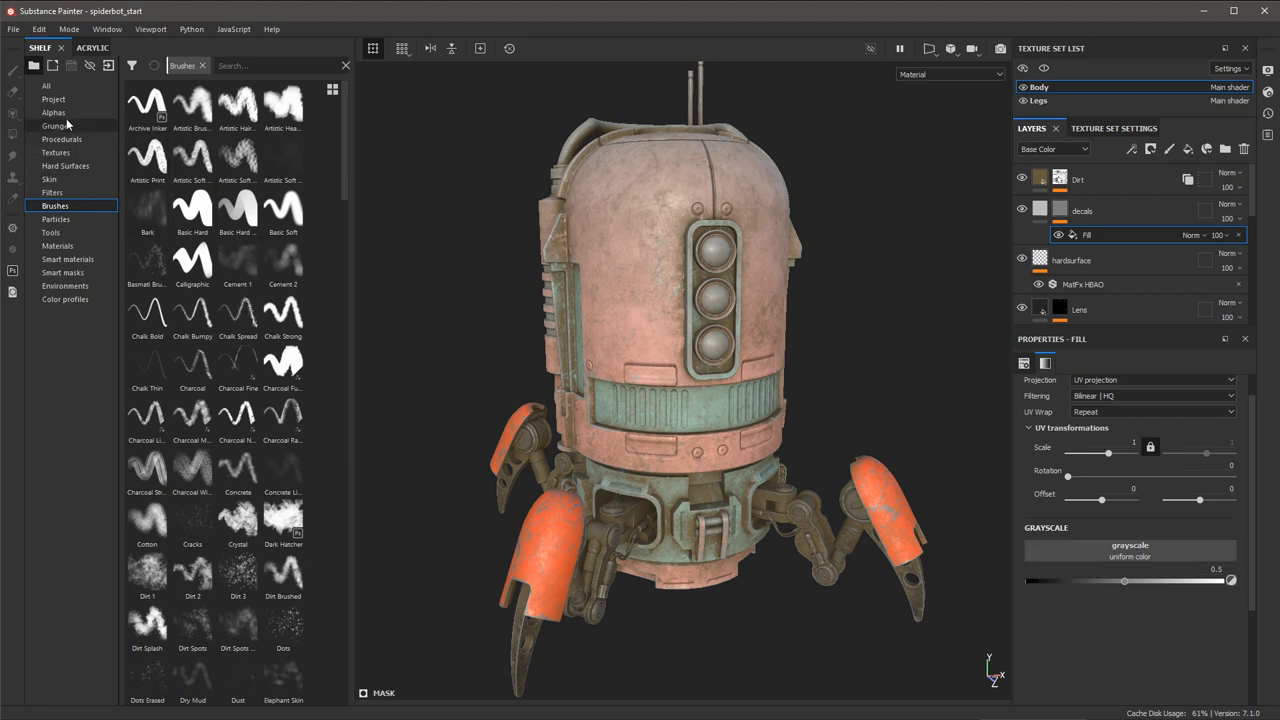
left_click(53, 112)
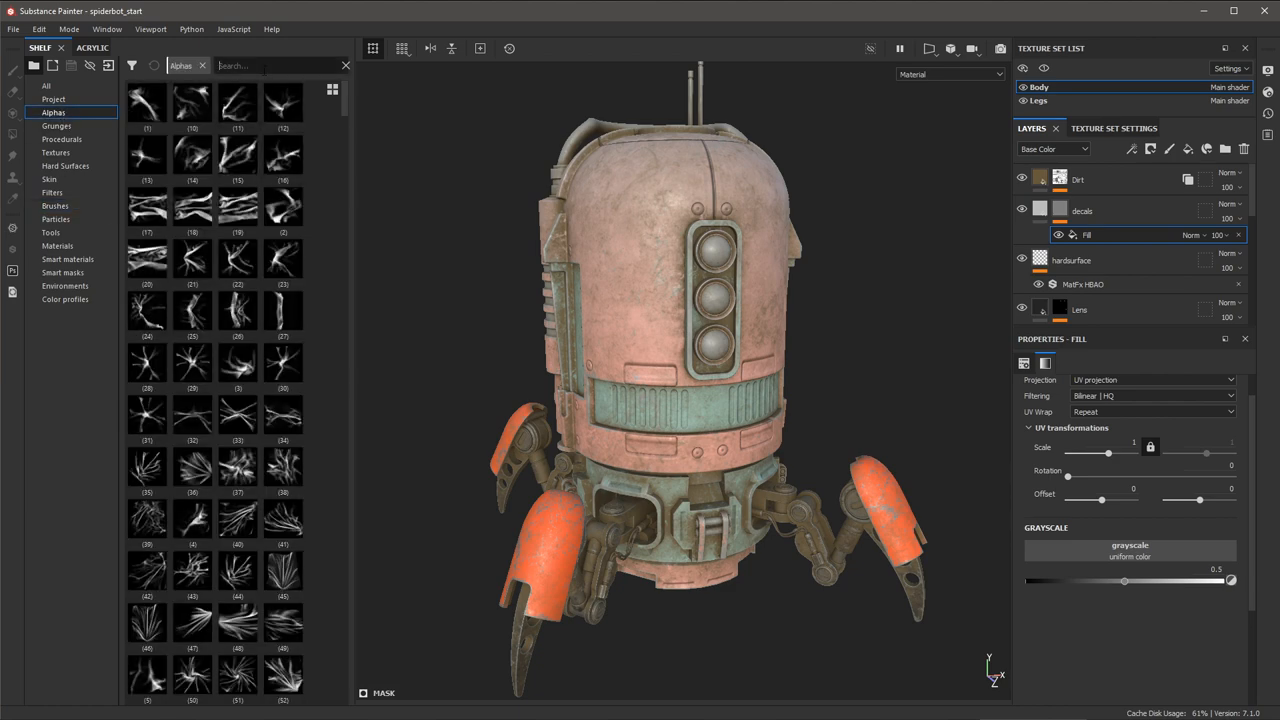
type("font")
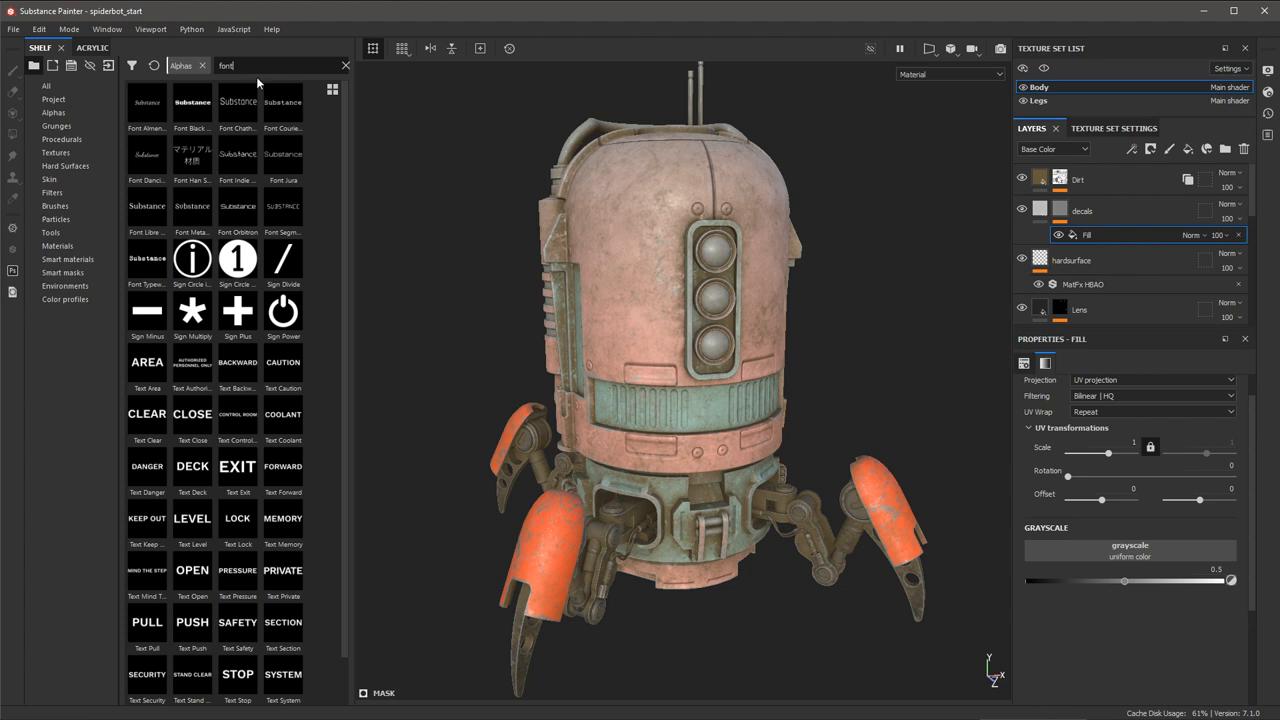
mouse_move(238, 207)
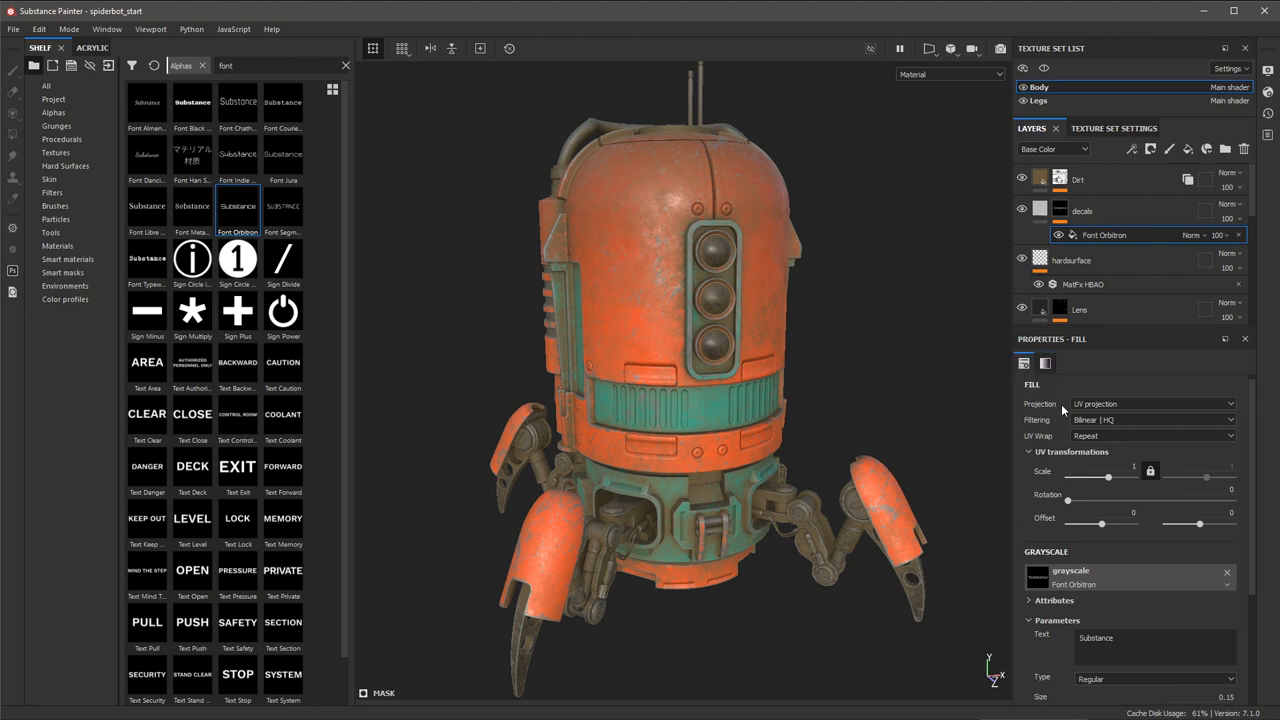
- Switch the text fill to planar projection and shrink the manipulator size to 0.29
left_click(1150, 404)
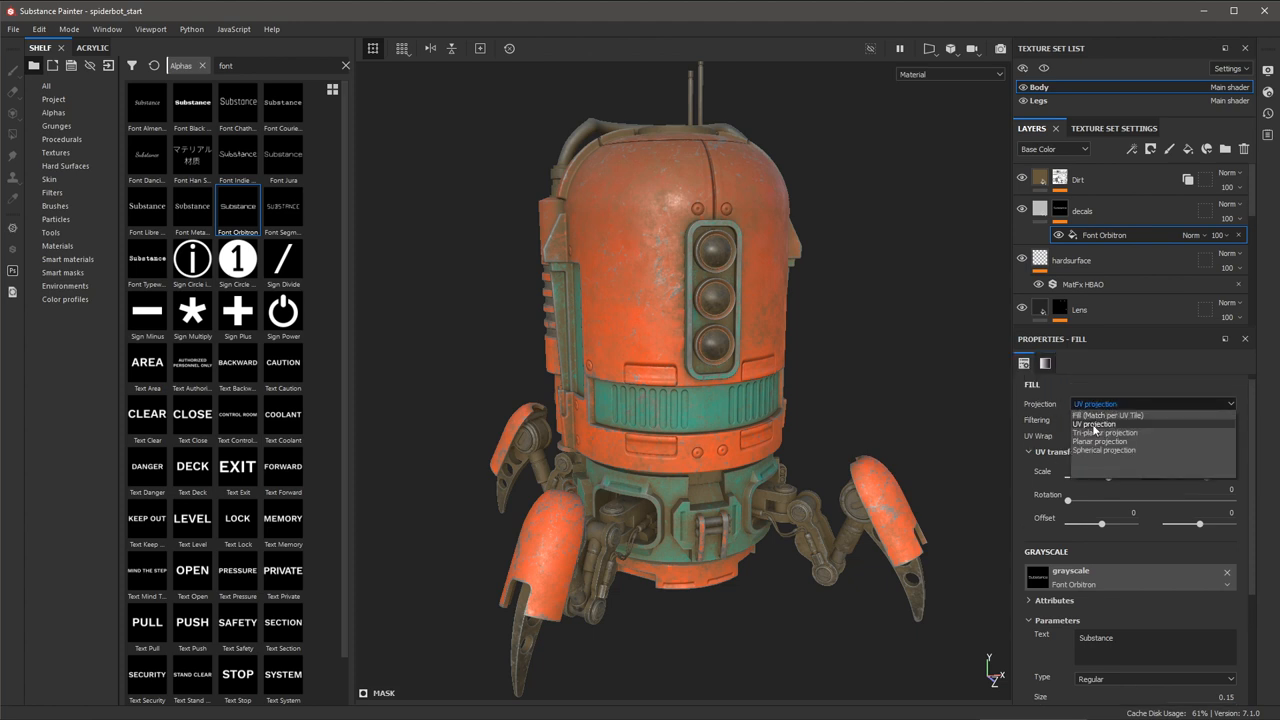
left_click(1100, 441)
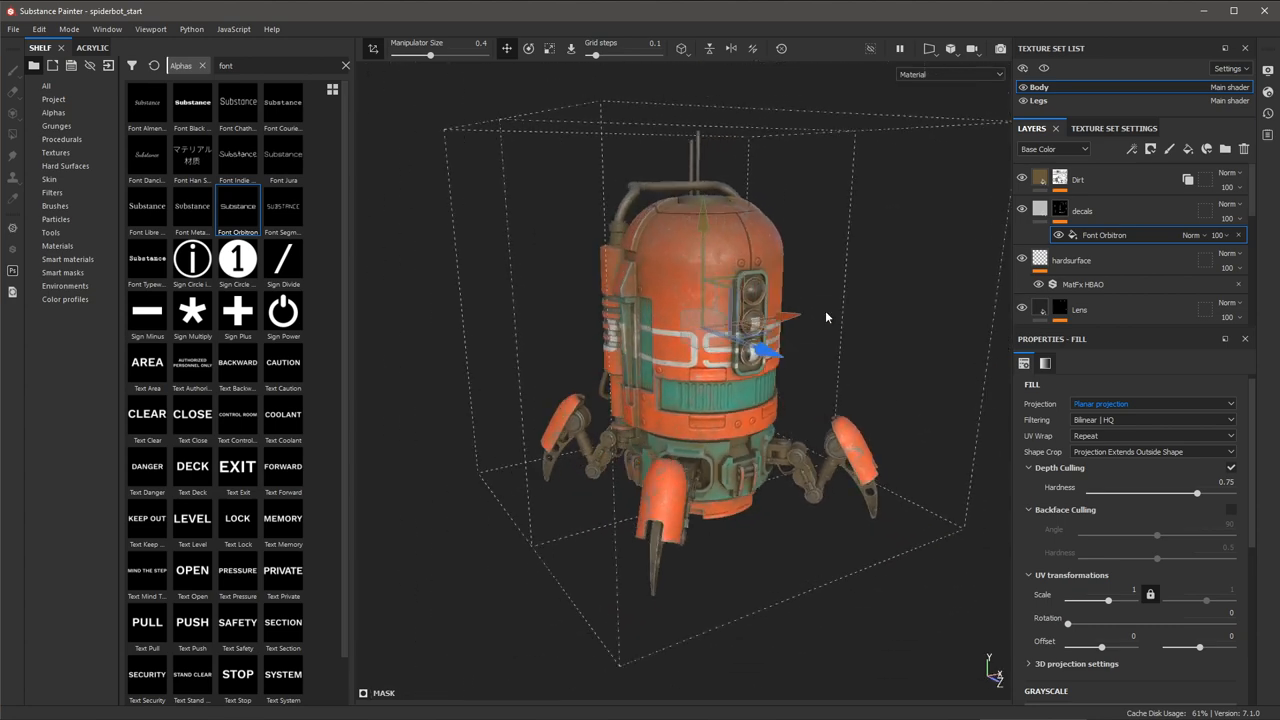
left_click_drag(826, 318, 853, 337)
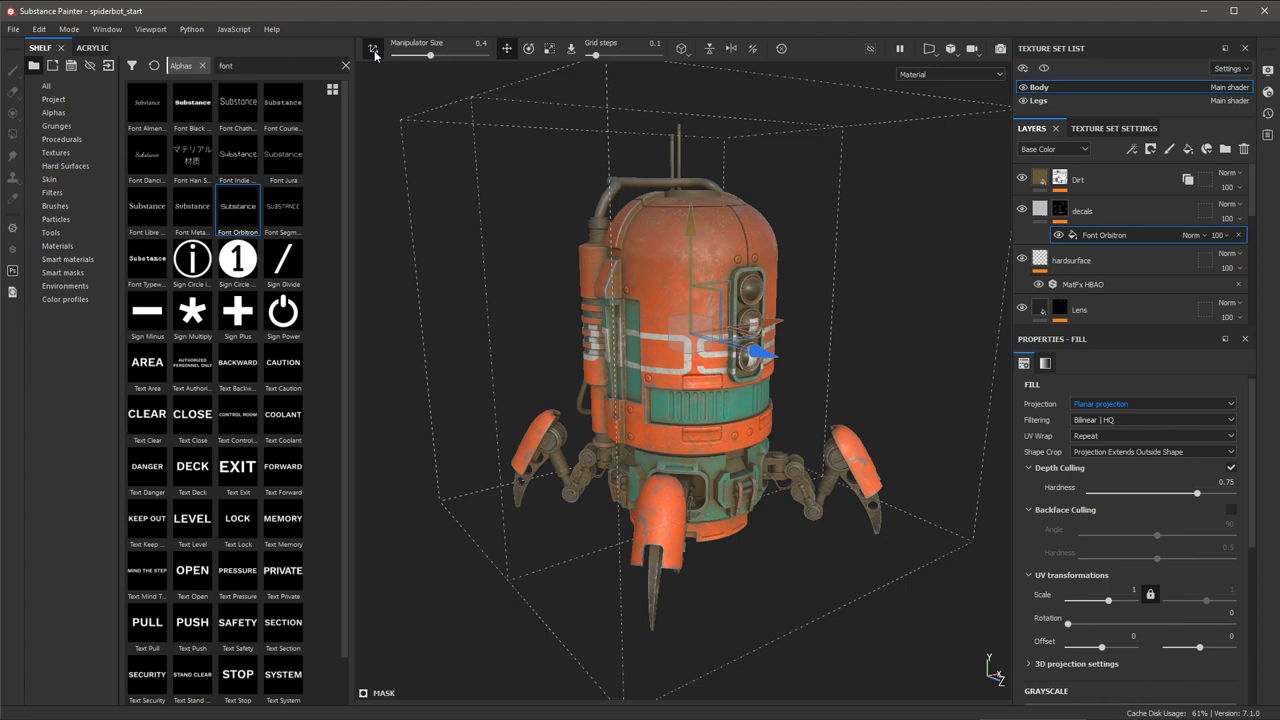
left_click_drag(432, 56, 420, 56)
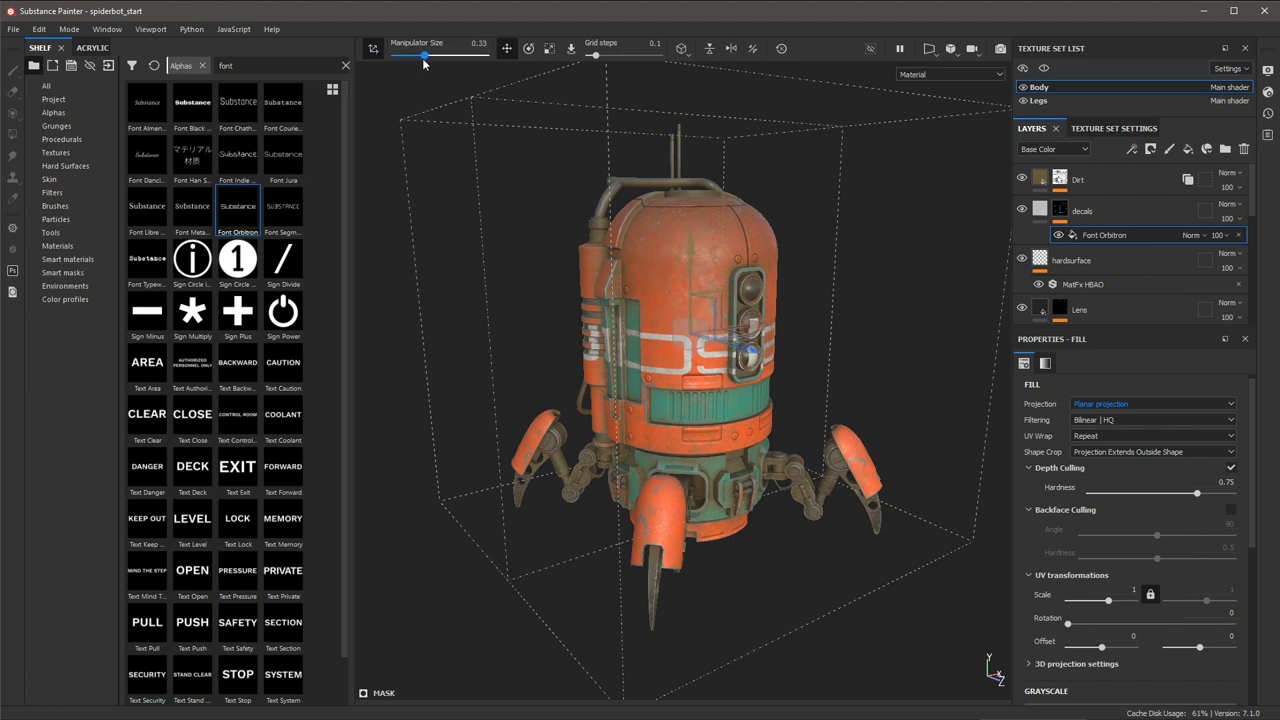
left_click_drag(428, 55, 405, 55)
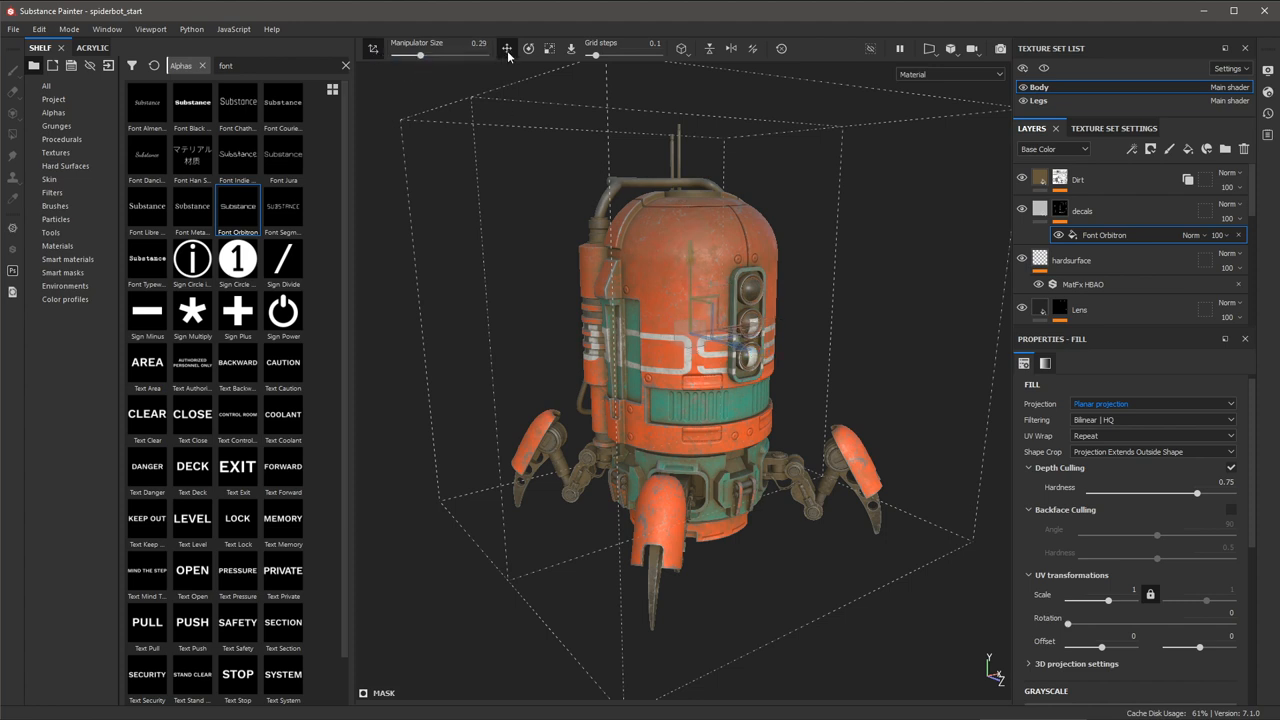
mouse_move(550, 48)
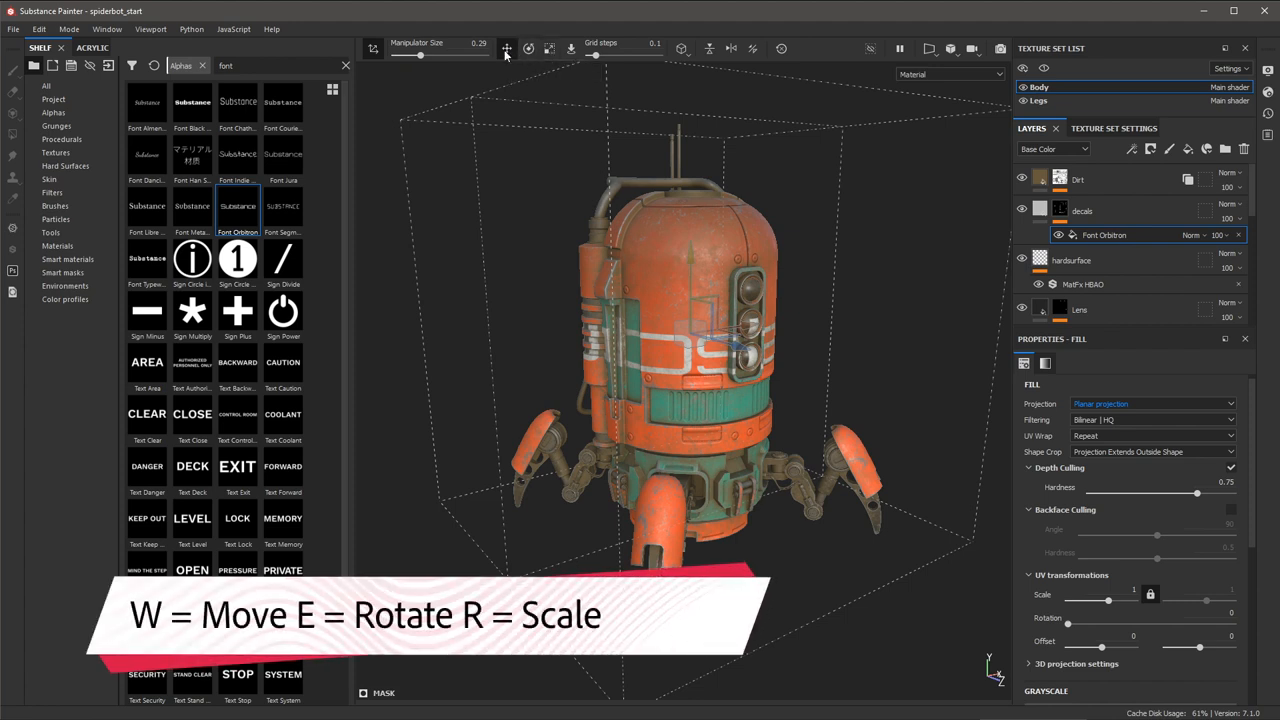
mouse_move(630, 232)
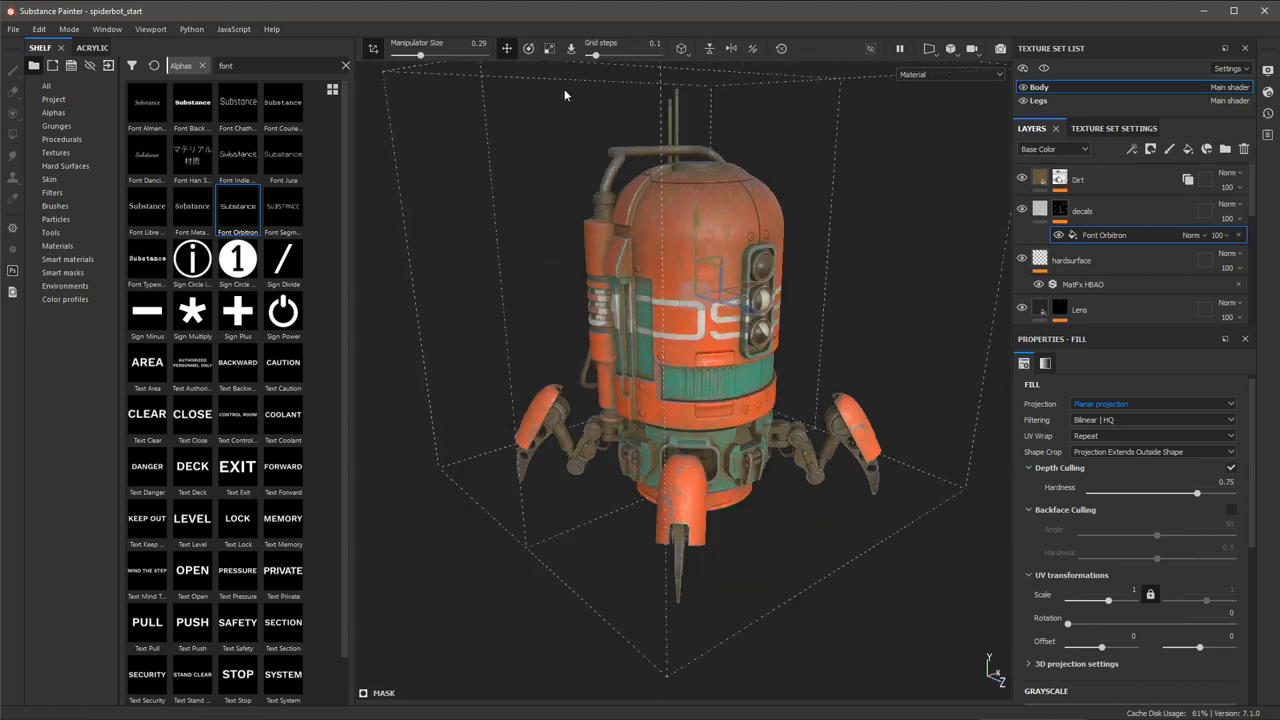
mouse_move(570, 49)
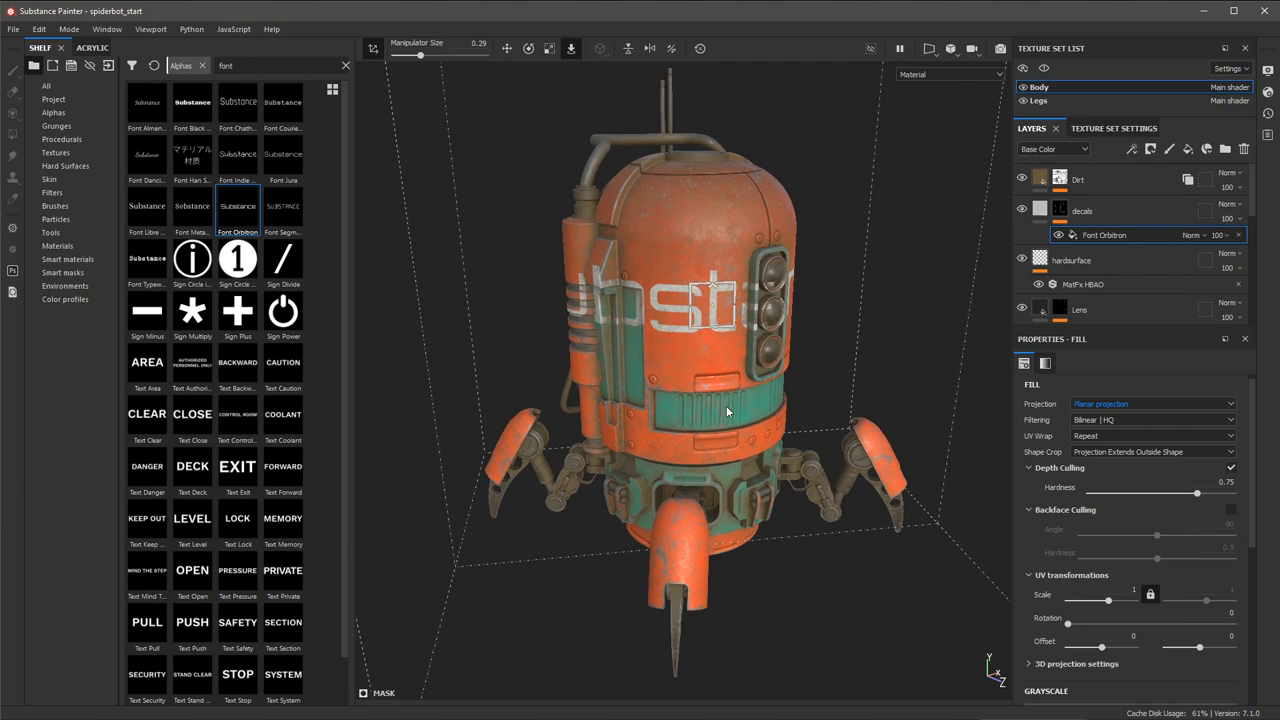
- Slide the Substance text decal beside the column of lights and resize it
left_click_drag(727, 410, 813, 400)
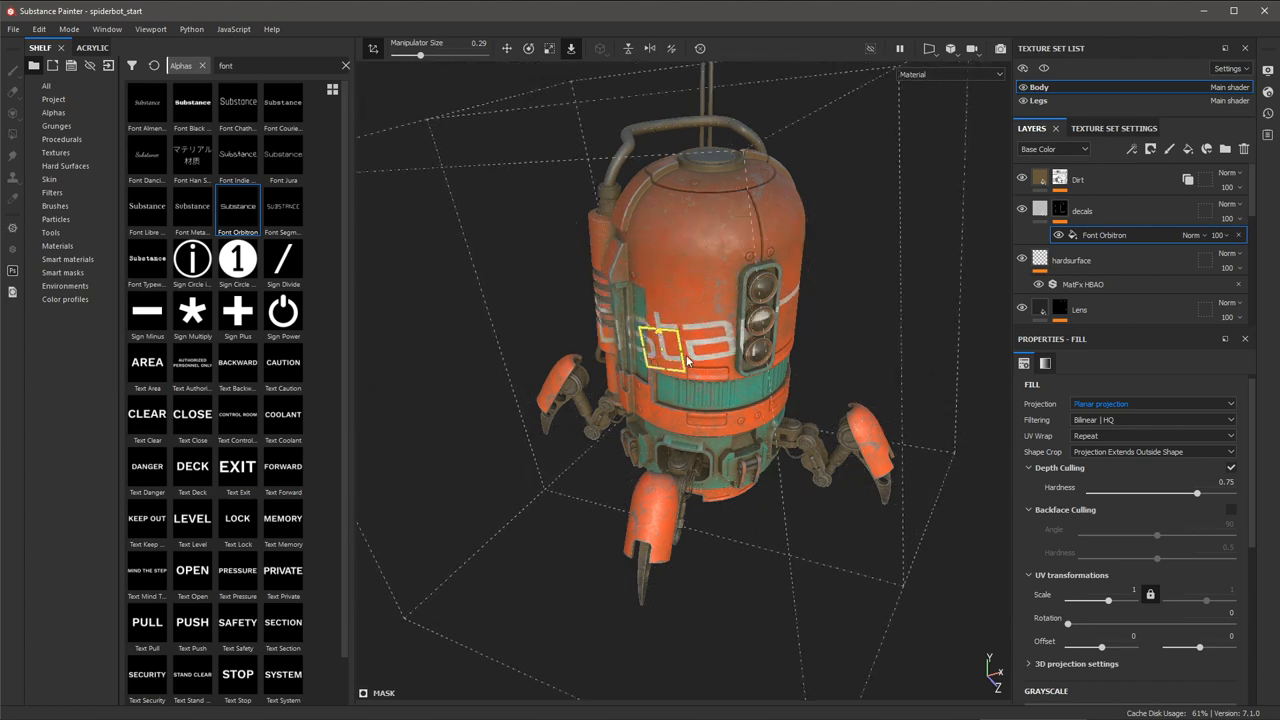
left_click_drag(680, 350, 710, 315)
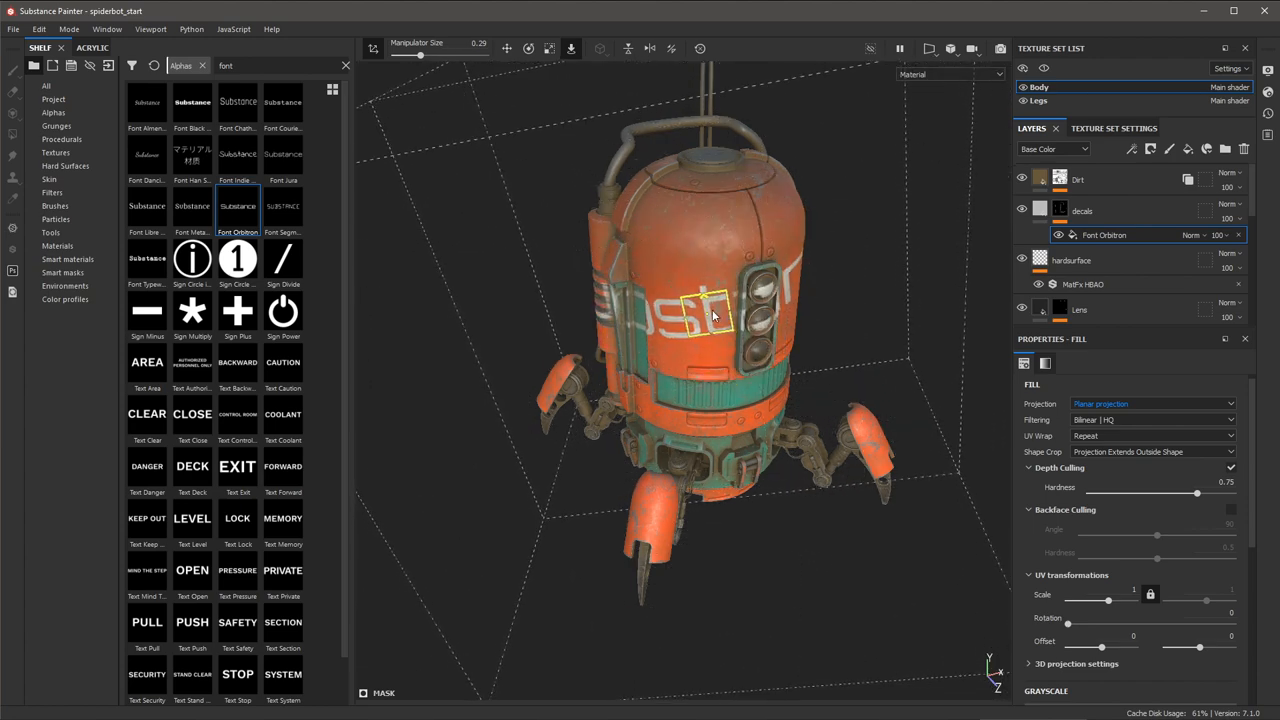
left_click_drag(710, 320, 710, 310)
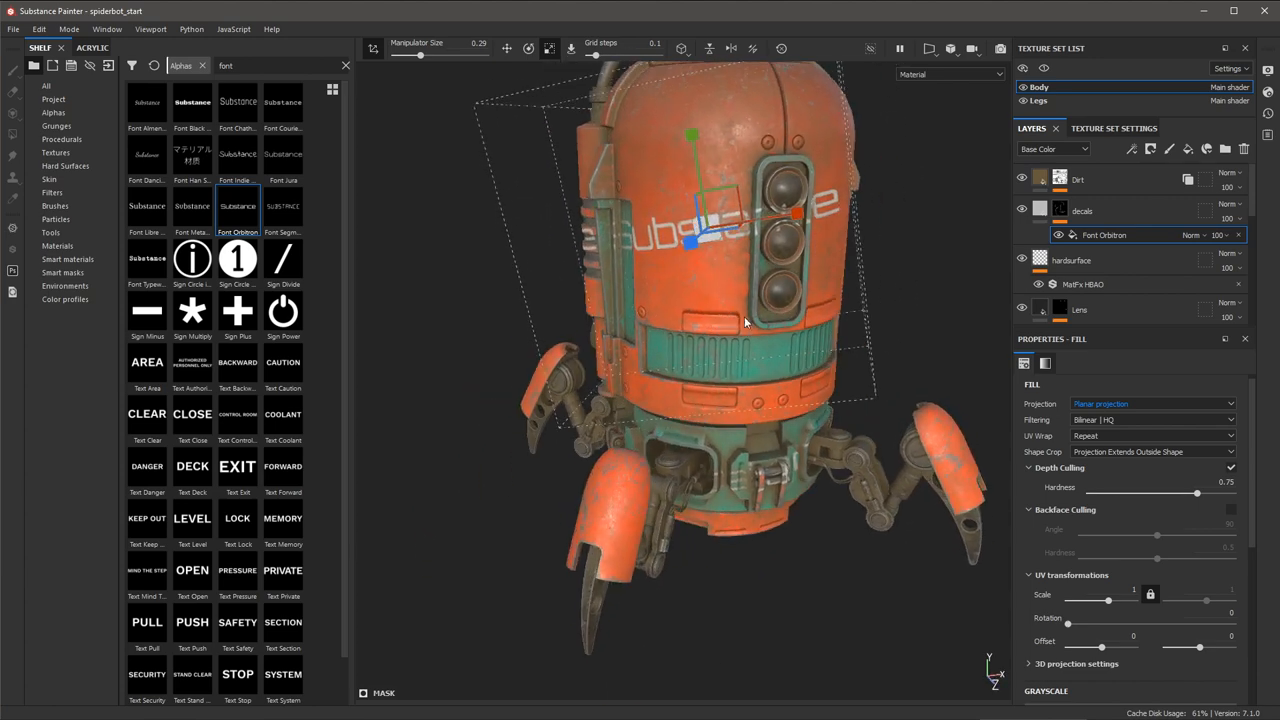
left_click_drag(745, 320, 865, 358)
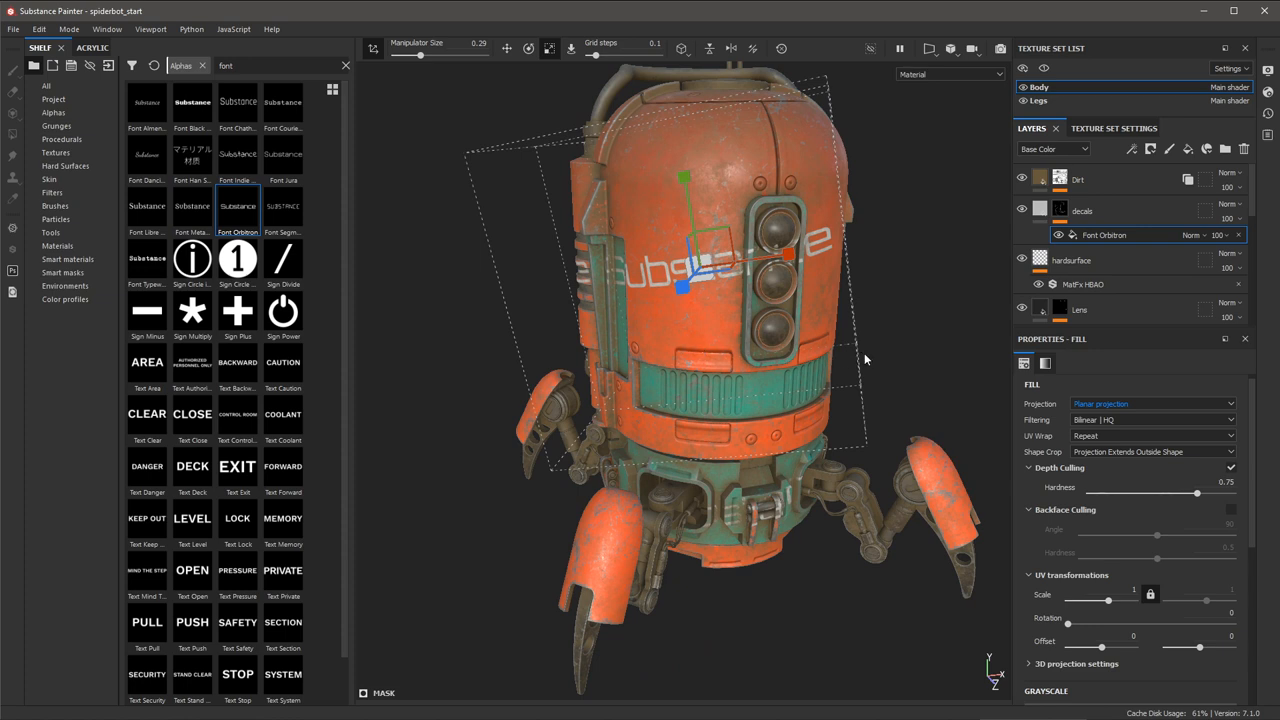
mouse_move(1023, 363)
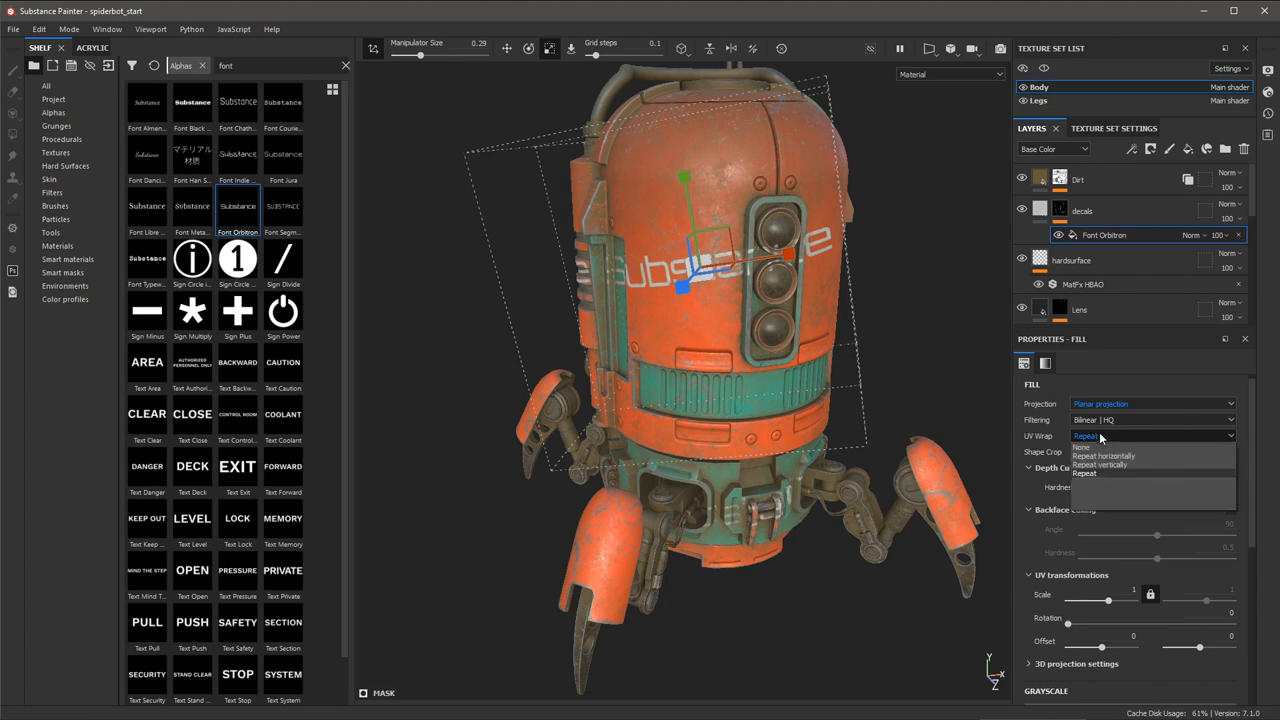
- Open the UV Wrap tiling options for the text decal
left_click(1085, 446)
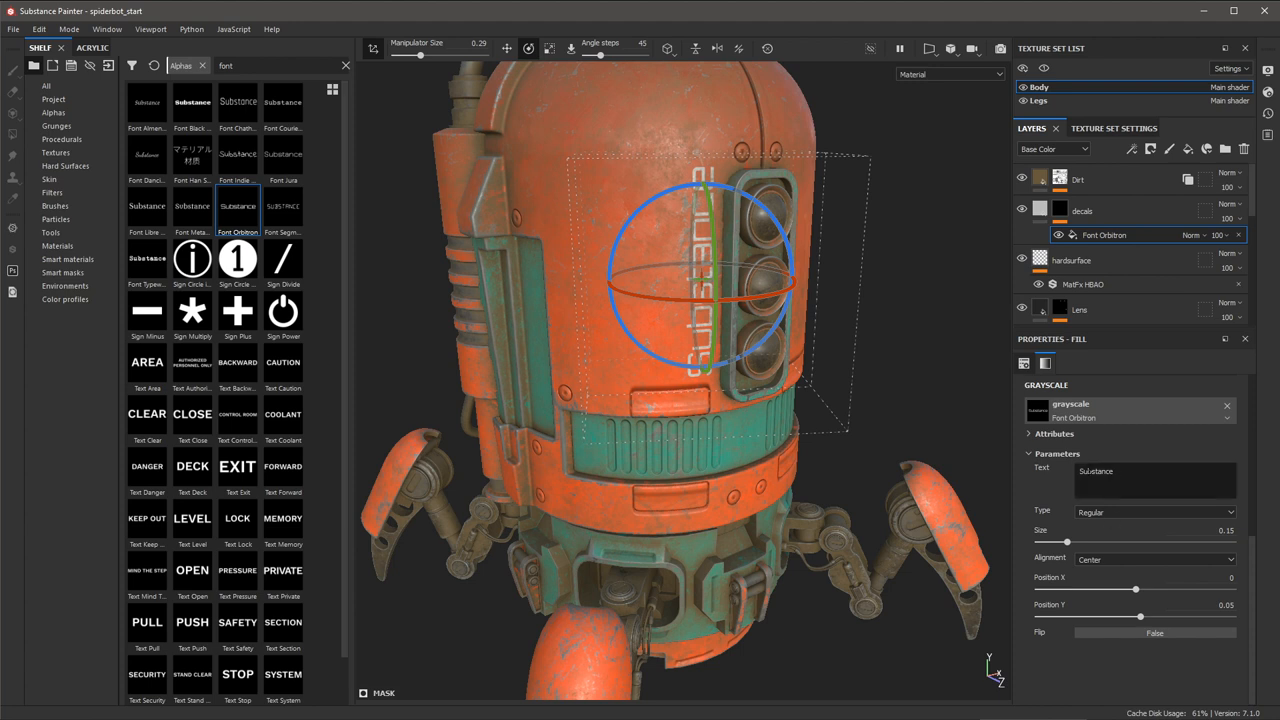
- Change the Font Orbitron text to SENTARO in Bold at size 0.15
triple_click(1155, 470)
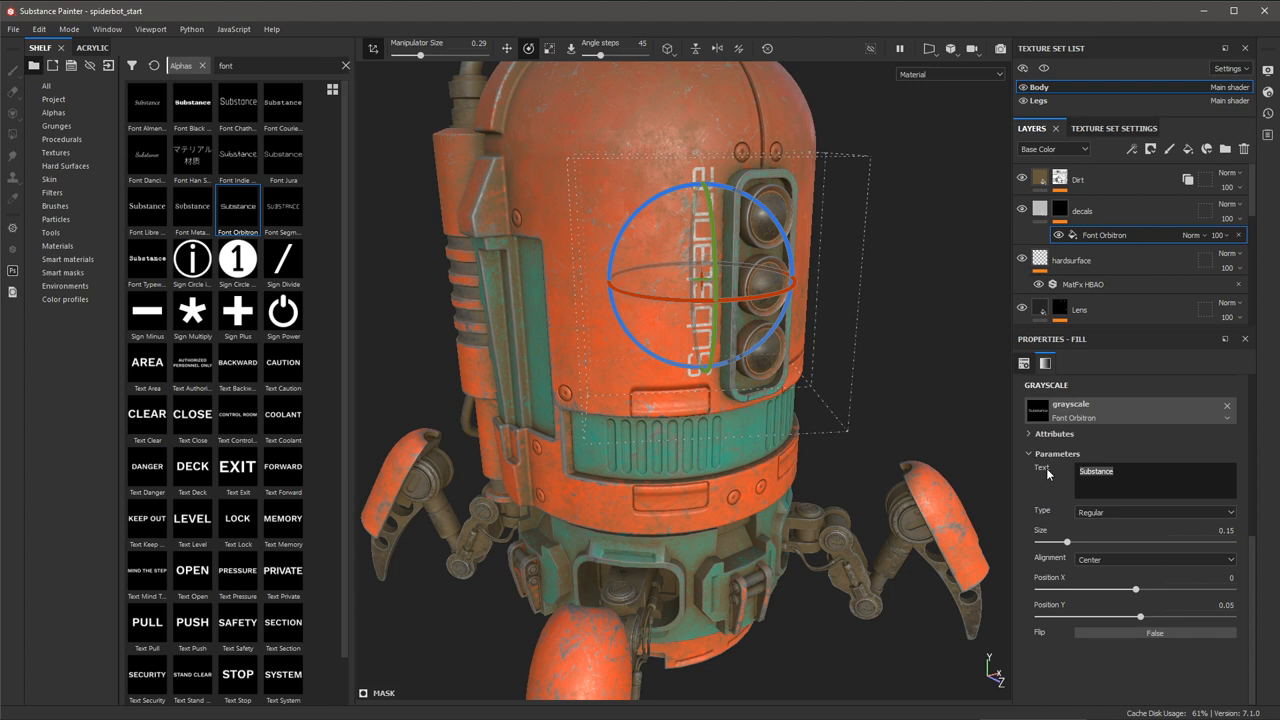
type("SENTARO")
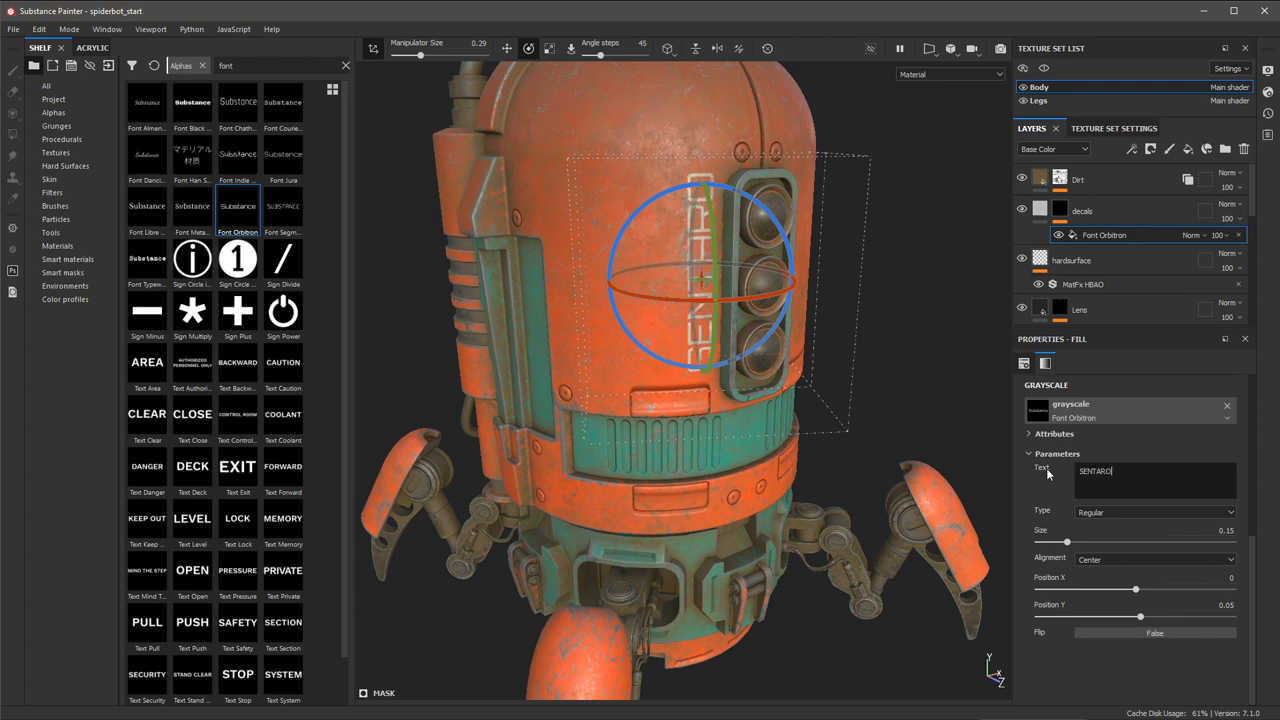
left_click(1155, 511)
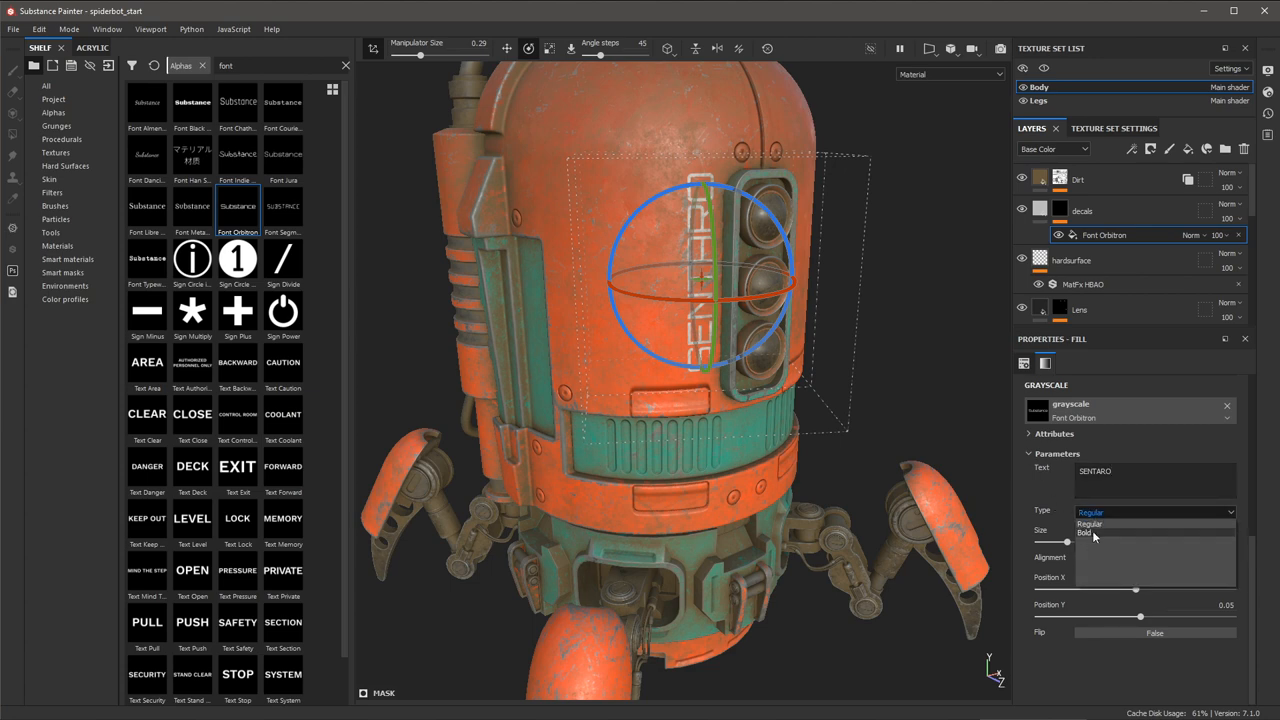
left_click(1084, 531)
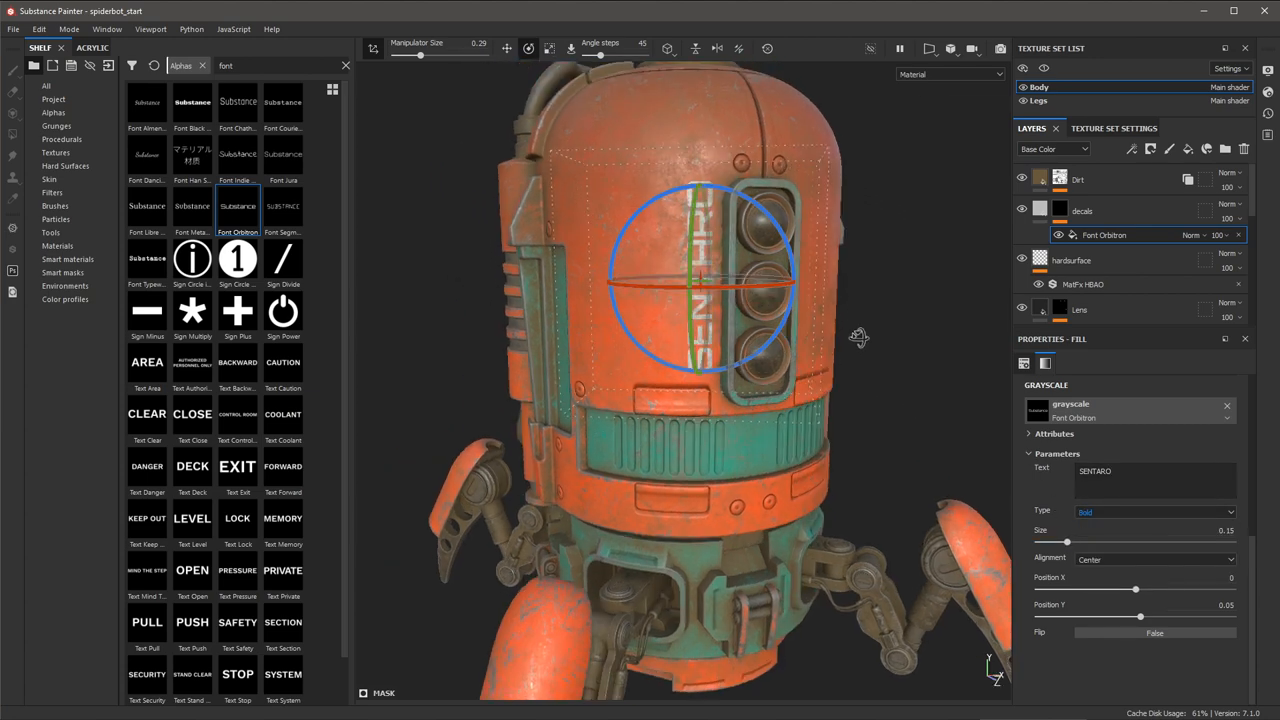
left_click_drag(1067, 542, 1066, 542)
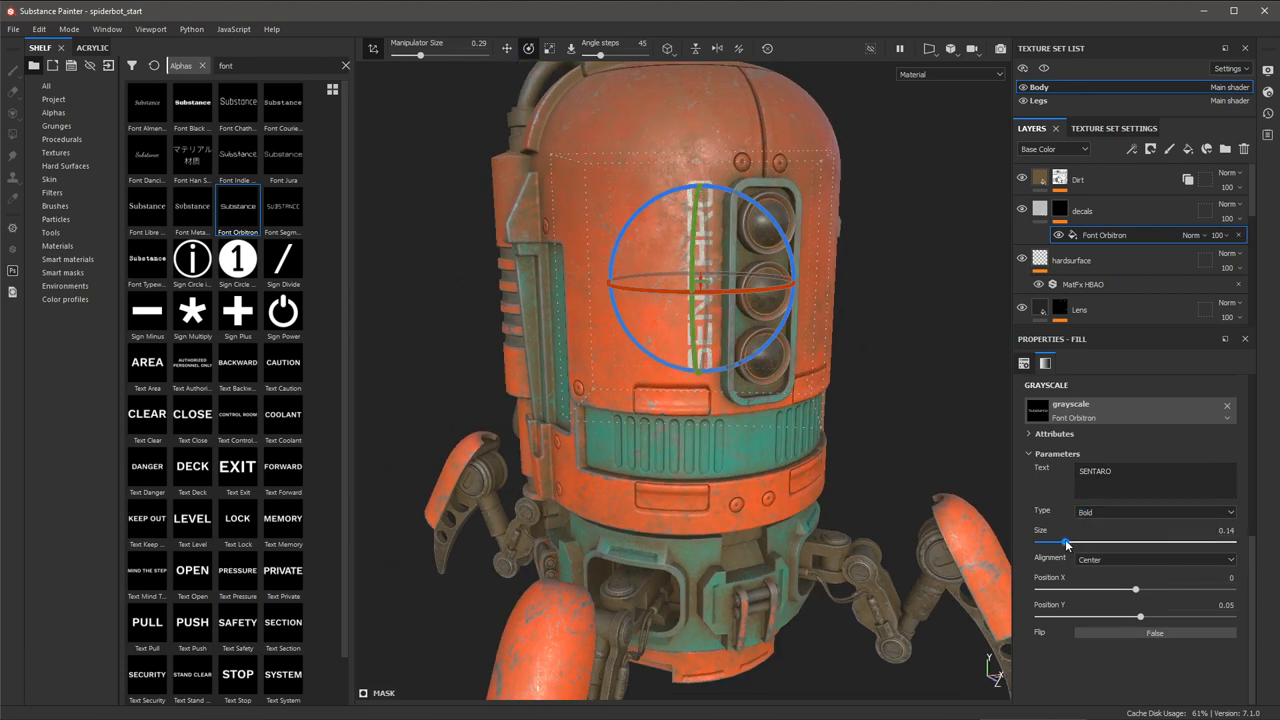
left_click_drag(1065, 542, 1067, 542)
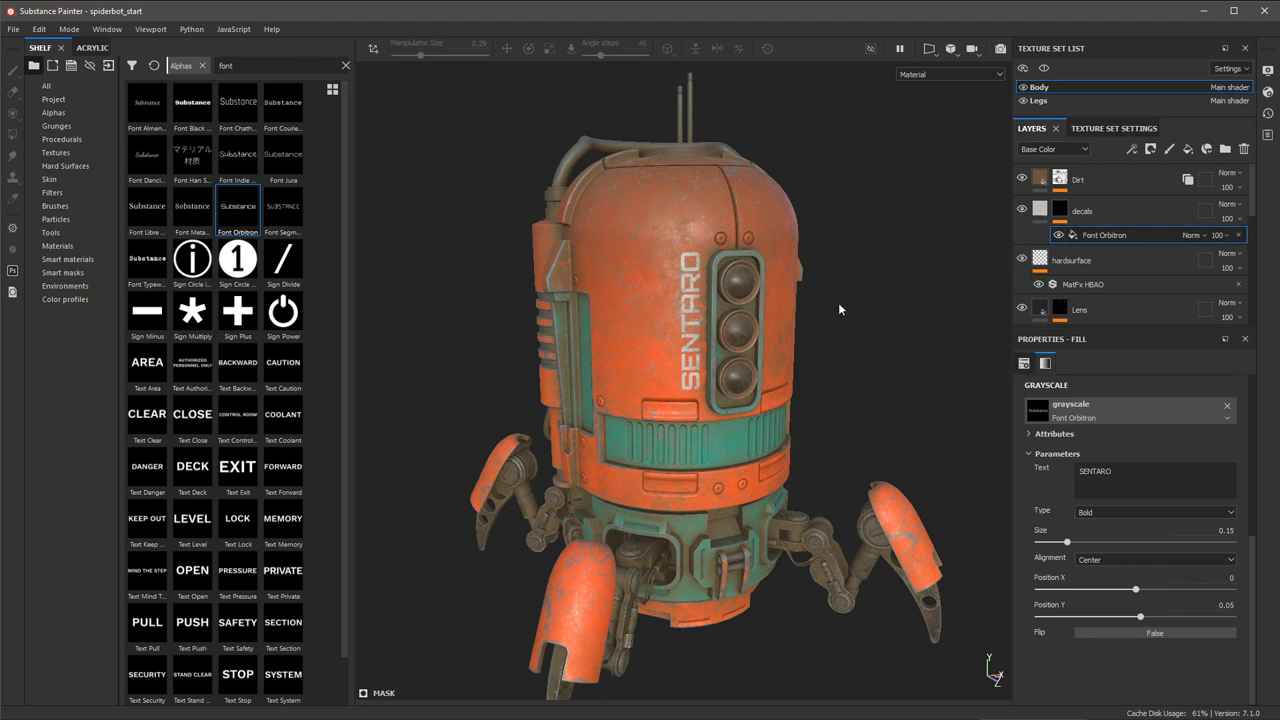
mouse_move(840, 312)
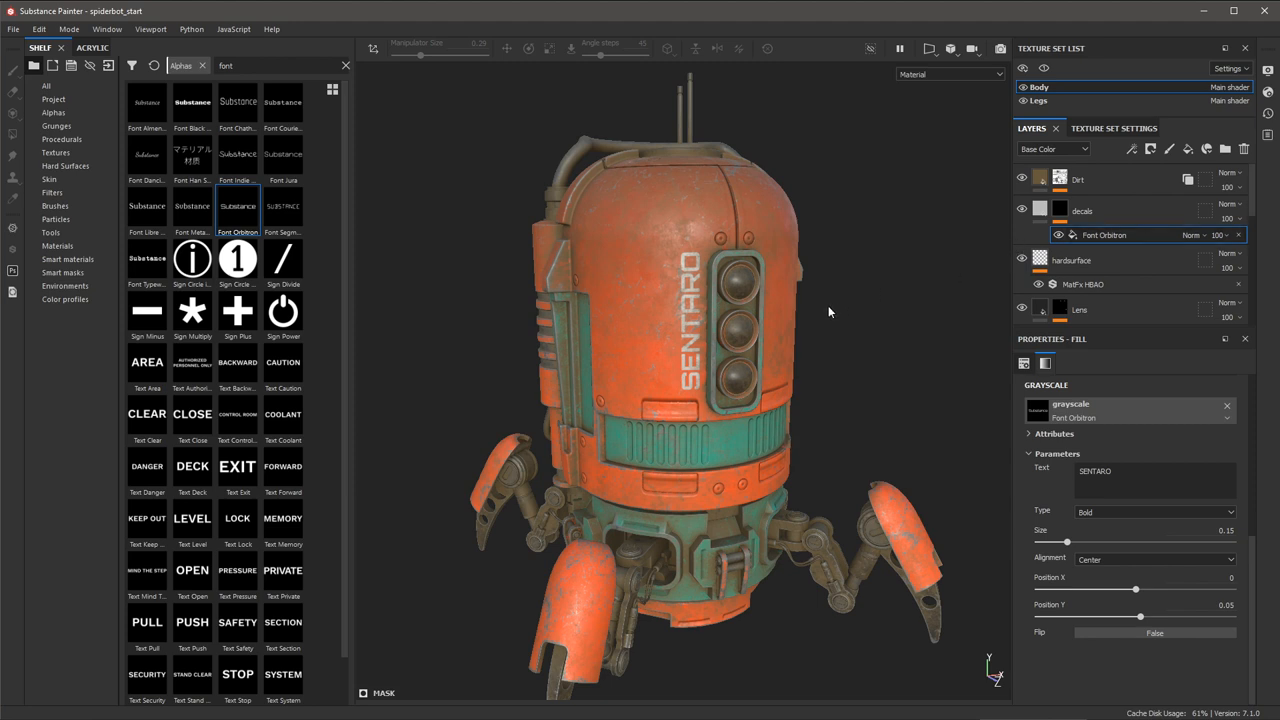
mouse_move(940, 277)
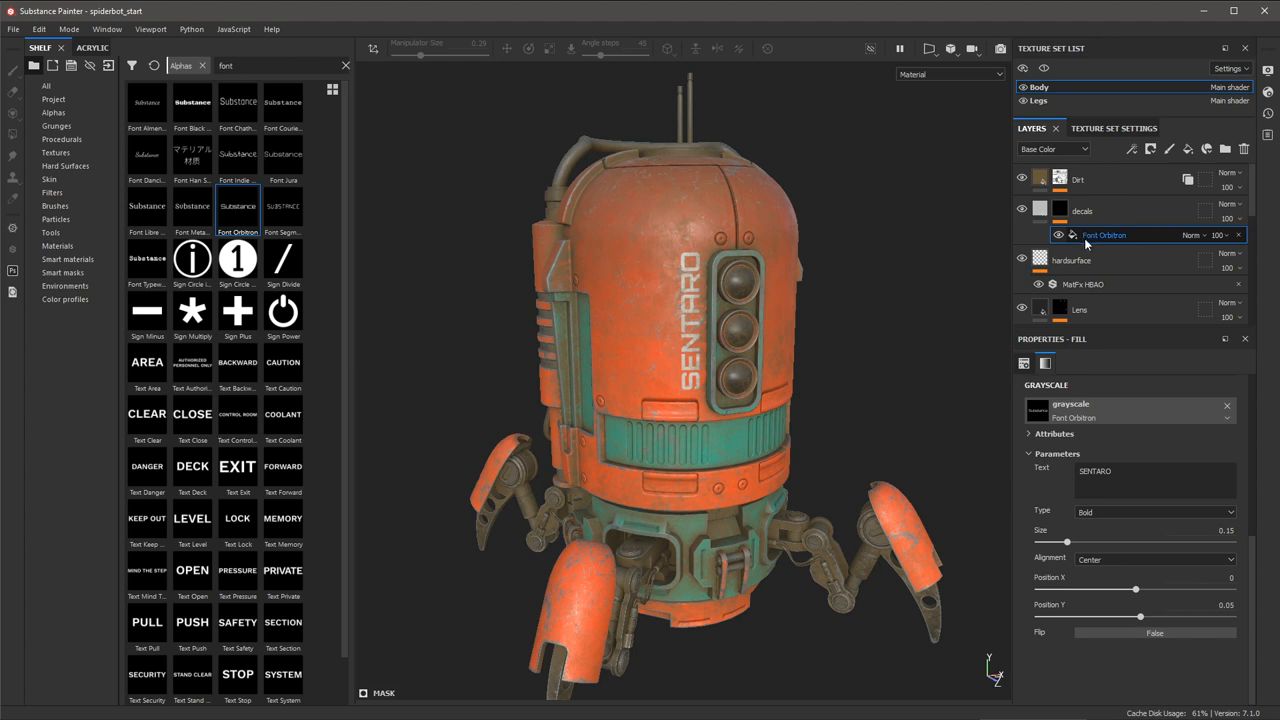
- Duplicate the SENTARO text effect and change the copy's text to 5
right_click(1103, 234)
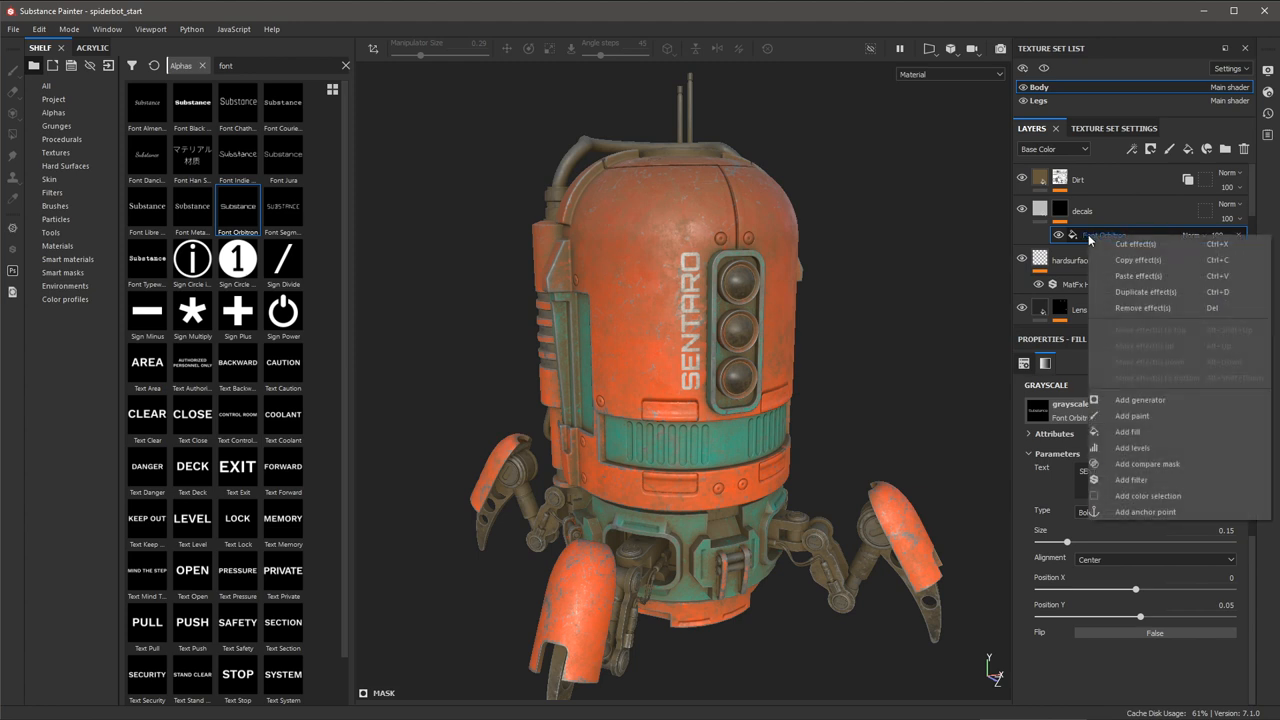
mouse_move(1138, 259)
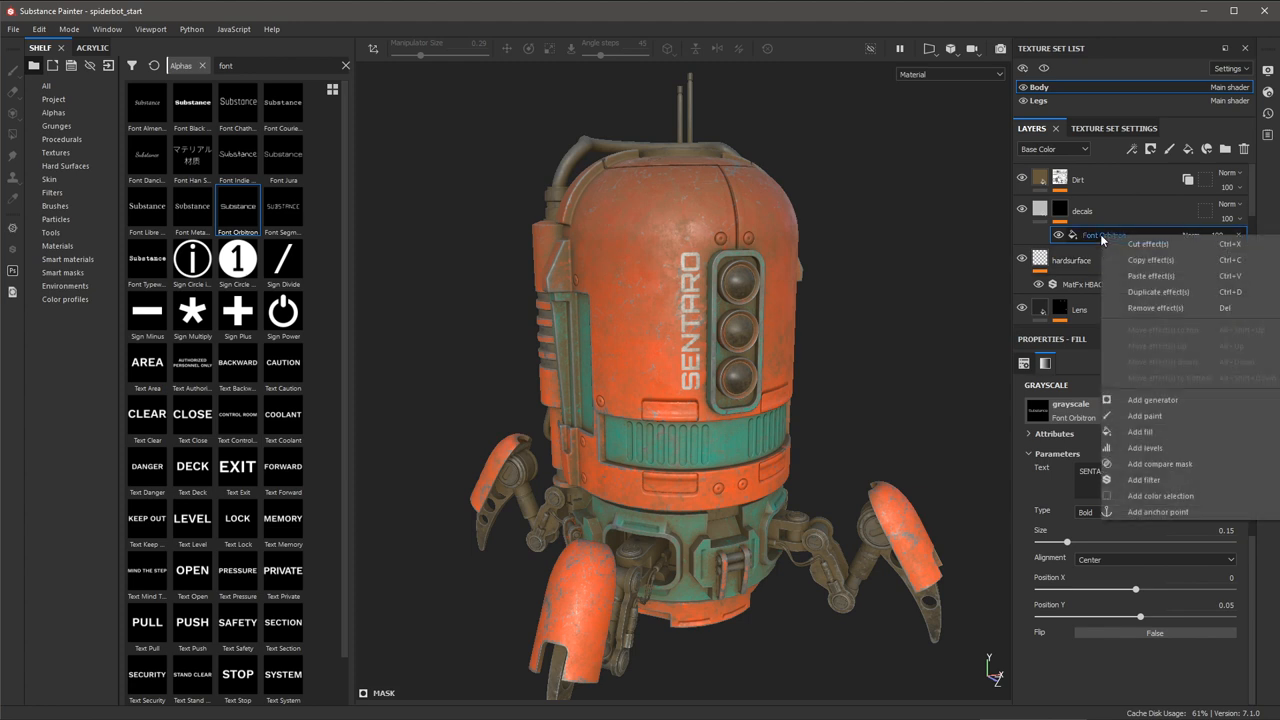
left_click(1158, 291)
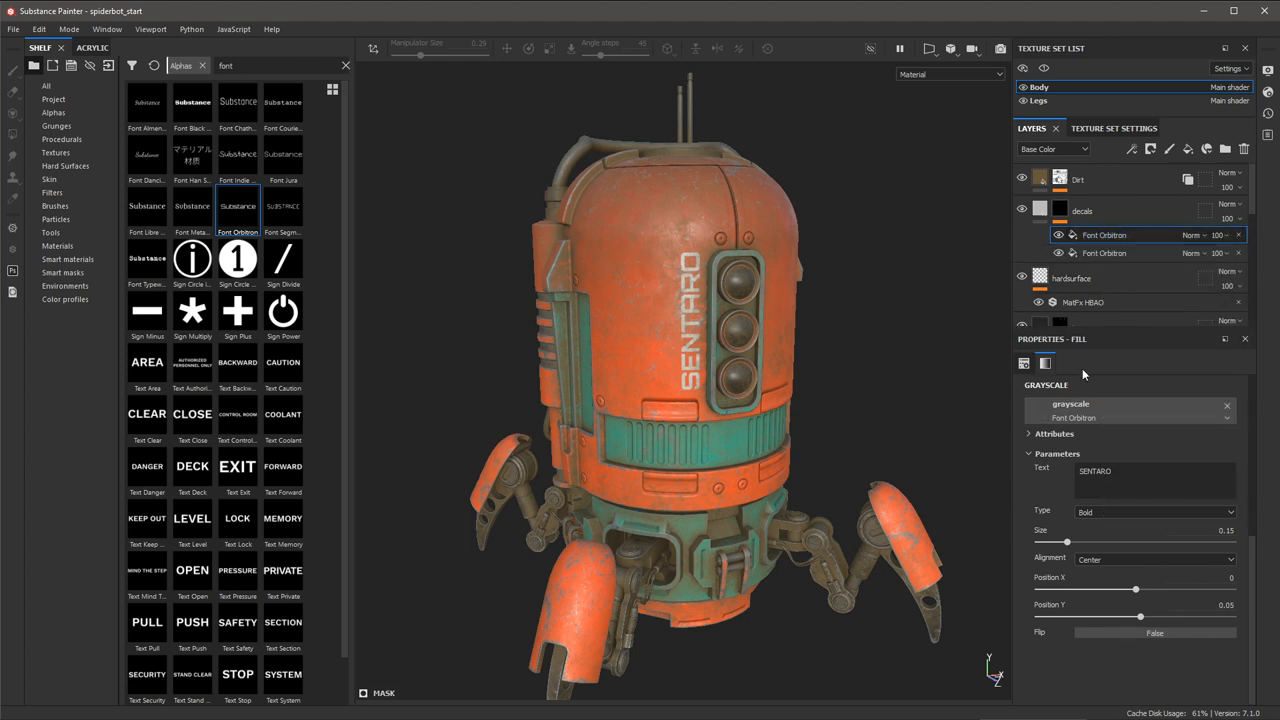
left_click(1104, 235)
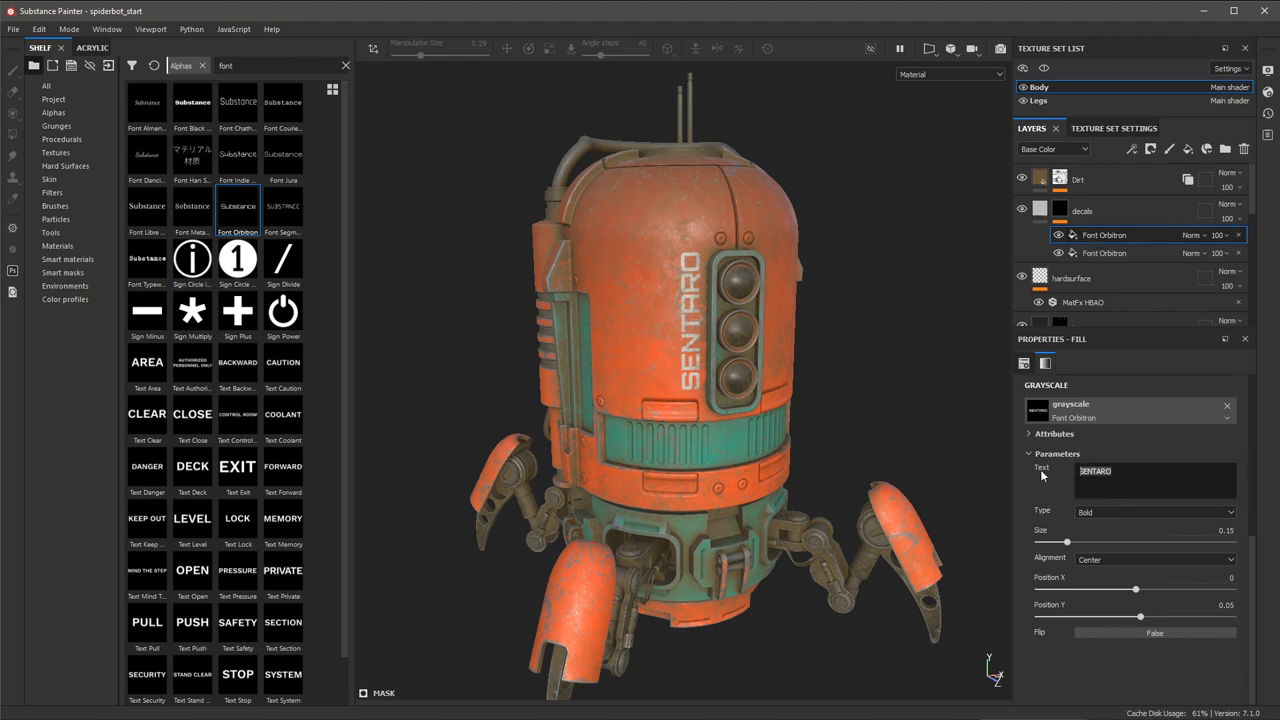
type("5")
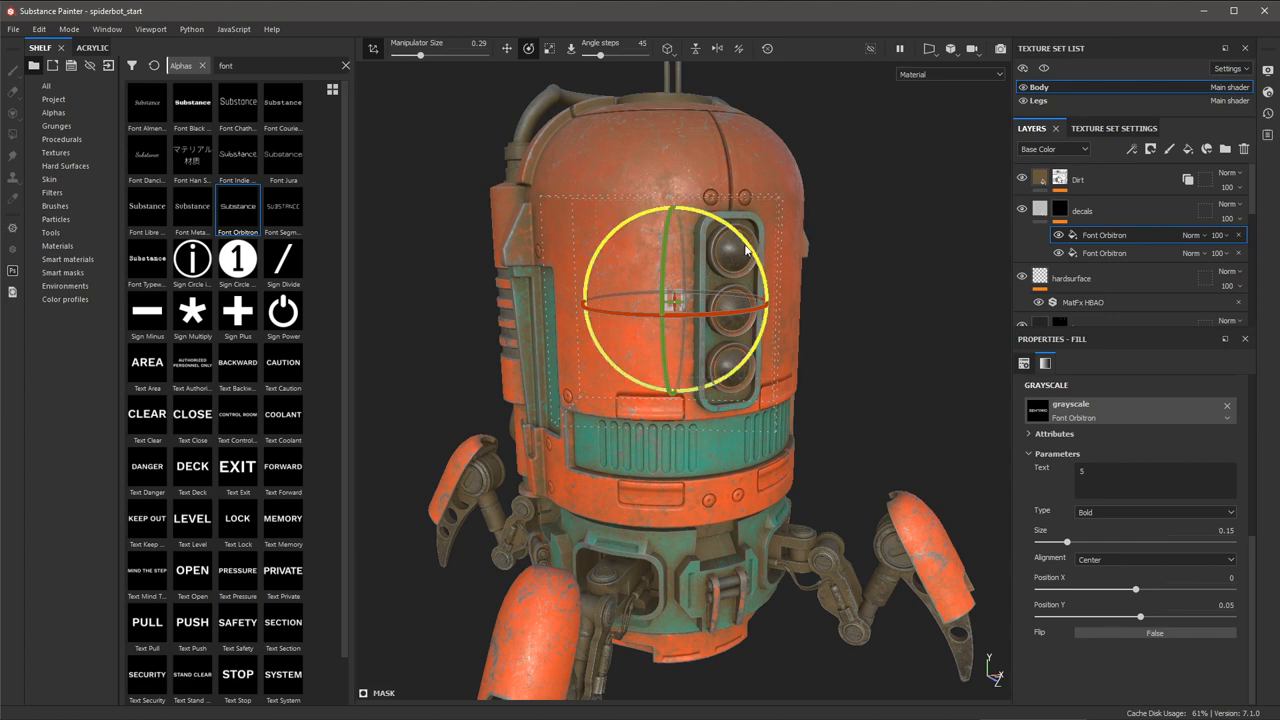
- Place the large 5 decal on the body front beside the lights and select its effect
left_click_drag(745, 250, 740, 365)
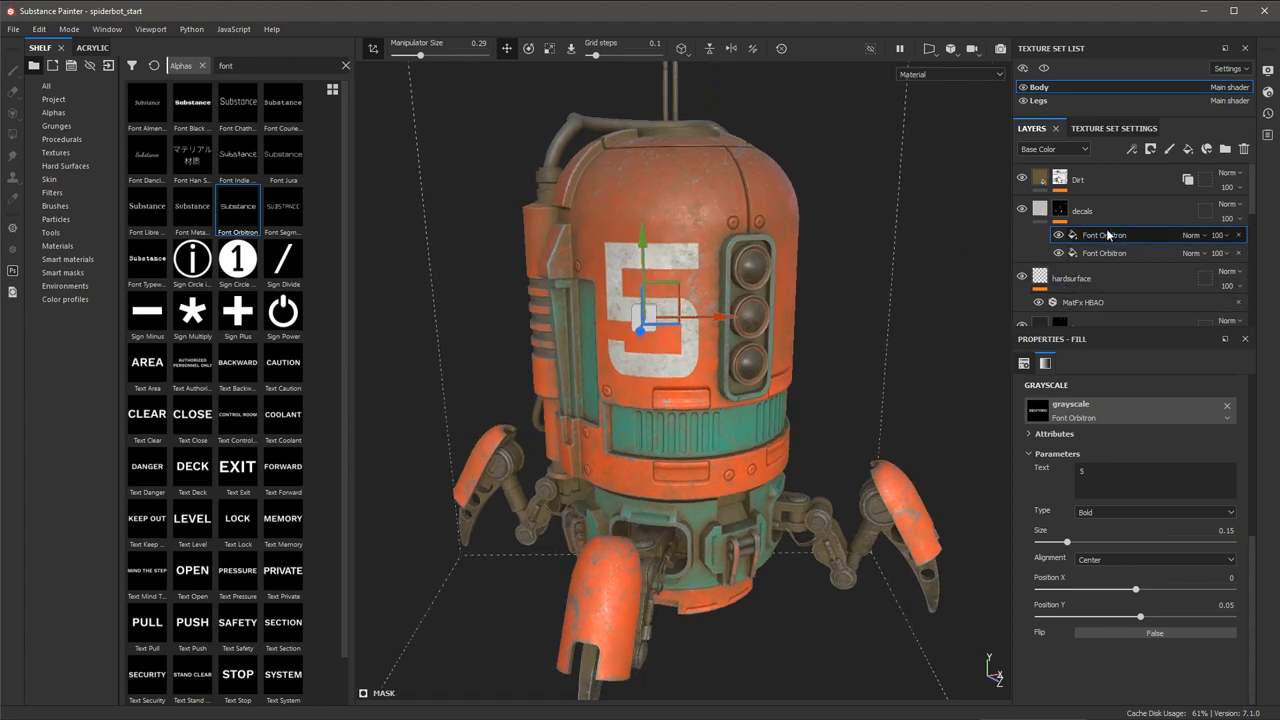
left_click(1104, 234)
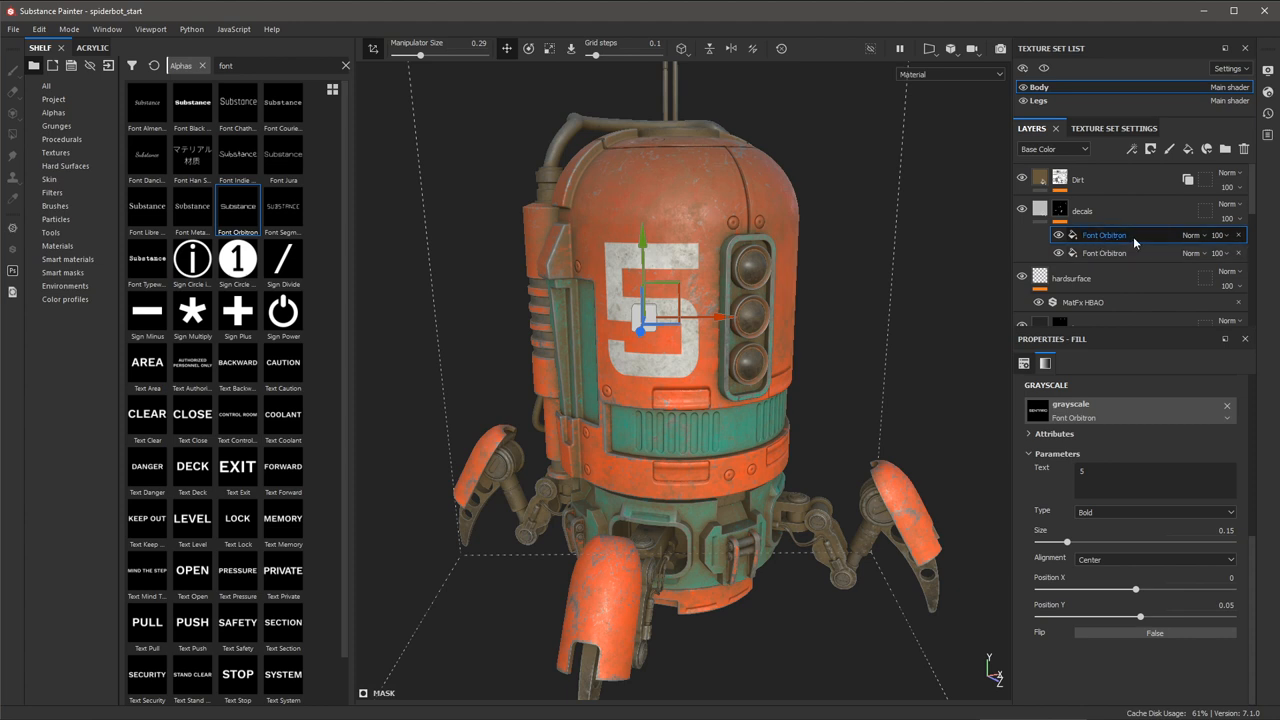
left_click(1194, 235)
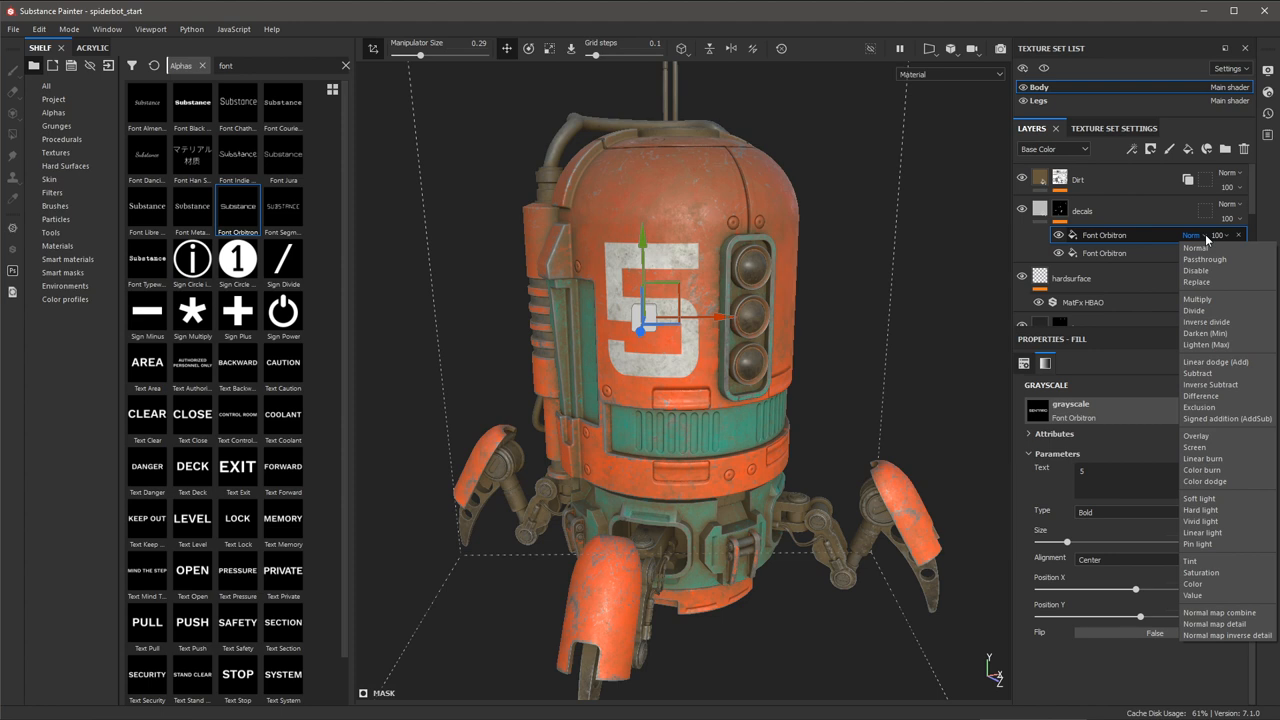
mouse_move(1204, 333)
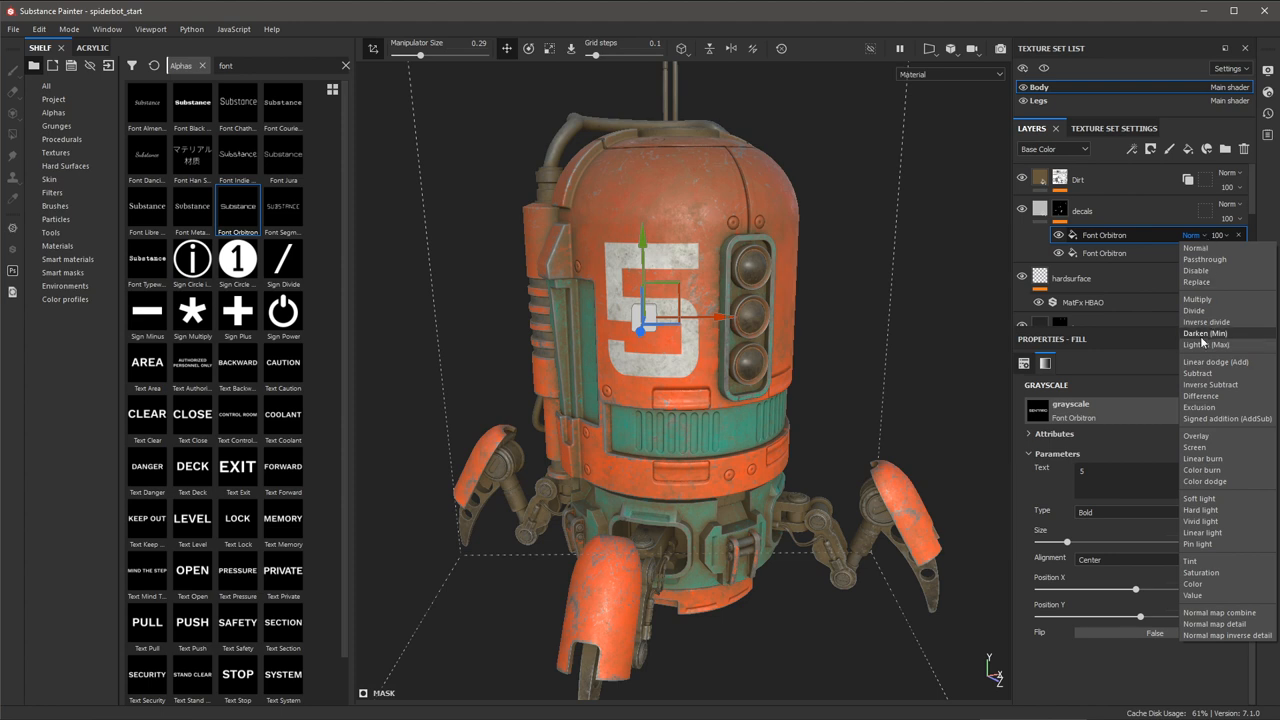
- Set the 5 effect to Lighten (Max) blending and move it just left of SENTARO
left_click(1205, 345)
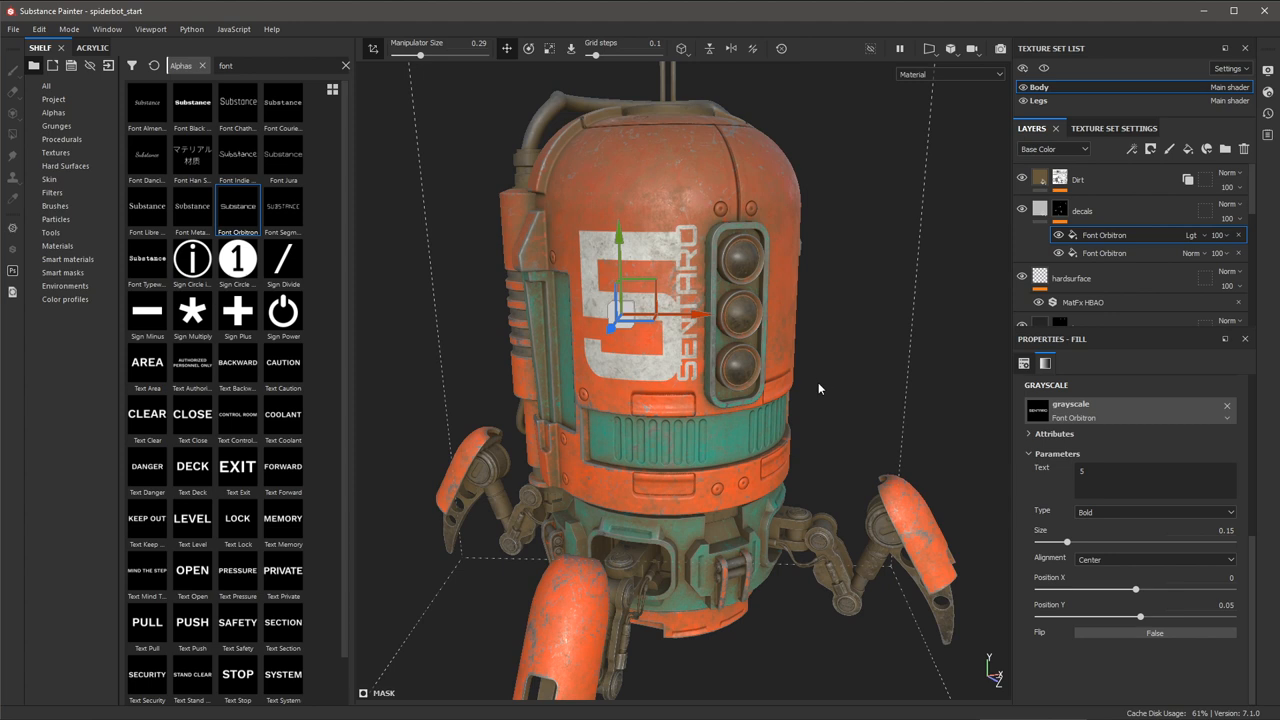
mouse_move(712, 328)
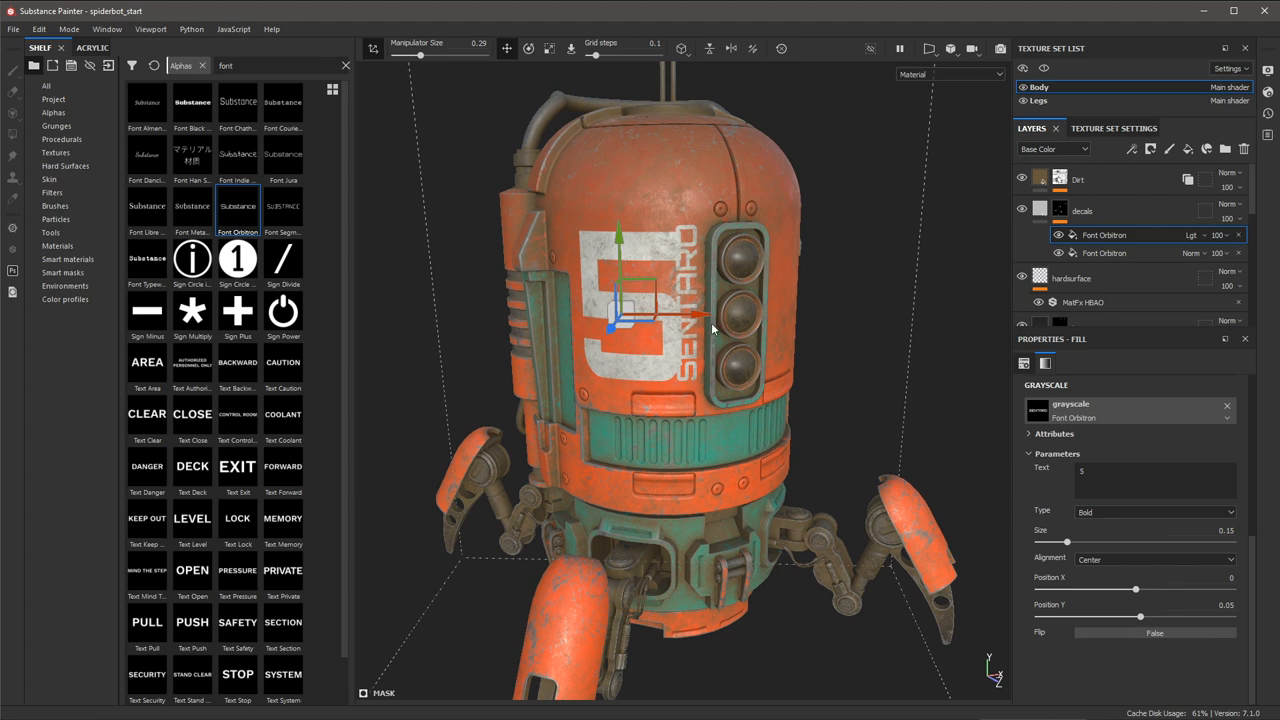
left_click_drag(710, 315, 685, 320)
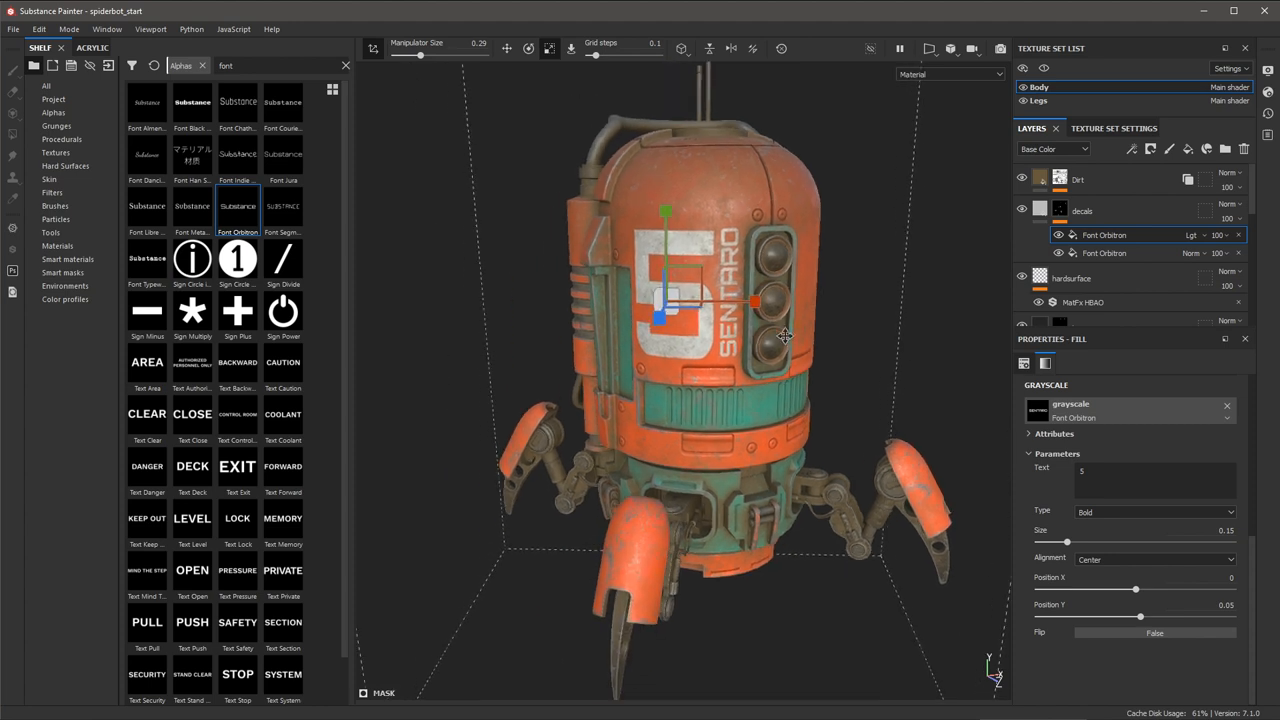
left_click_drag(785, 335, 810, 368)
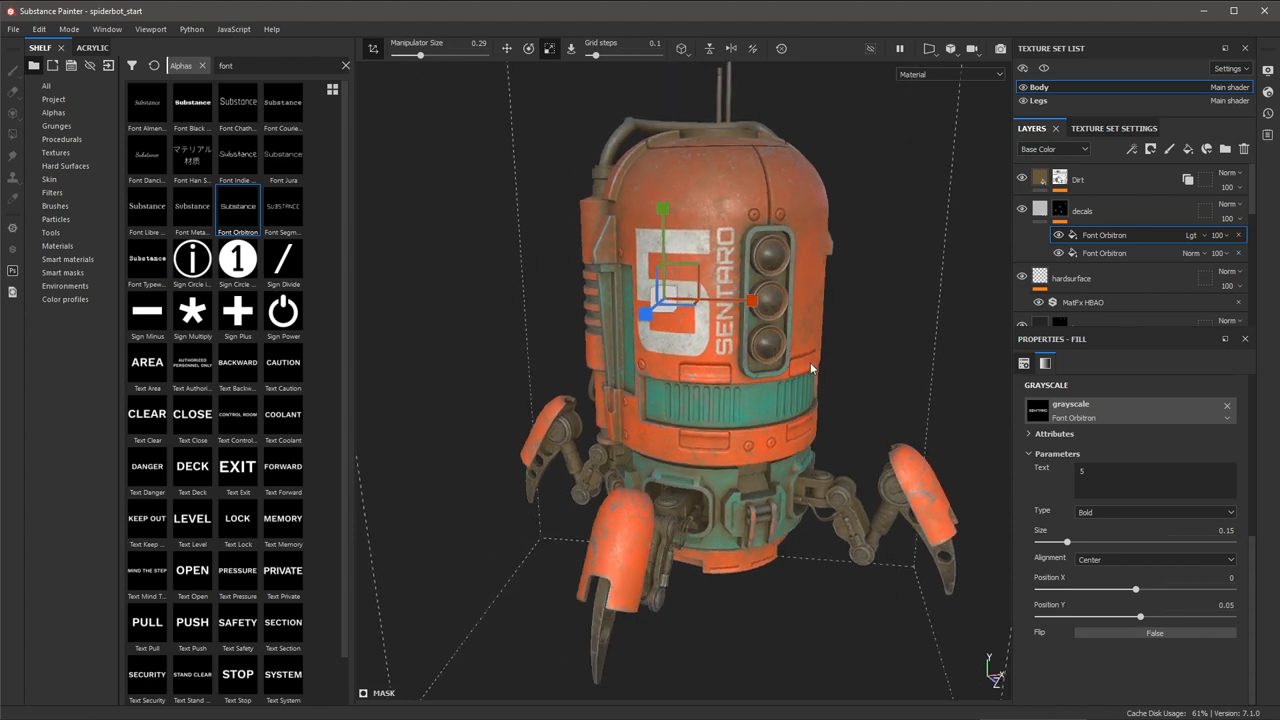
mouse_move(1047, 378)
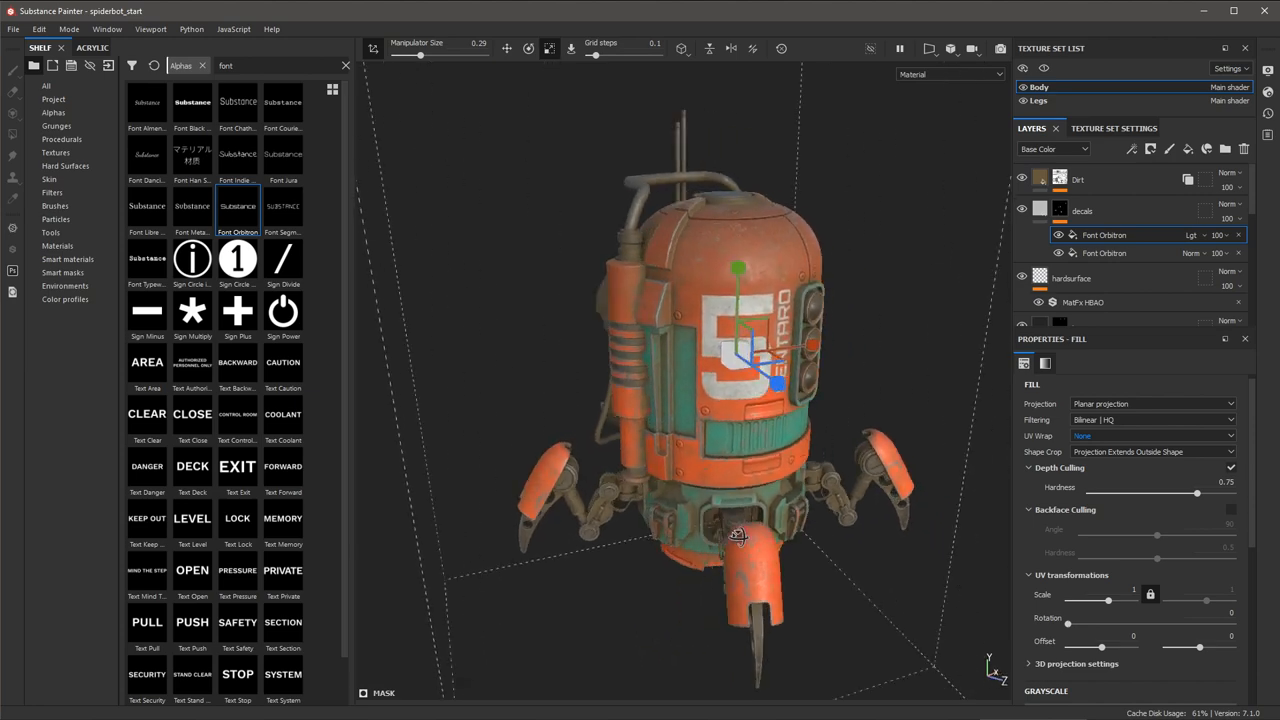
- Orbit around the robot's back to confirm depth culling keeps it free of lettering
left_click_drag(735, 535, 747, 481)
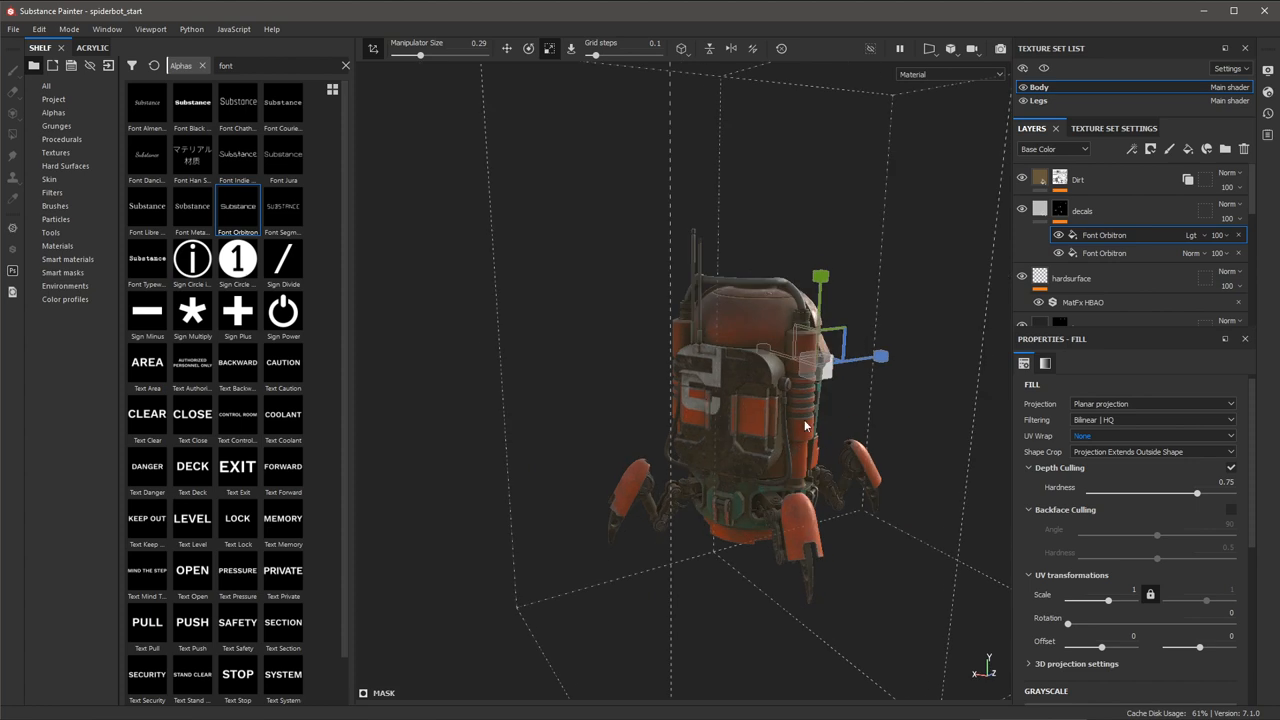
left_click_drag(805, 425, 770, 505)
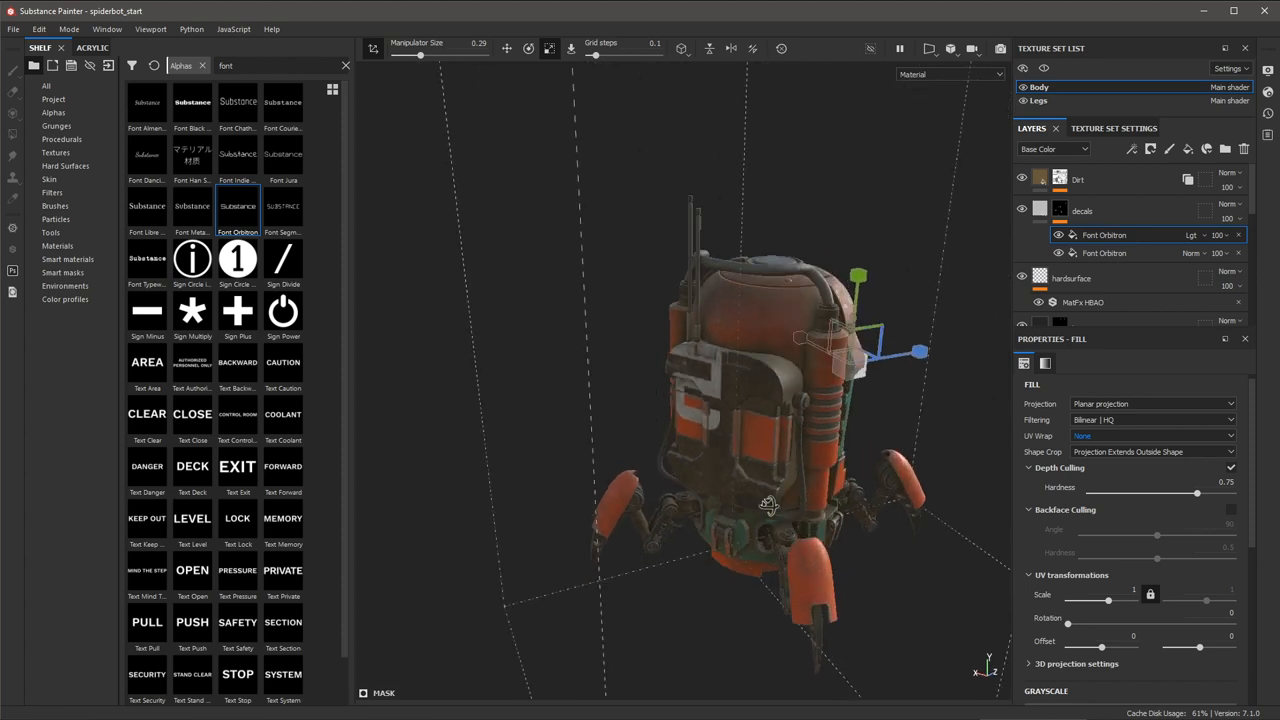
left_click_drag(770, 505, 740, 398)
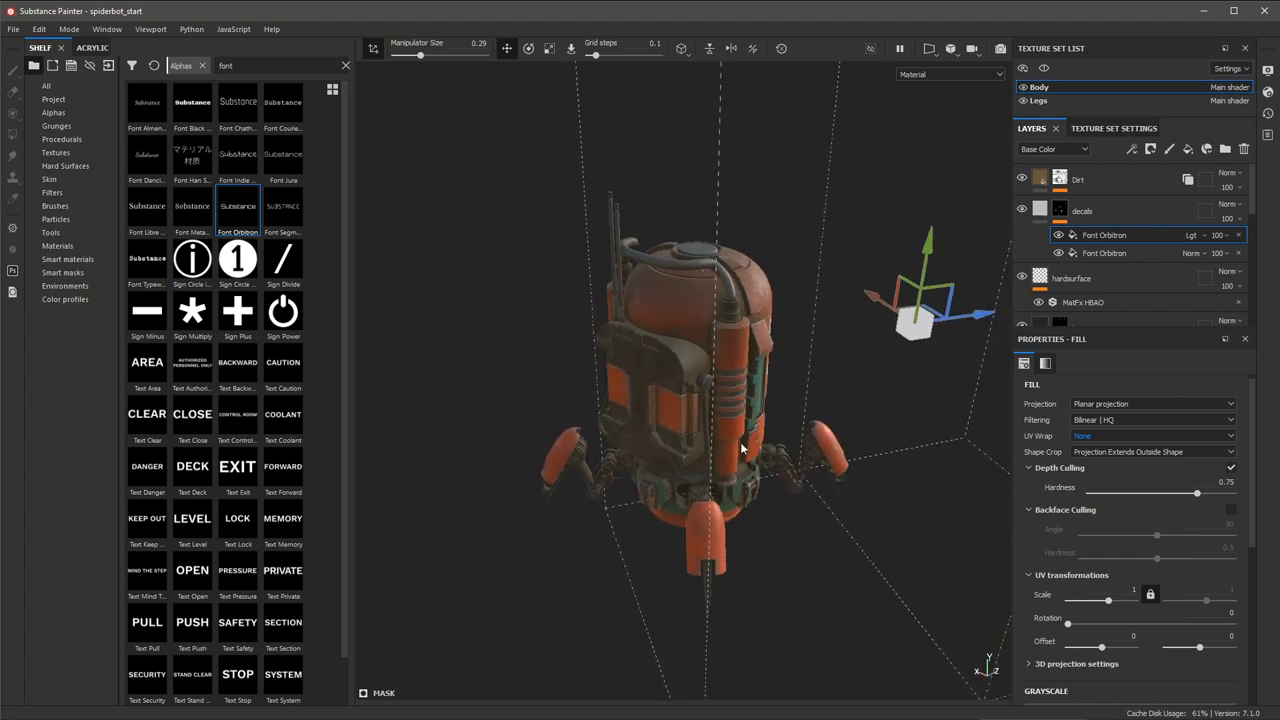
left_click_drag(740, 450, 720, 418)
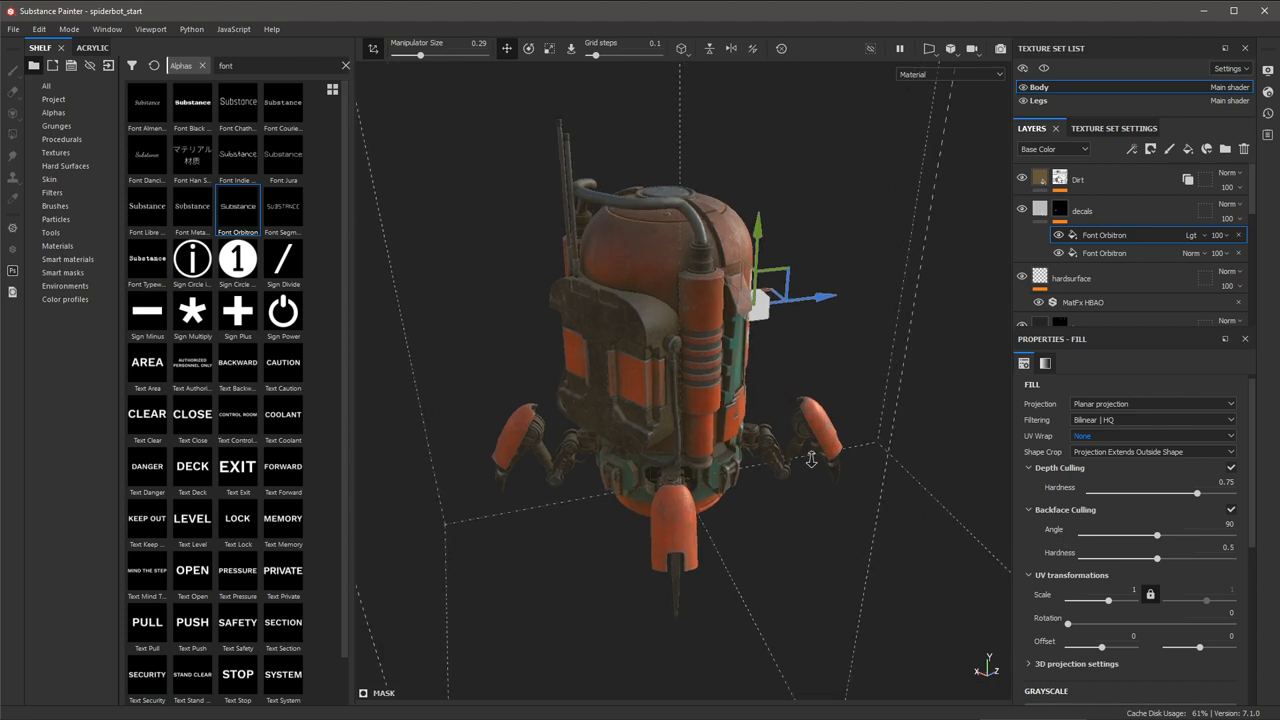
- Orbit to the robot's back to confirm the culled 5 decal no longer appears there
left_click_drag(810, 460, 593, 300)
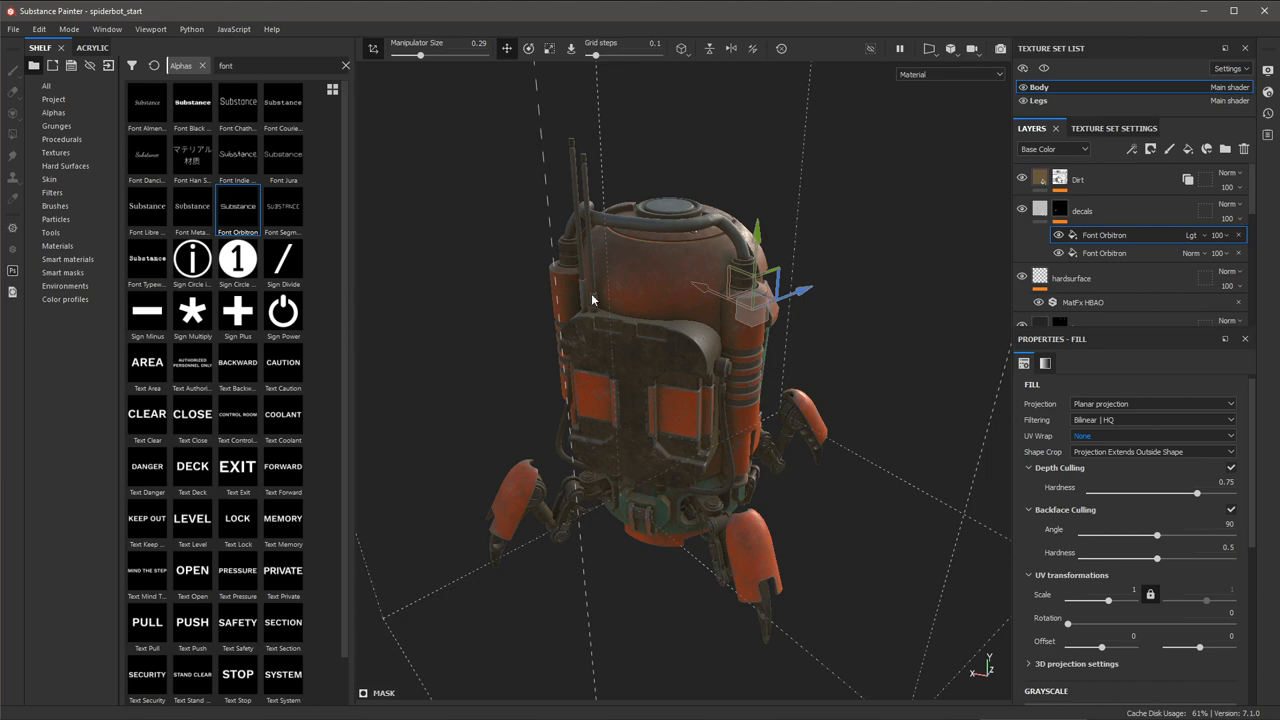
left_click_drag(592, 300, 683, 447)
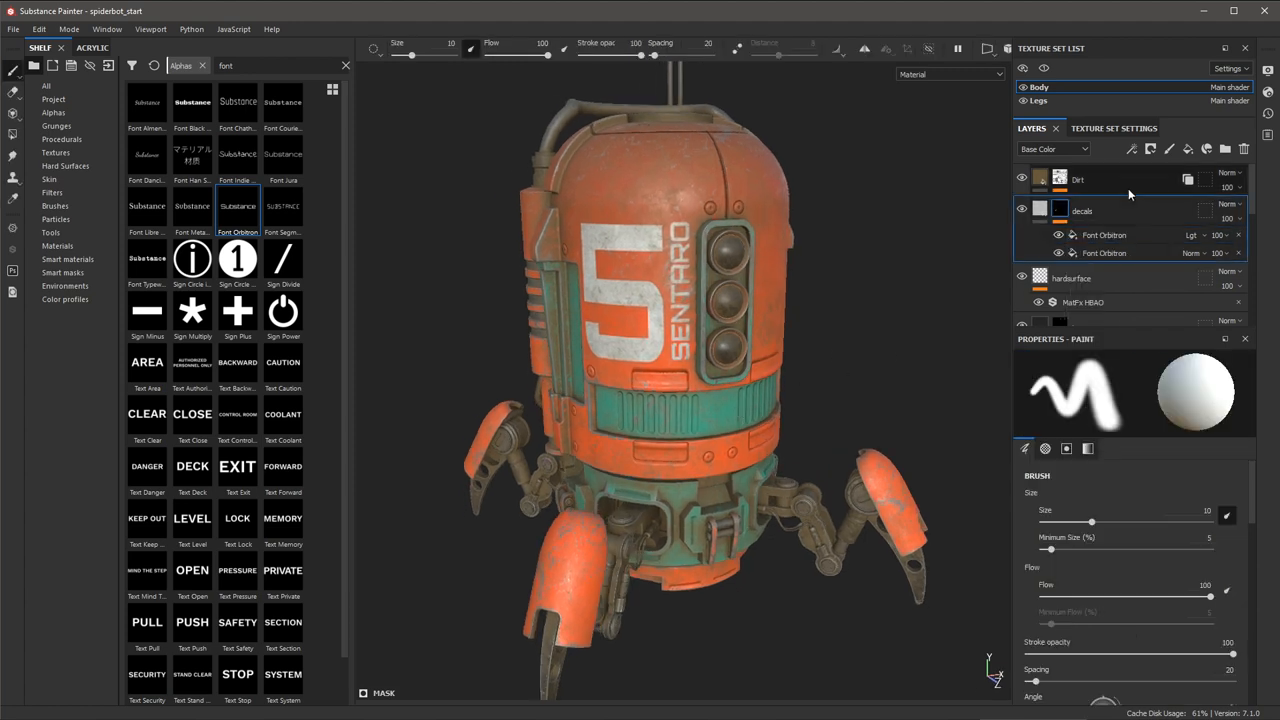
- Add a fill effect atop the decals layer and search 'gr' for Grunge Dirt Heavy
left_click(1131, 149)
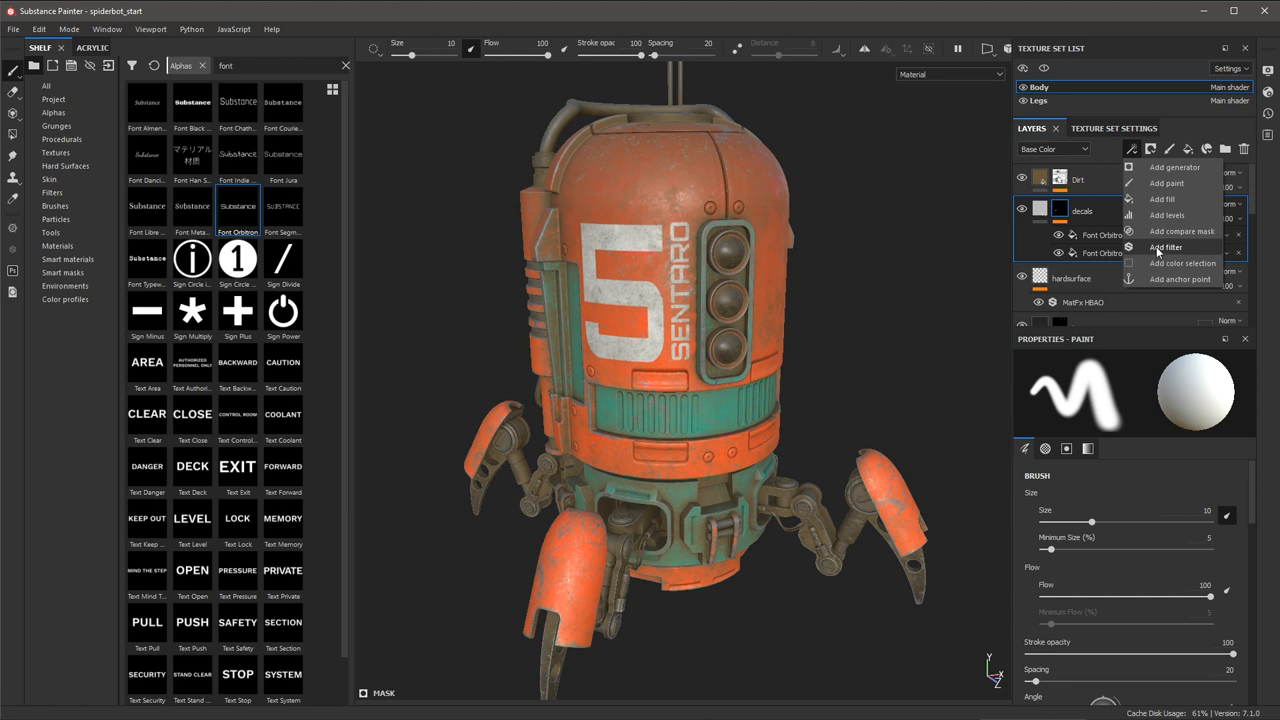
left_click(1162, 198)
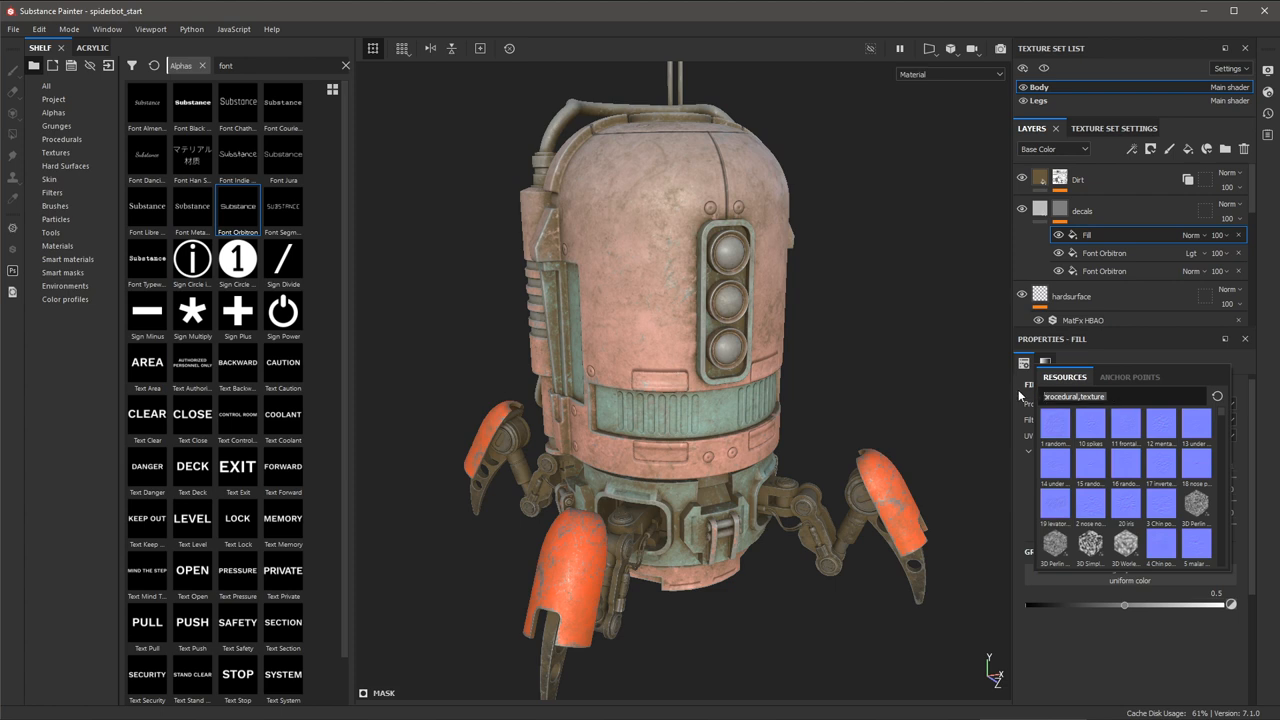
type("grunge")
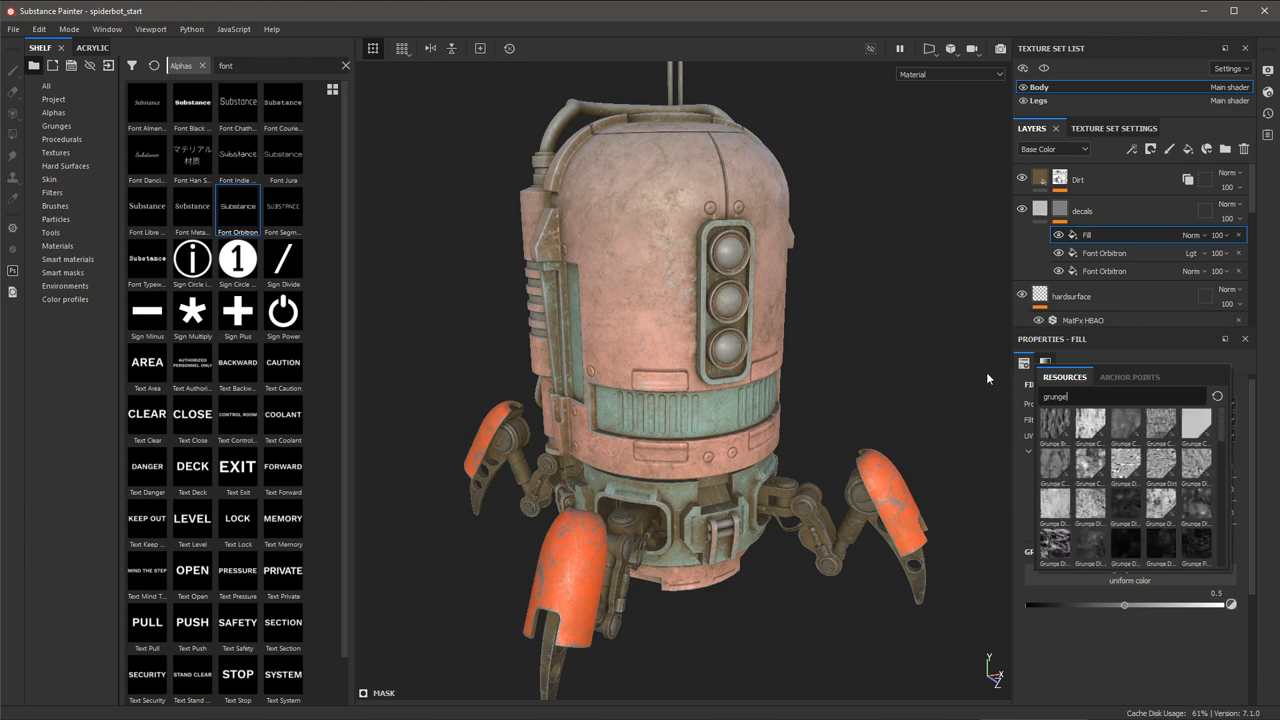
mouse_move(1055, 502)
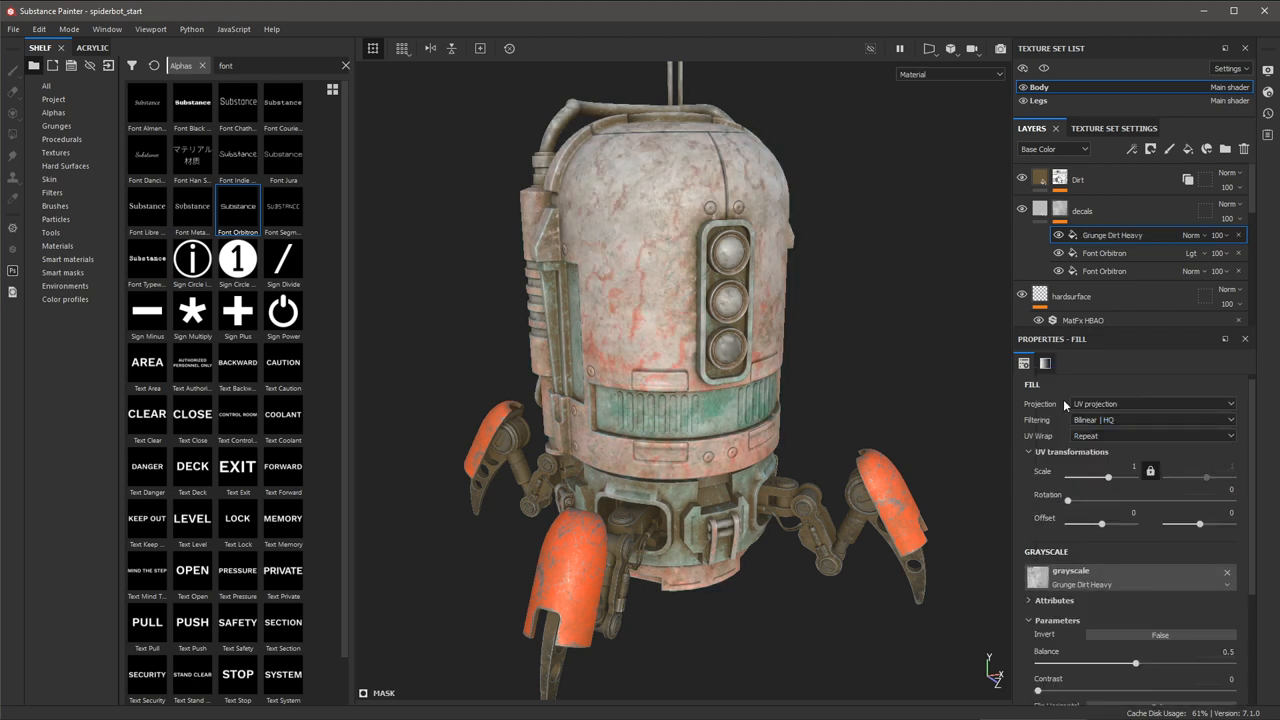
- Switch the grunge fill to tri-planar projection and raise its contrast
left_click(1150, 404)
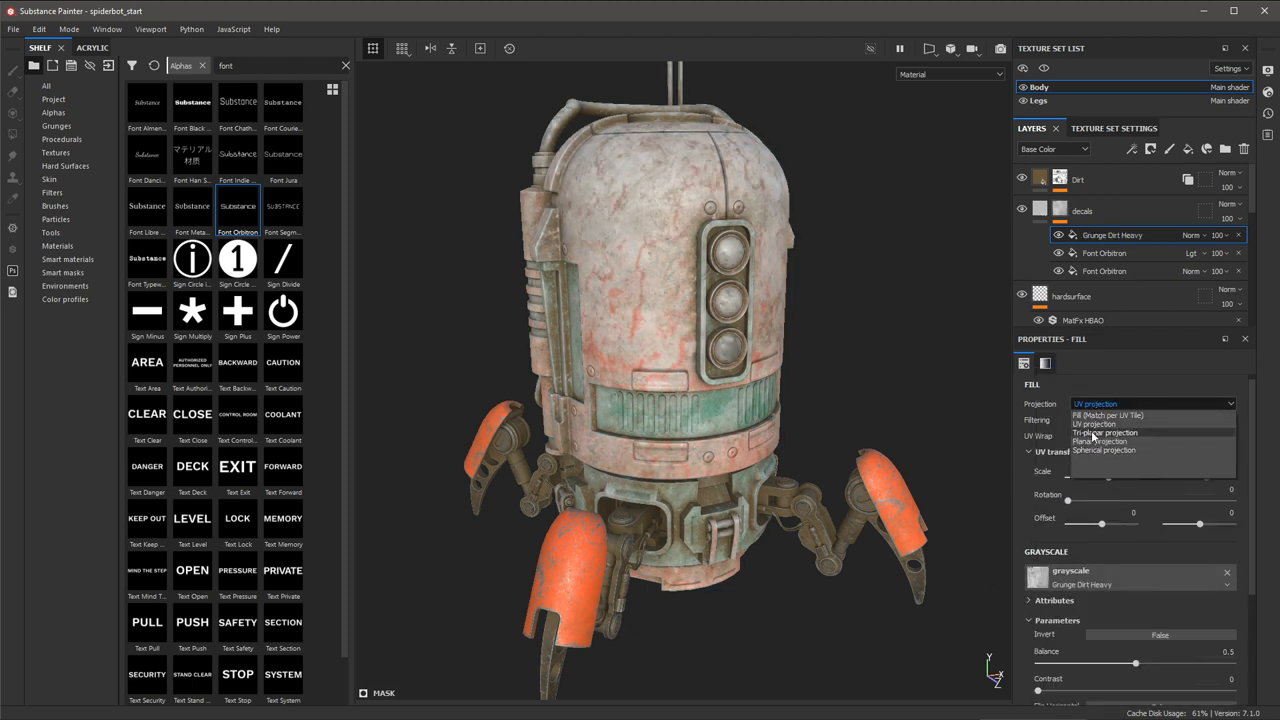
left_click(1101, 441)
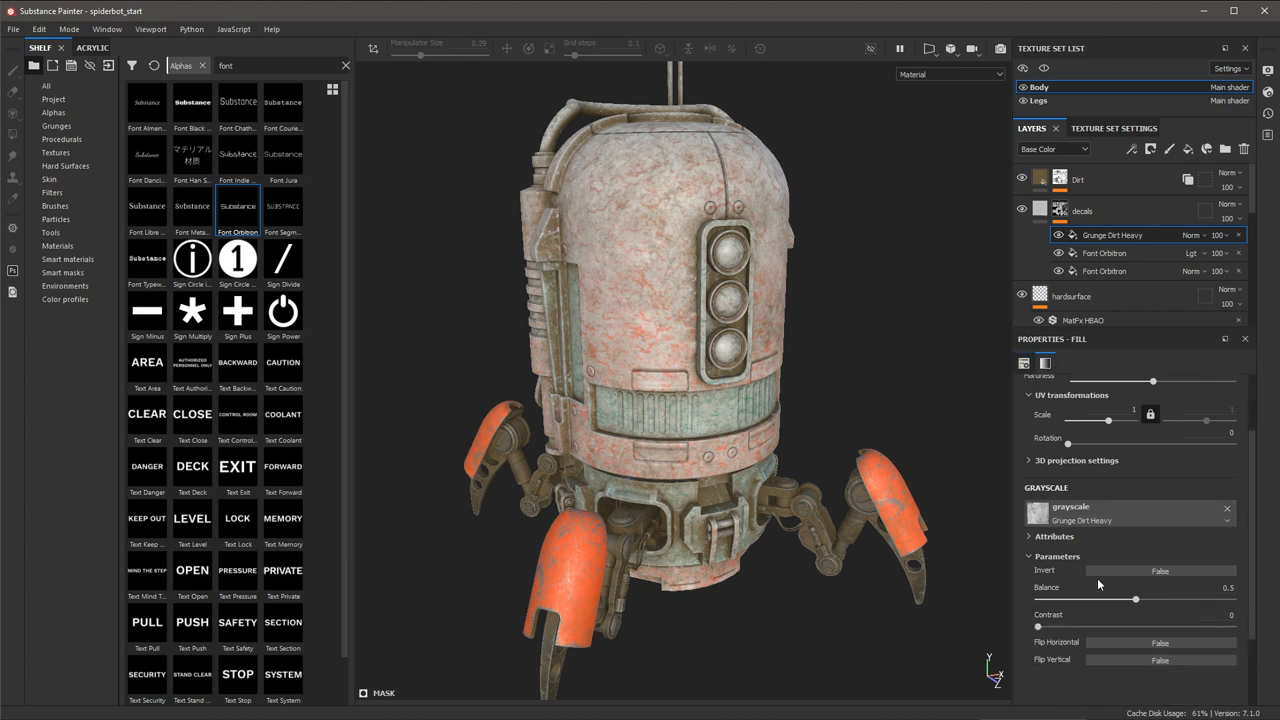
left_click_drag(1136, 598, 1154, 598)
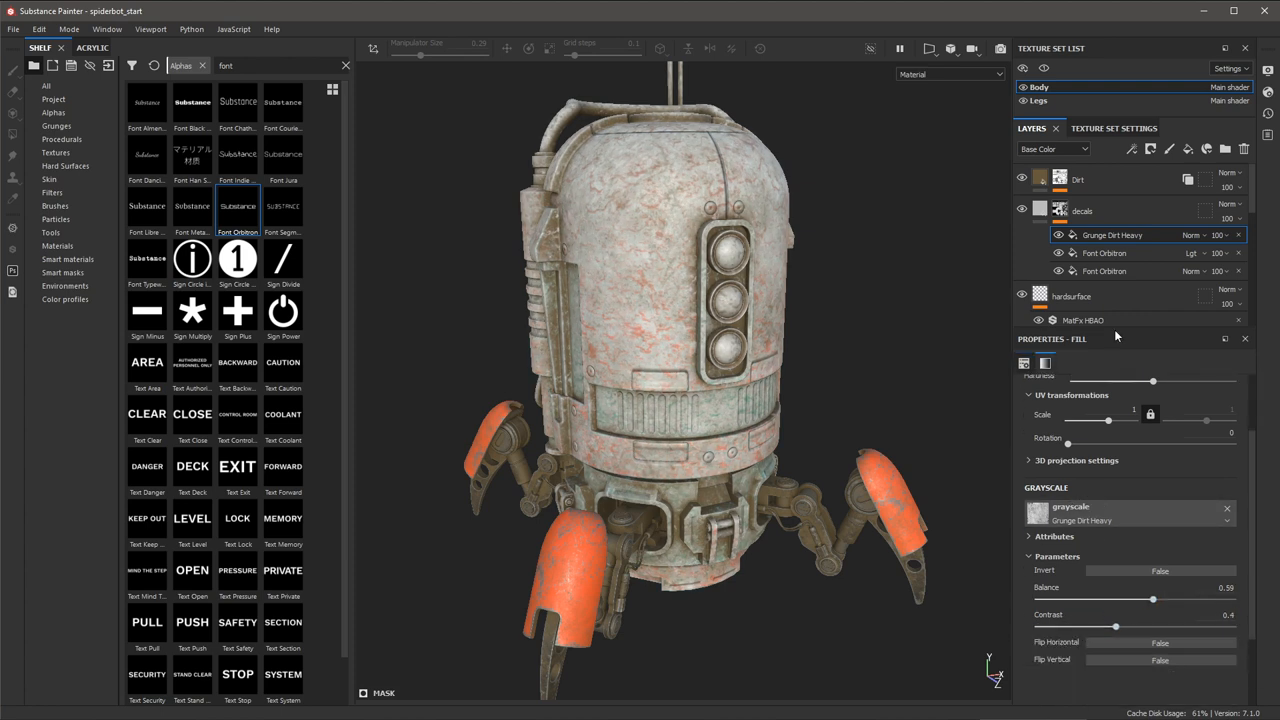
- Set the grunge effect to subtract and settle its Balance around 0.09
left_click(1225, 235)
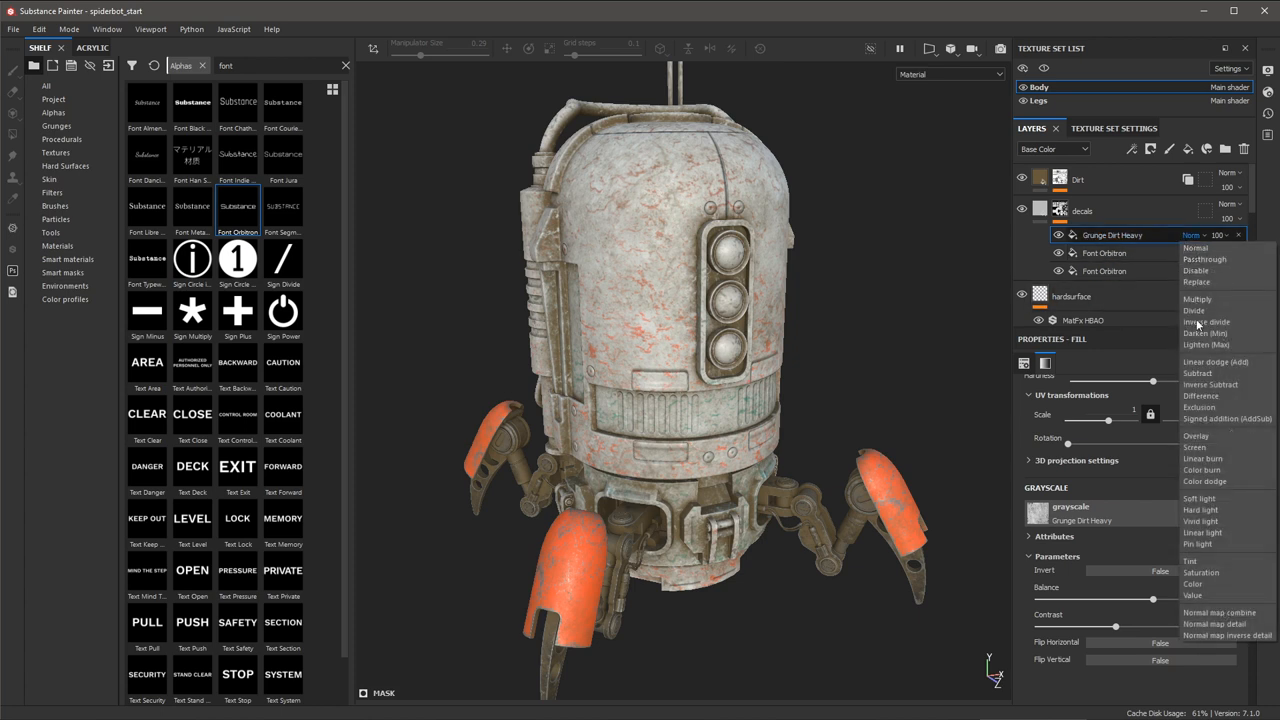
mouse_move(1205, 333)
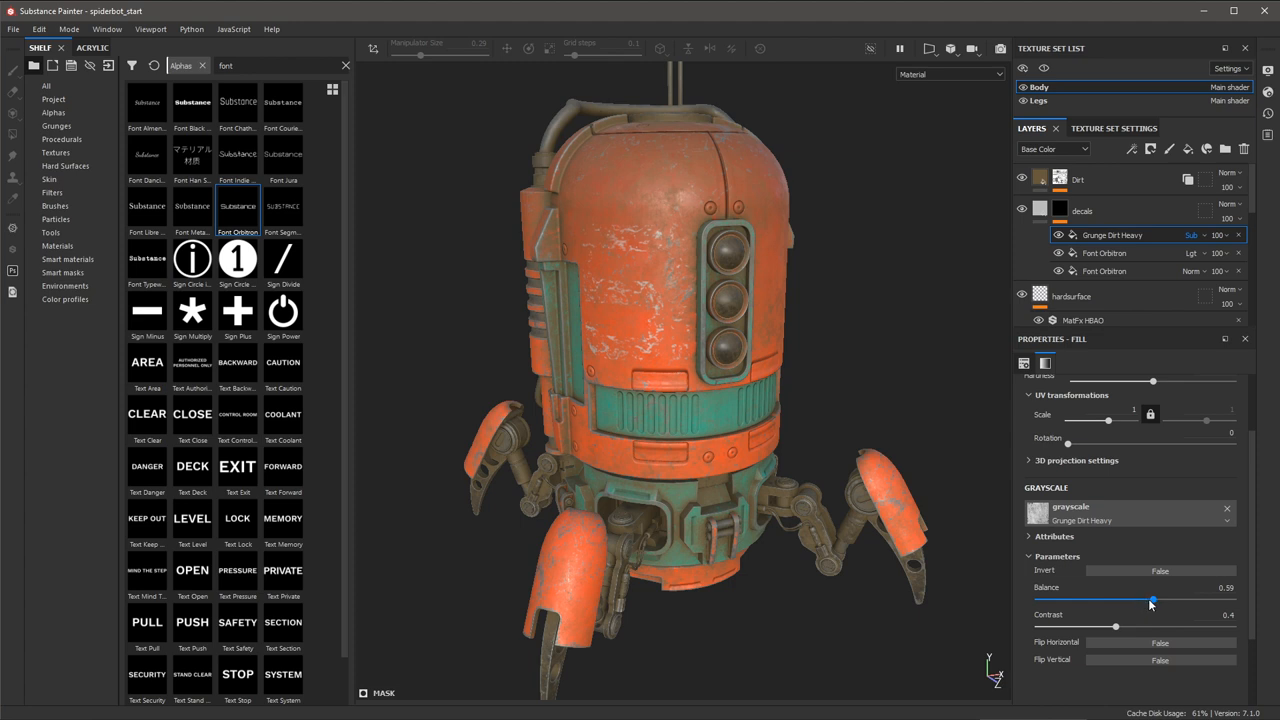
left_click_drag(1151, 600, 1054, 600)
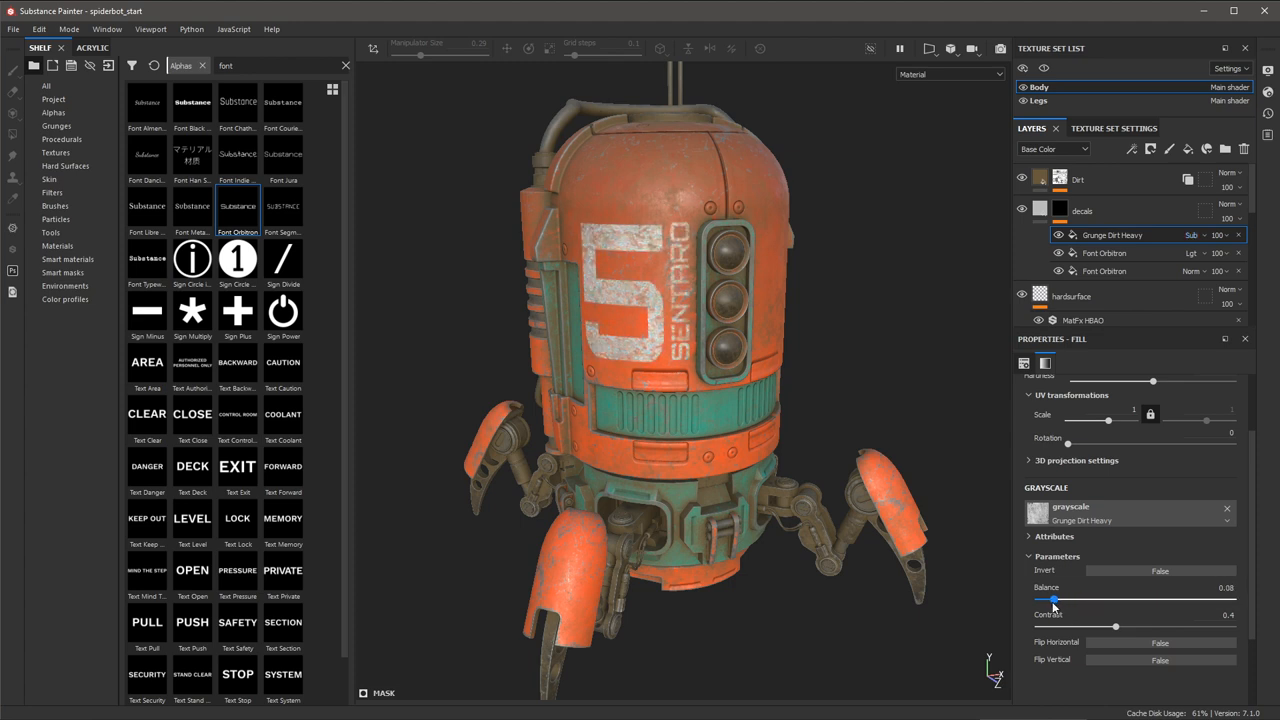
left_click_drag(1053, 600, 1065, 600)
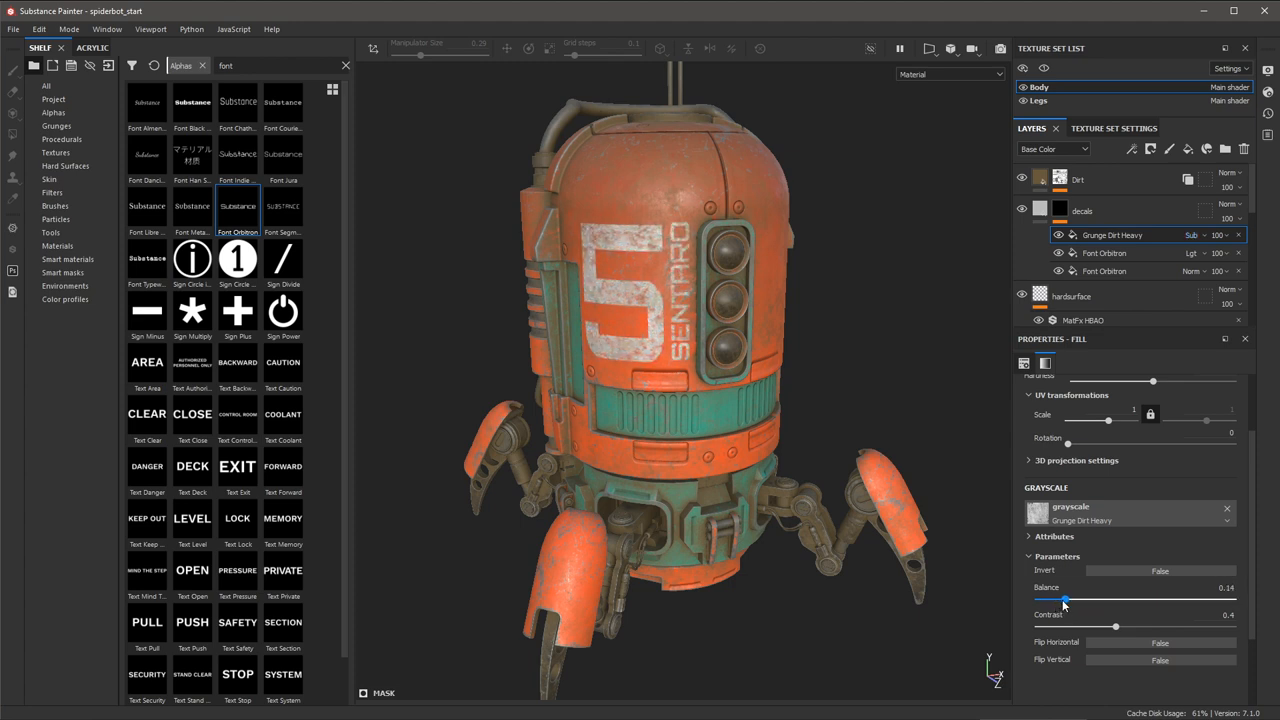
left_click_drag(1065, 600, 1055, 600)
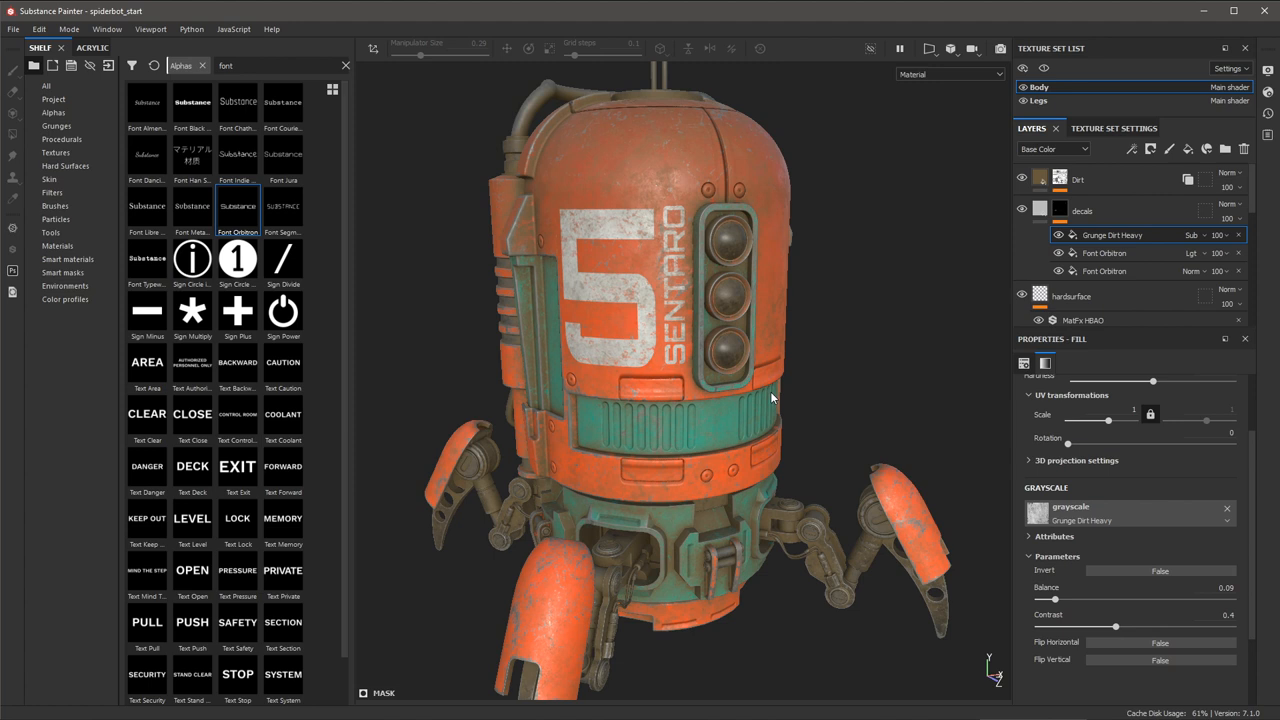
- Browse Substance Source's Leaks - Stains decals, scrolling toward Large Grunge Gradient Dirt
left_click(57, 245)
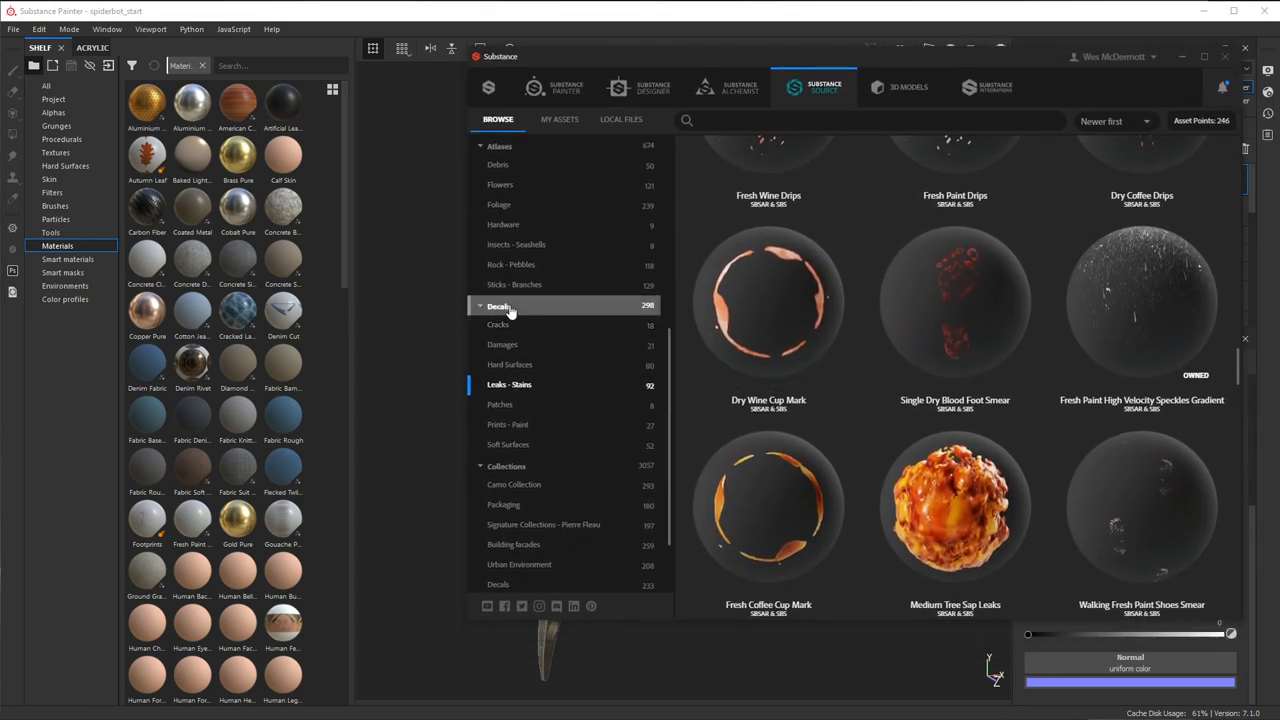
left_click(520, 385)
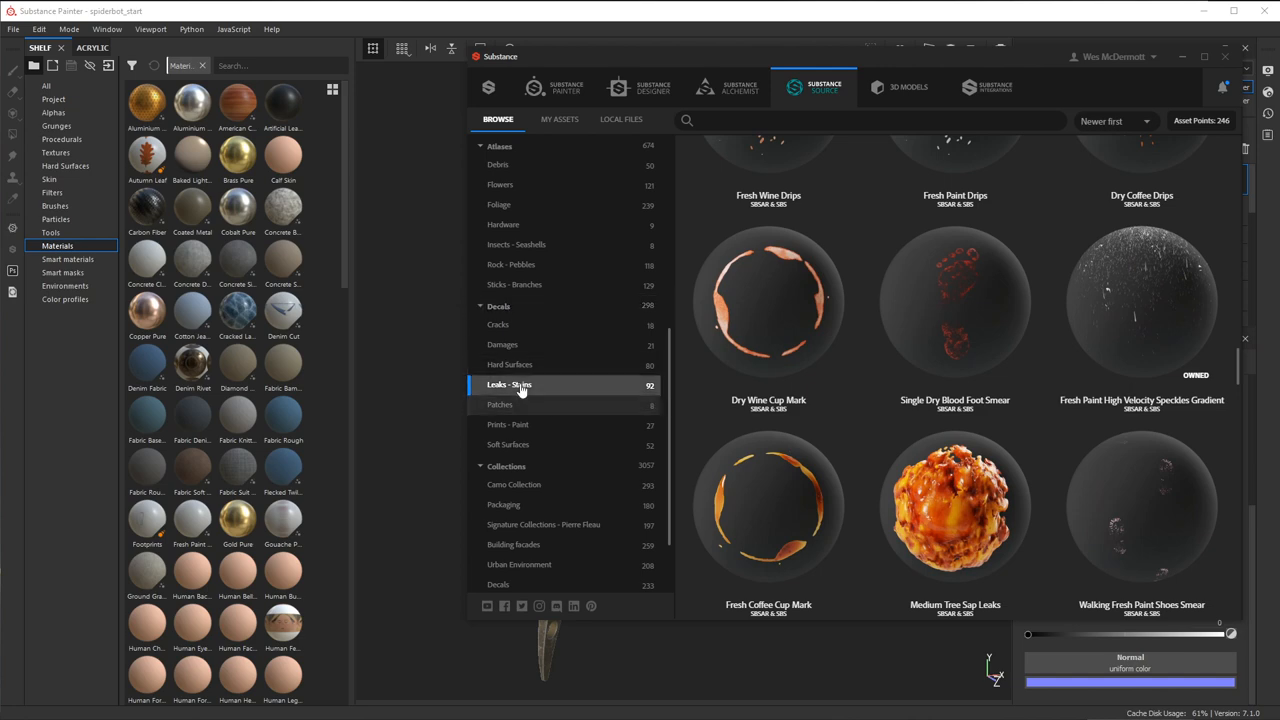
mouse_move(1000, 360)
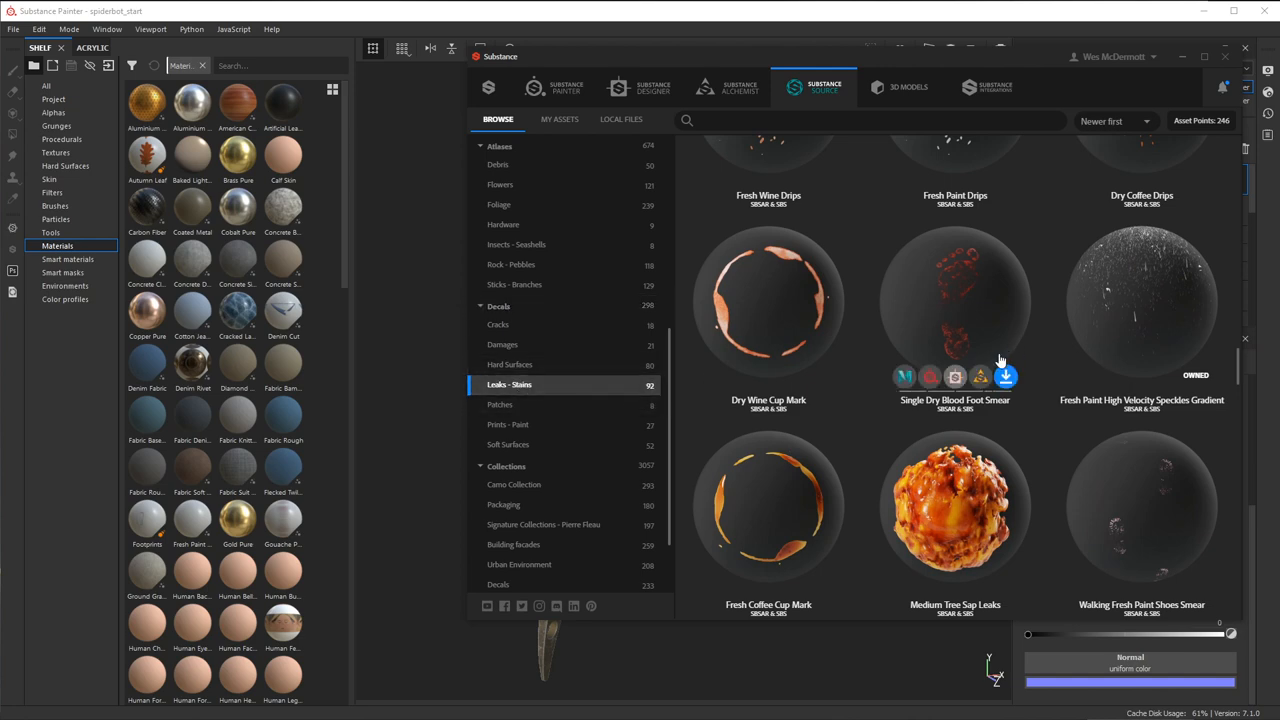
scroll("down", 3)
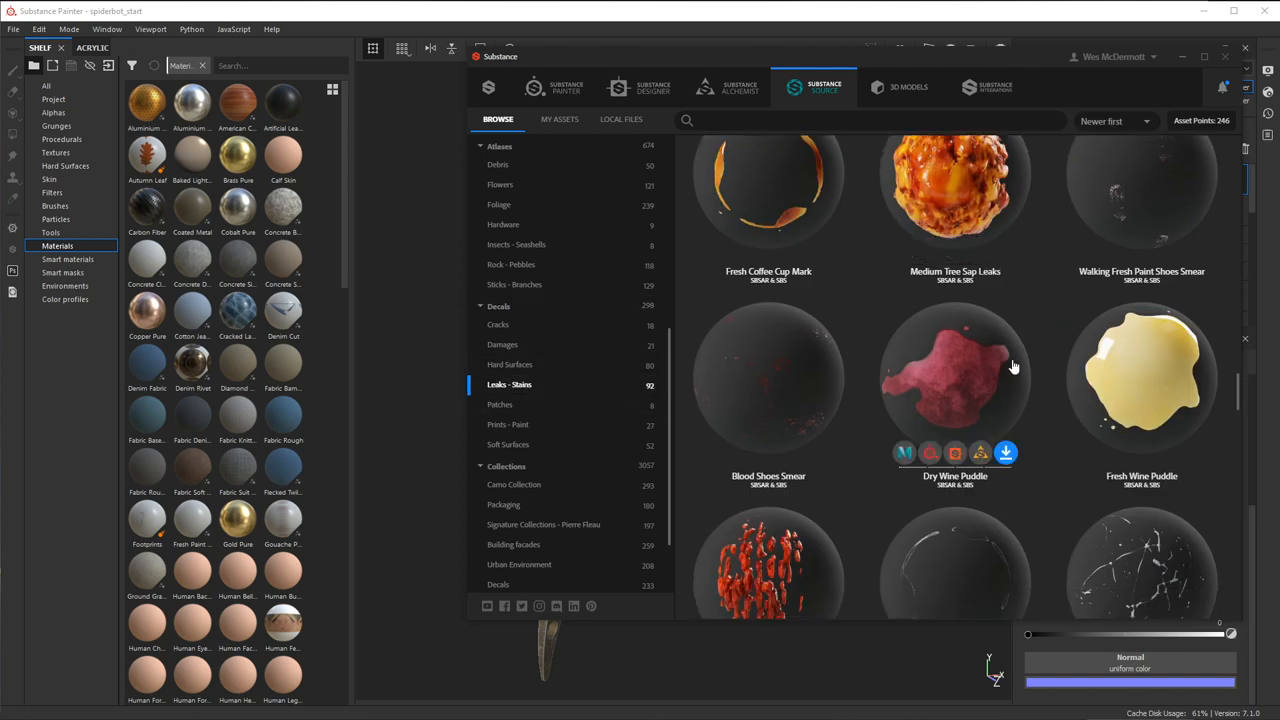
scroll("down", 3)
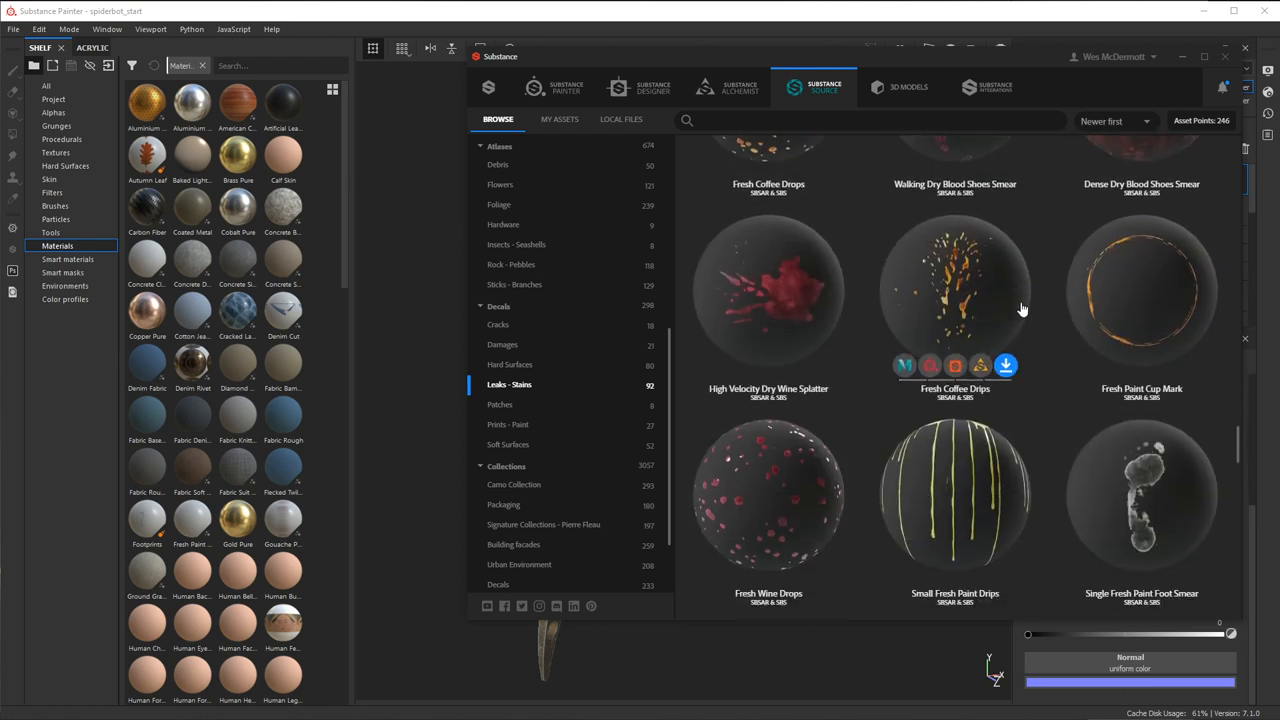
scroll("down", 3)
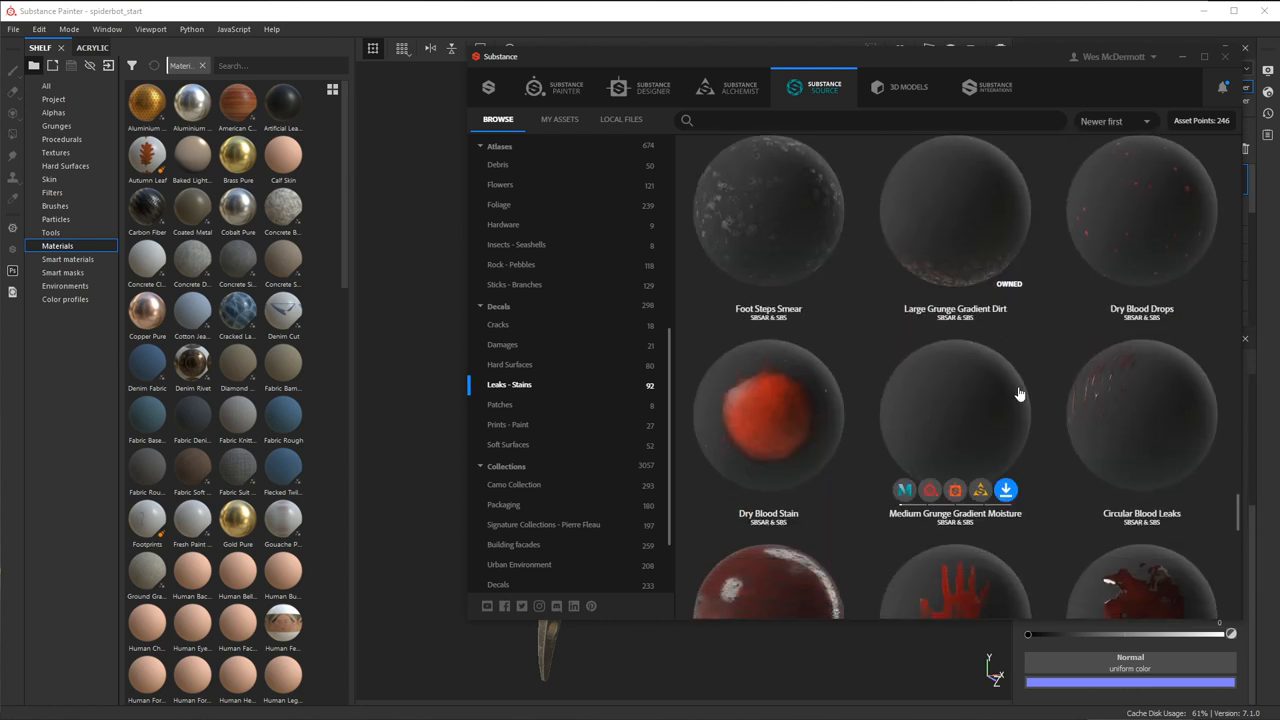
mouse_move(966, 192)
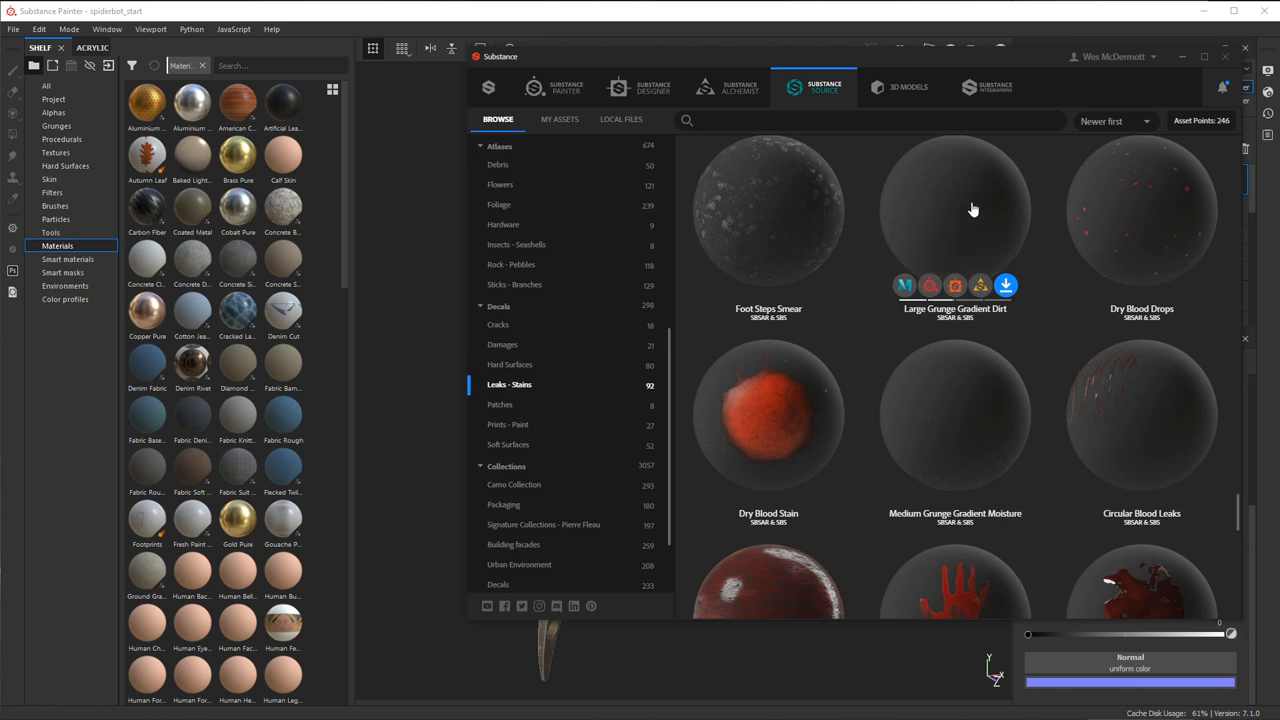
mouse_move(935, 240)
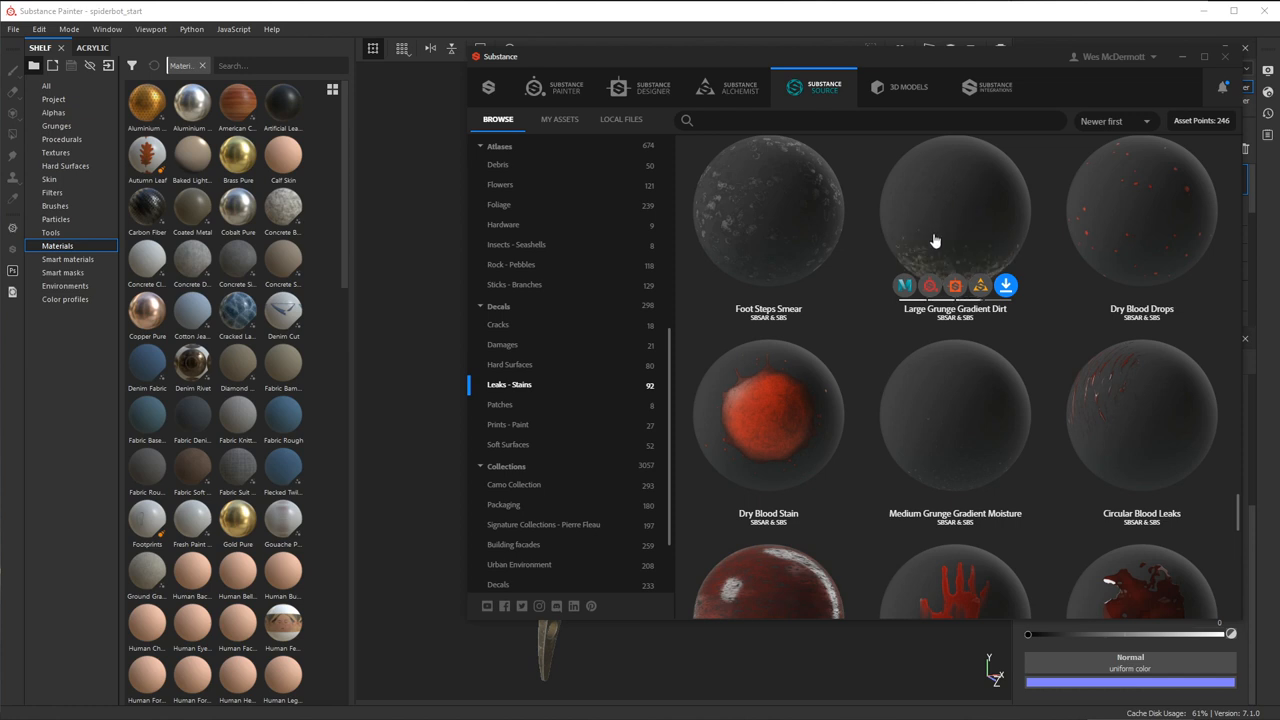
mouse_move(929, 286)
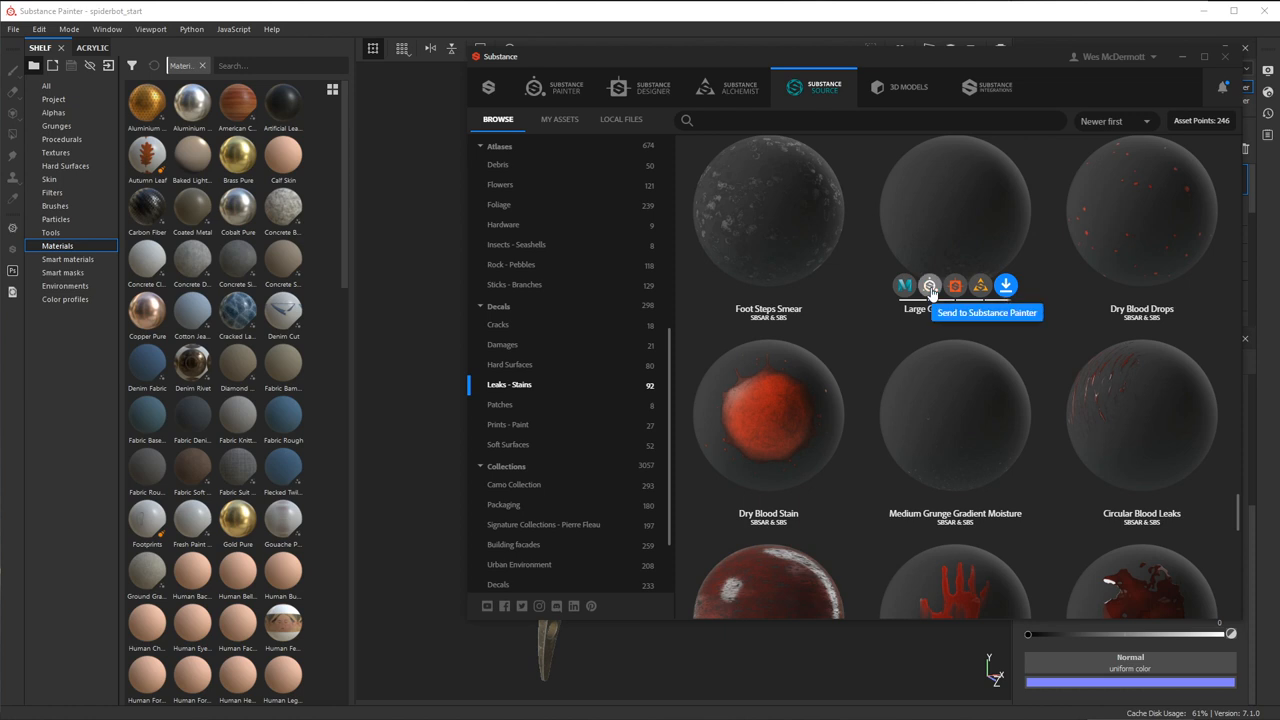
mouse_move(983, 218)
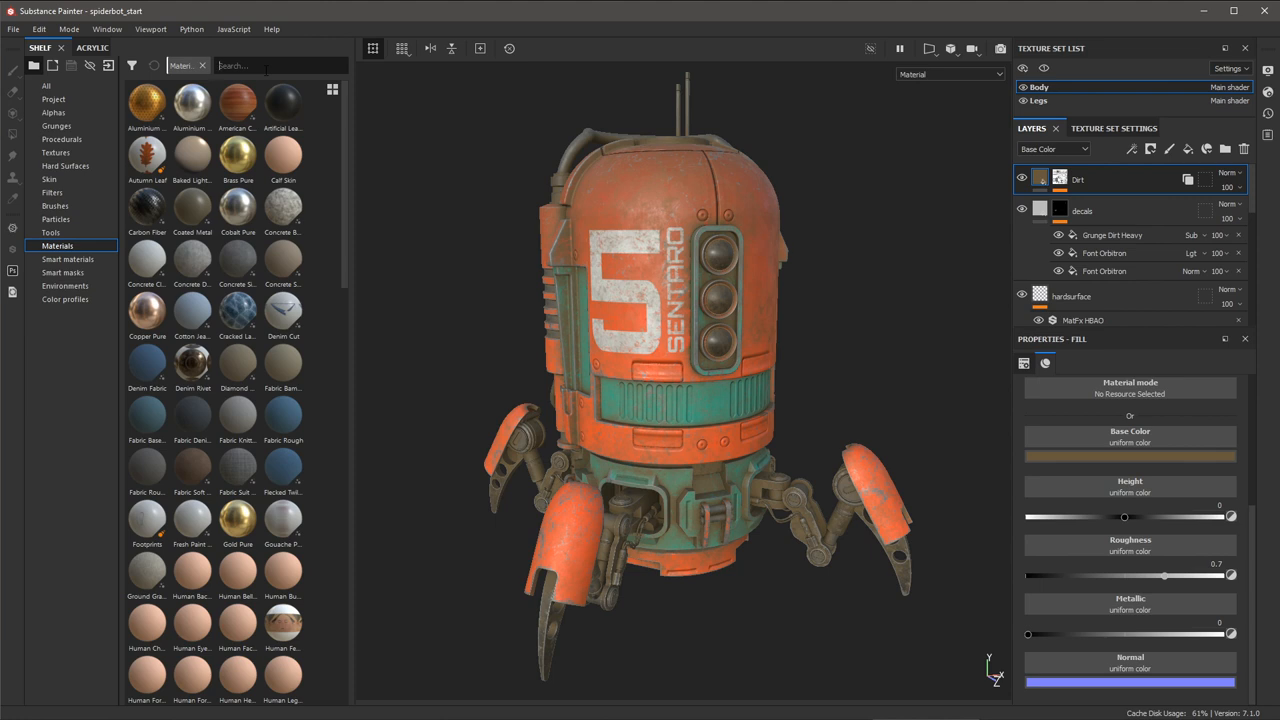
- Find Large Grunge Gradient Dirt via 'large' and position its projection over the robot body
type("large")
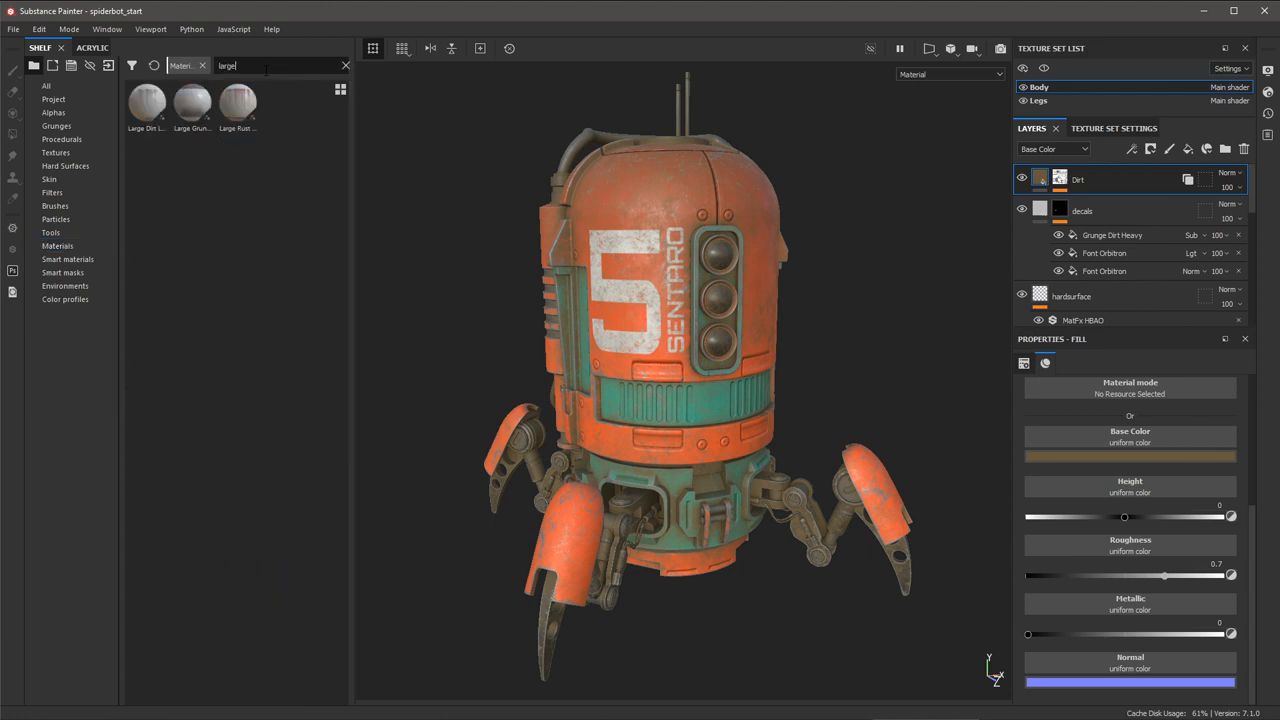
mouse_move(192, 103)
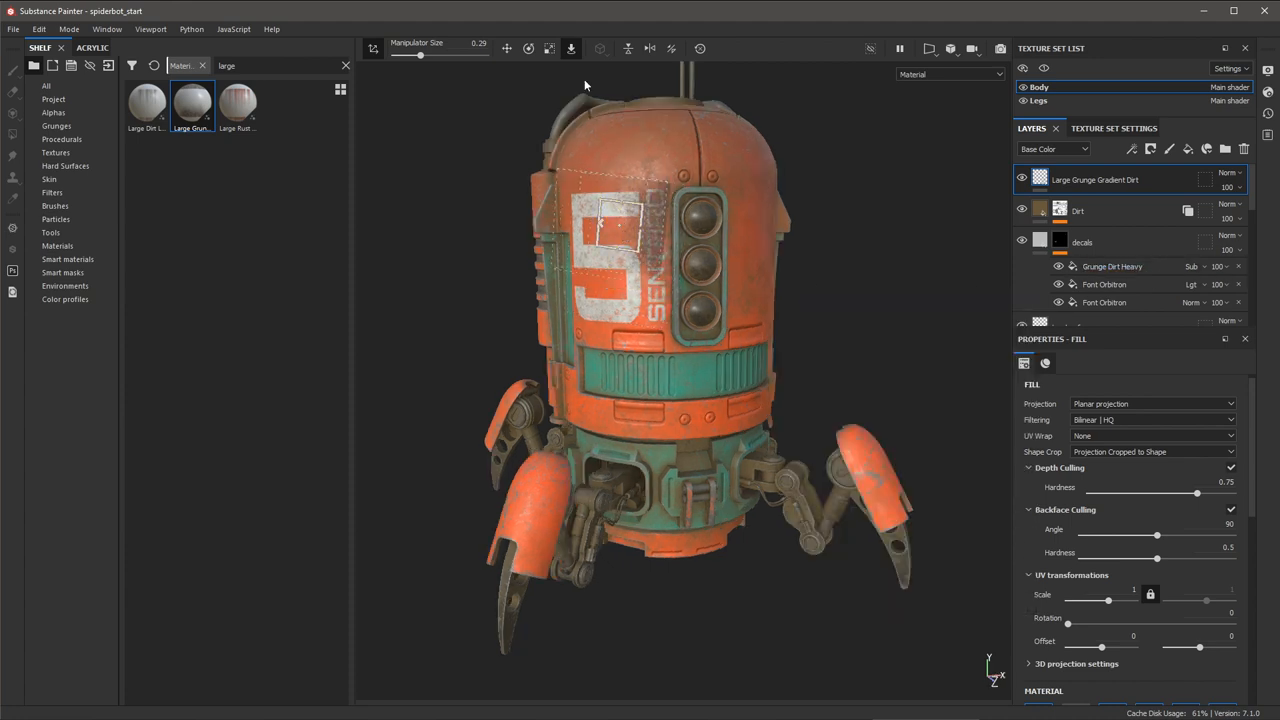
mouse_move(635, 198)
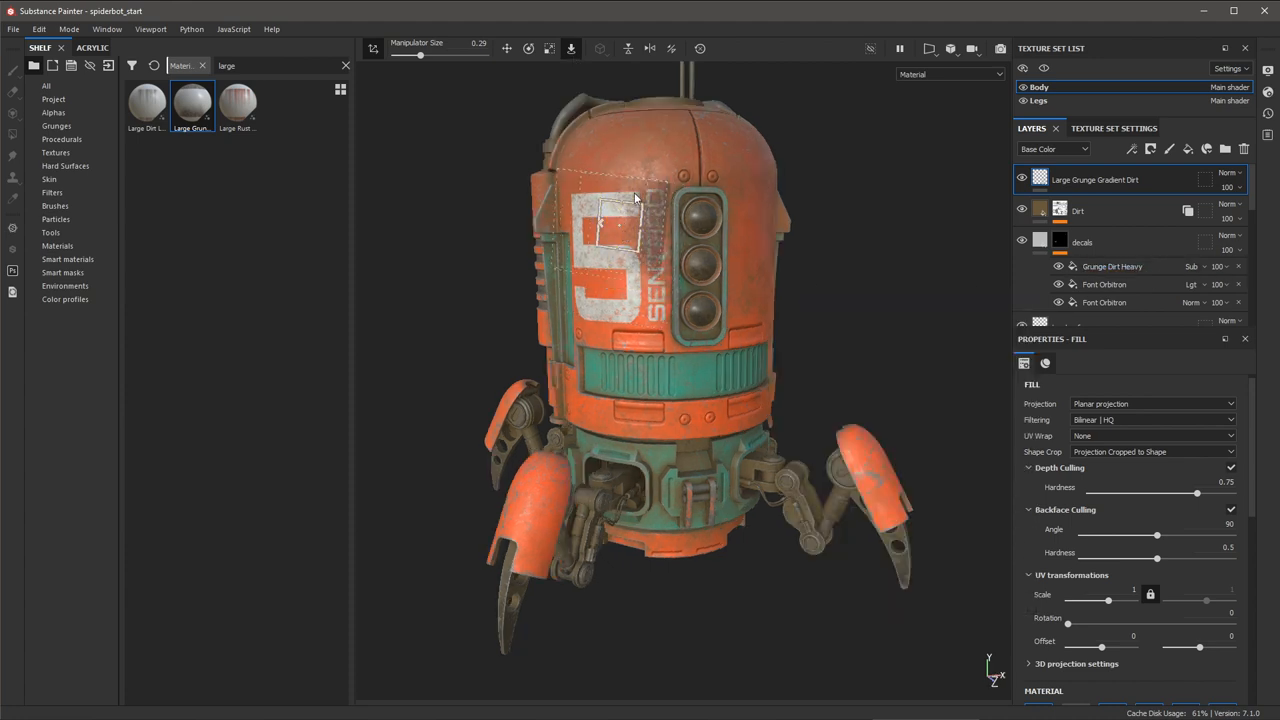
left_click_drag(615, 215, 680, 510)
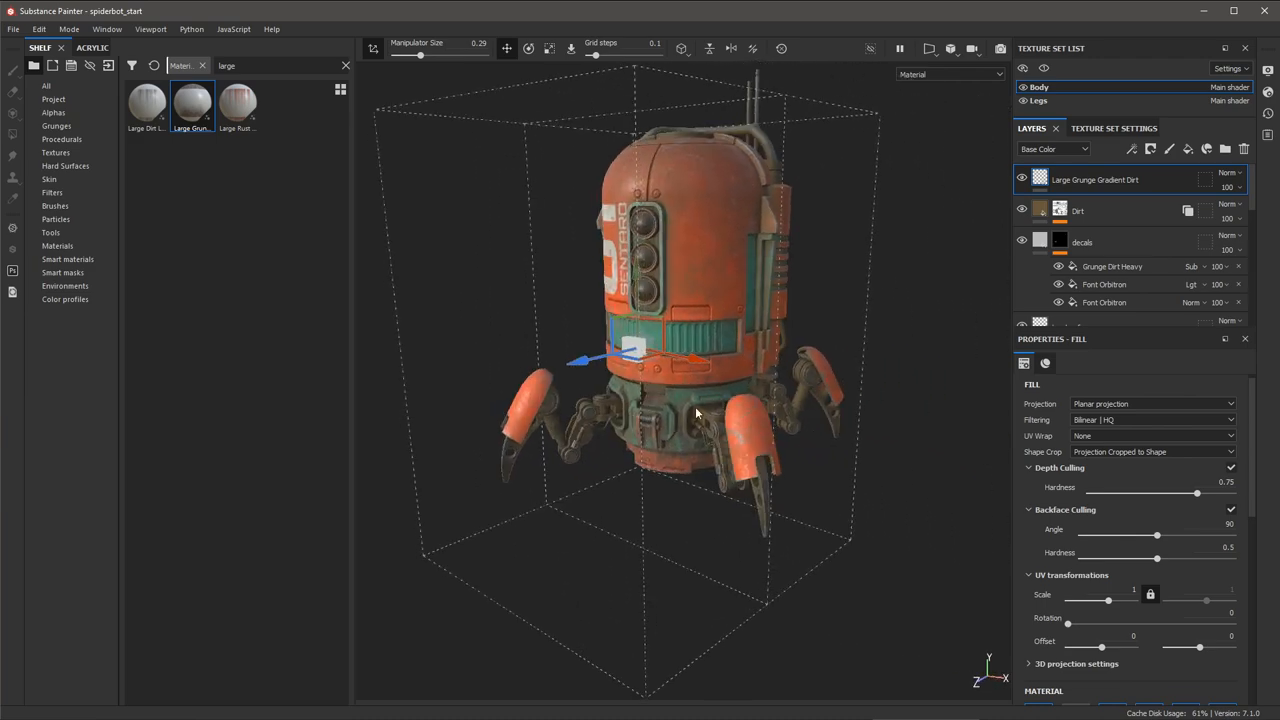
- Stretch the dirt projection box around the whole robot and orbit to check coverage
left_click_drag(700, 400, 660, 430)
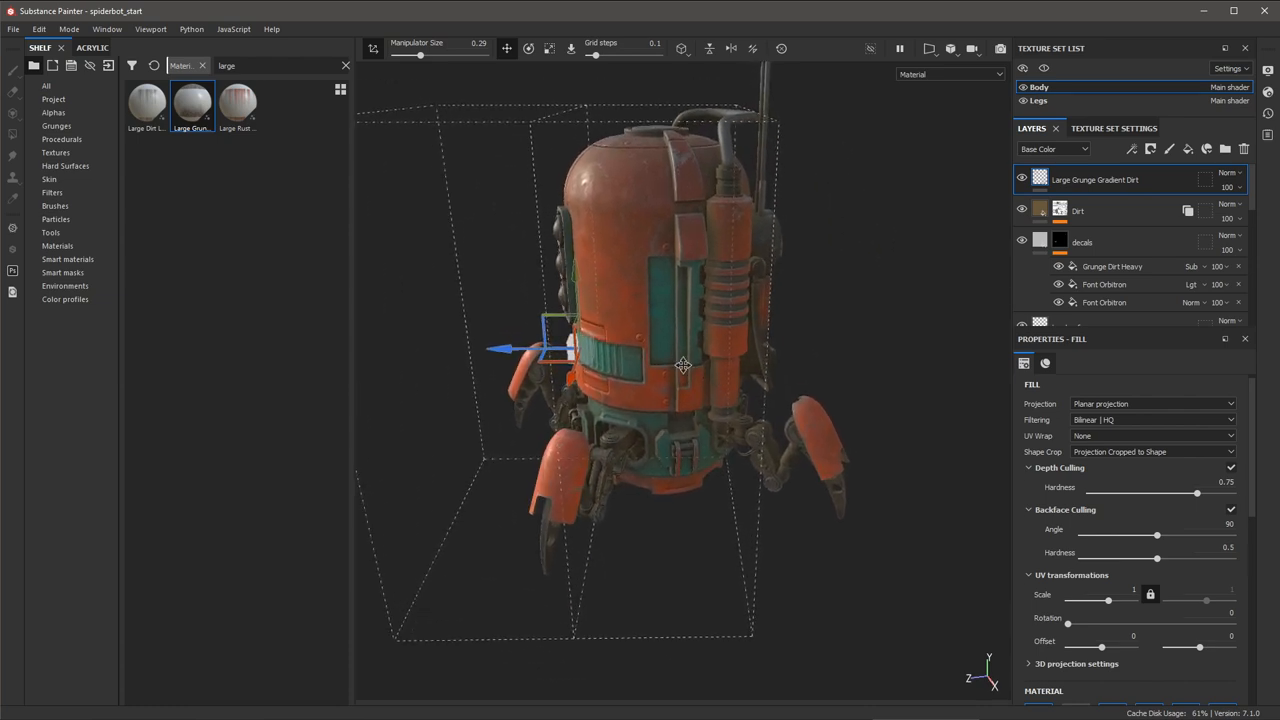
left_click_drag(683, 365, 610, 360)
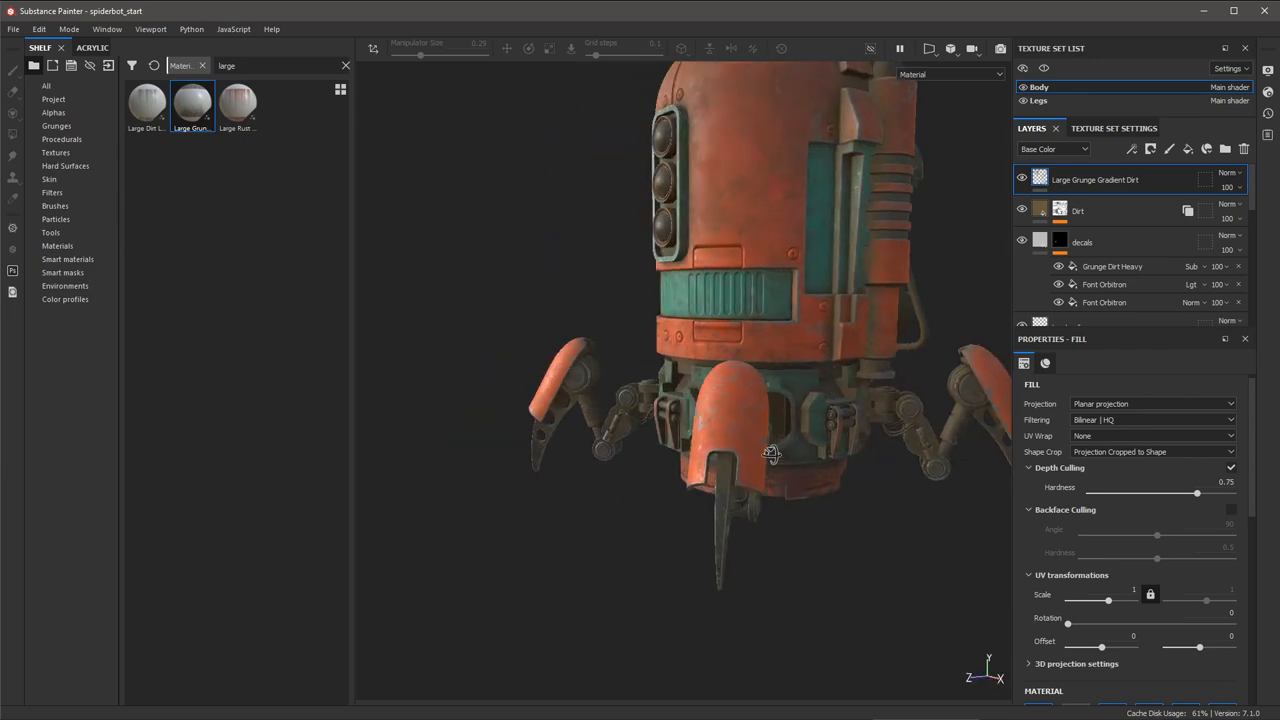
- Orbit to inspect the dirt on the robot's back, then return to the front
left_click_drag(770, 455, 750, 587)
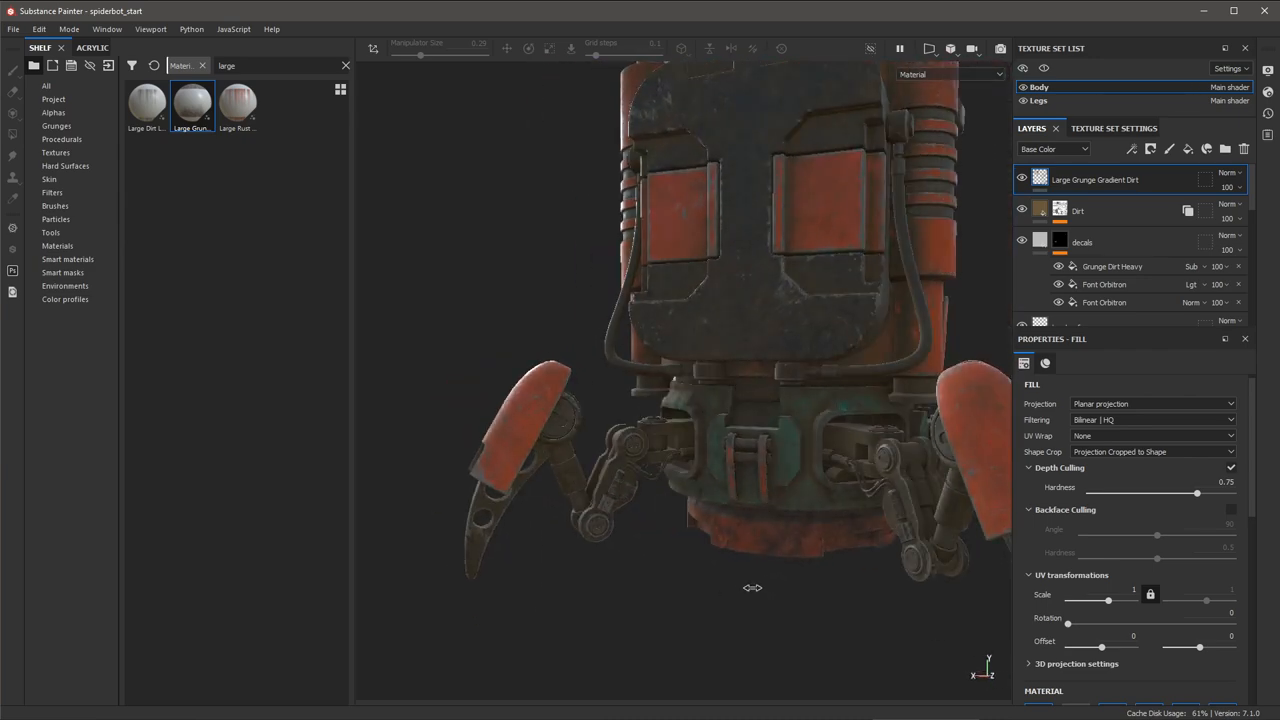
left_click_drag(752, 587, 725, 535)
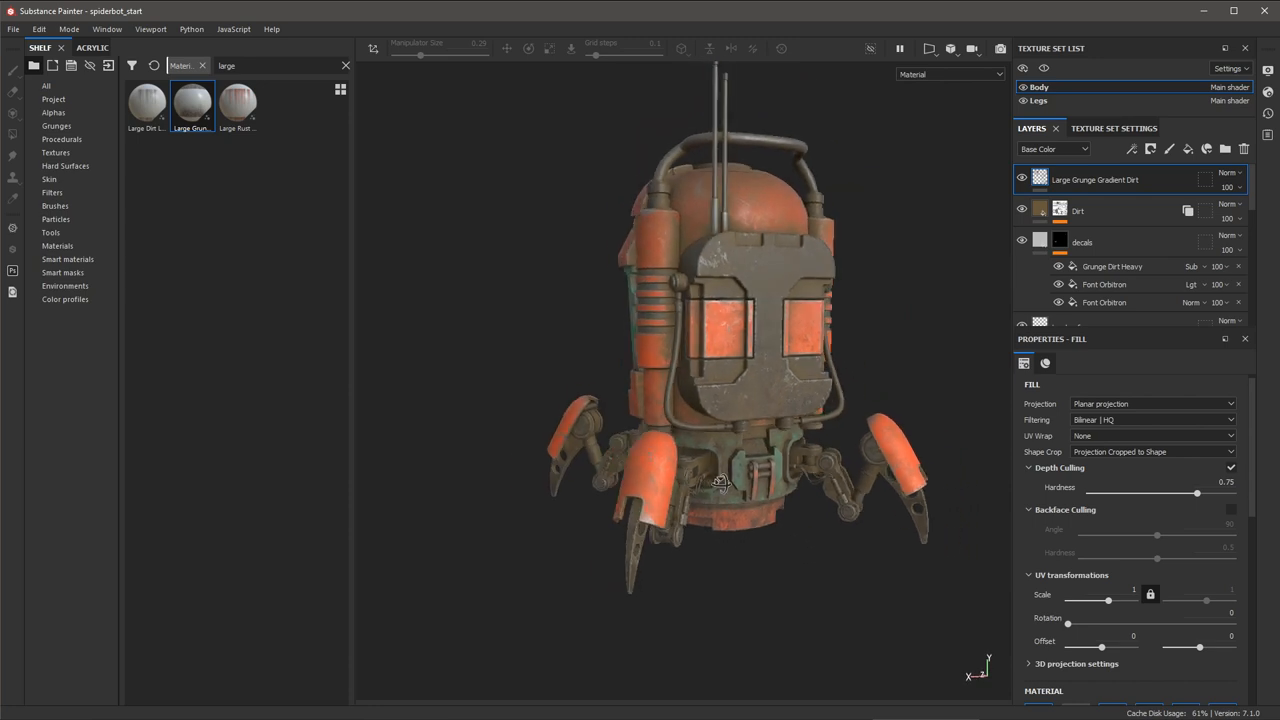
left_click_drag(720, 485, 745, 442)
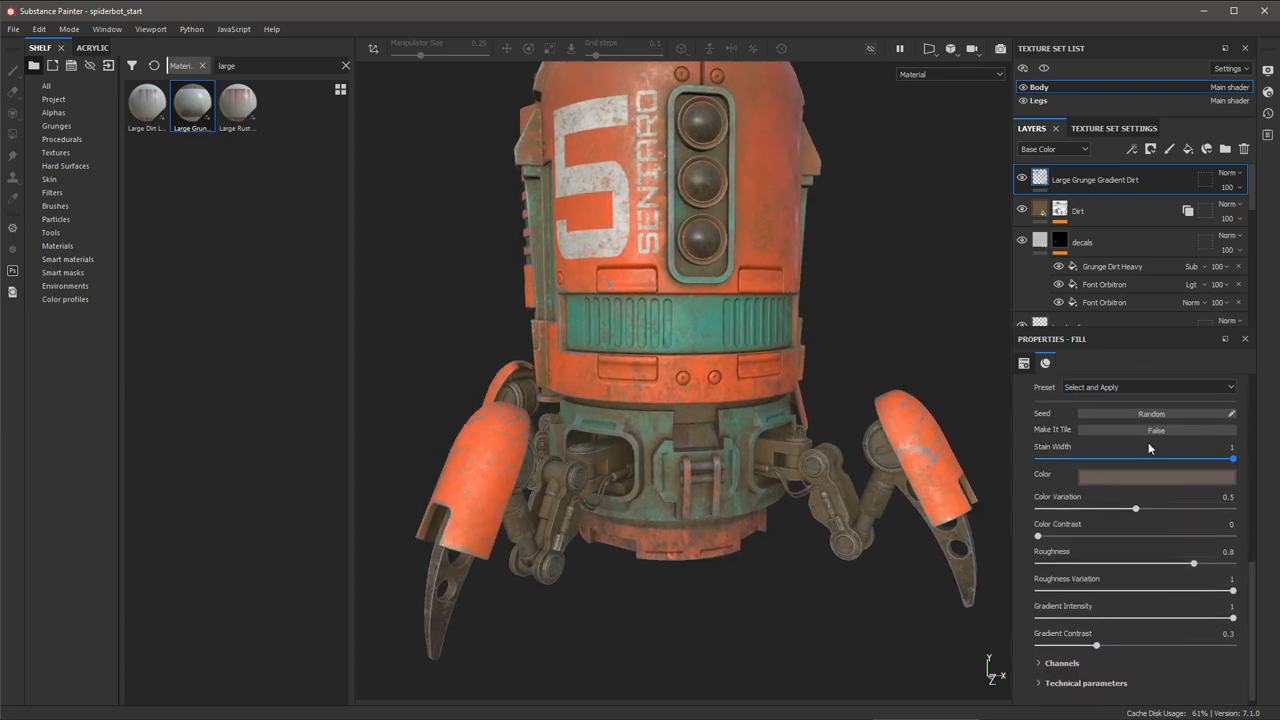
- Set the dirt's Stain Width to 0.39 and Gradient Contrast to 0.66
left_click_drag(1232, 458, 1128, 458)
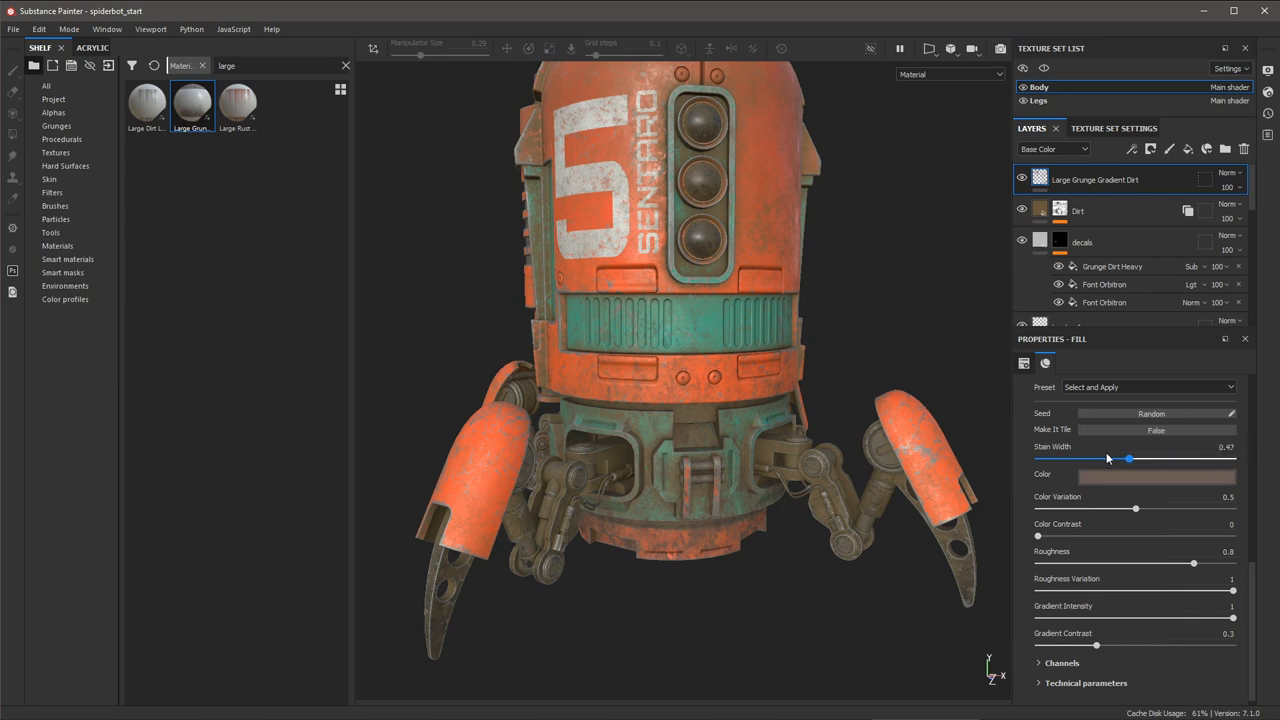
left_click_drag(1129, 458, 1103, 458)
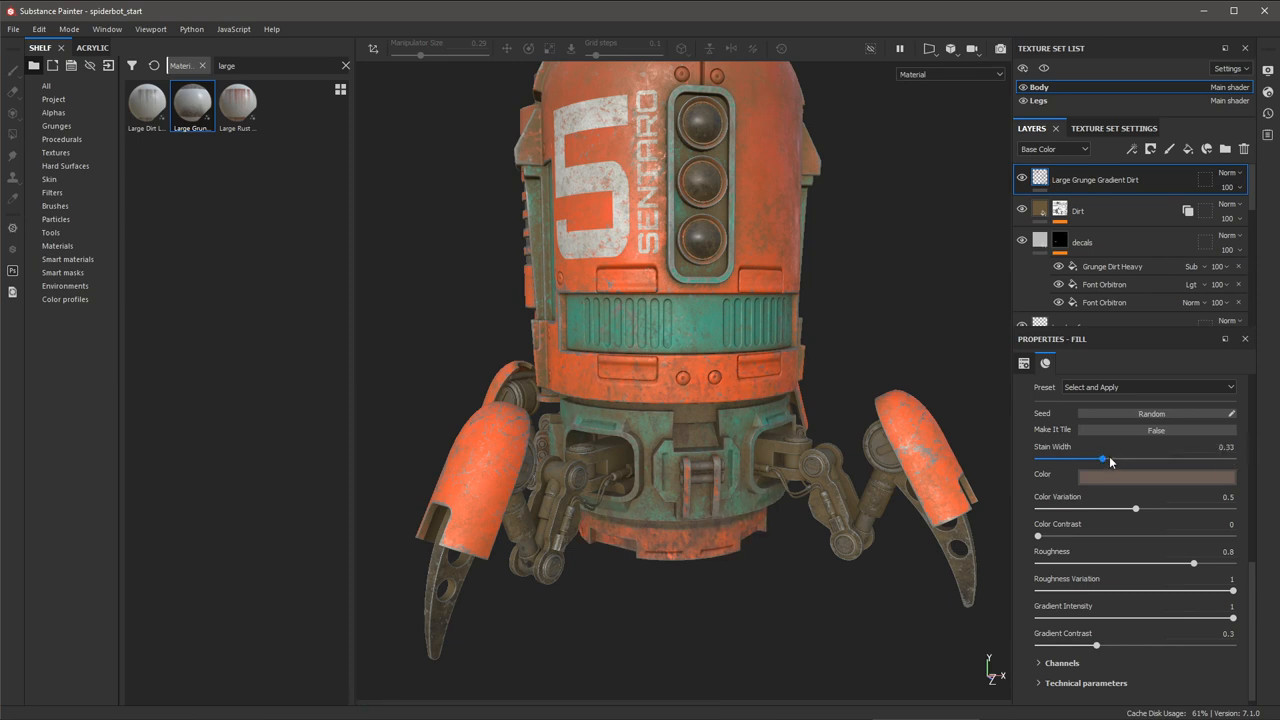
left_click_drag(1103, 459, 1113, 459)
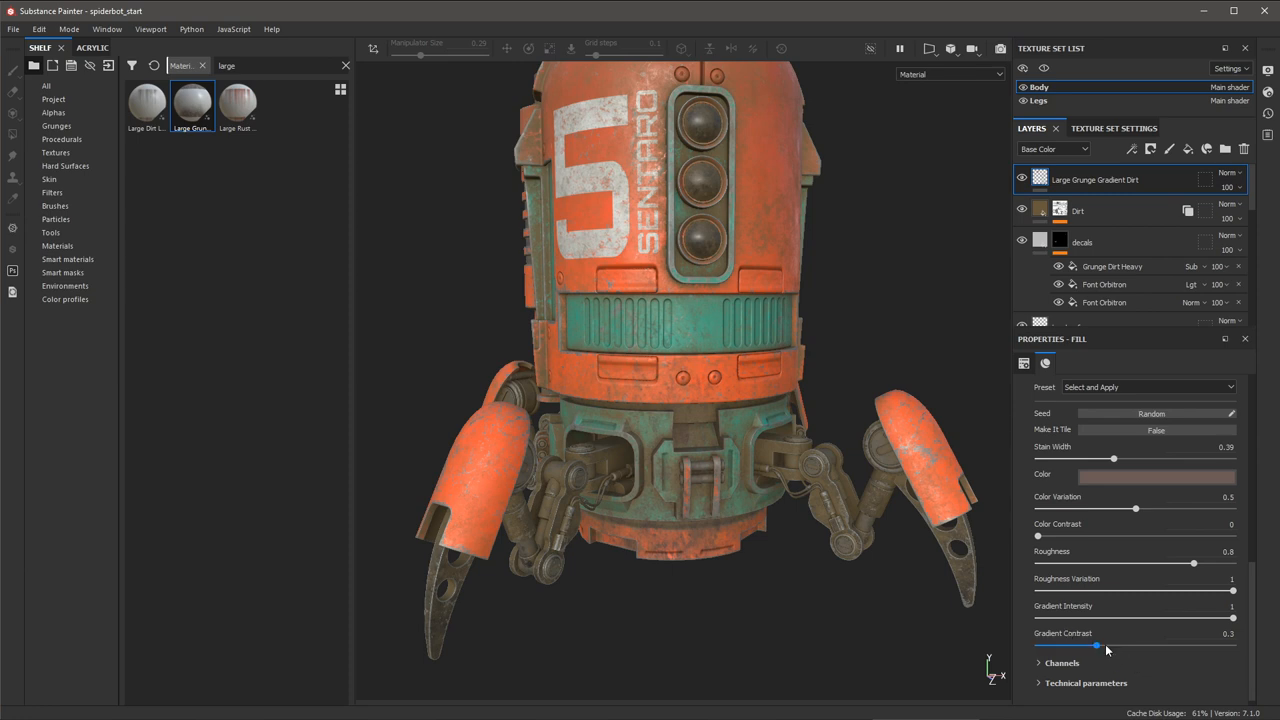
left_click_drag(1232, 617, 1176, 618)
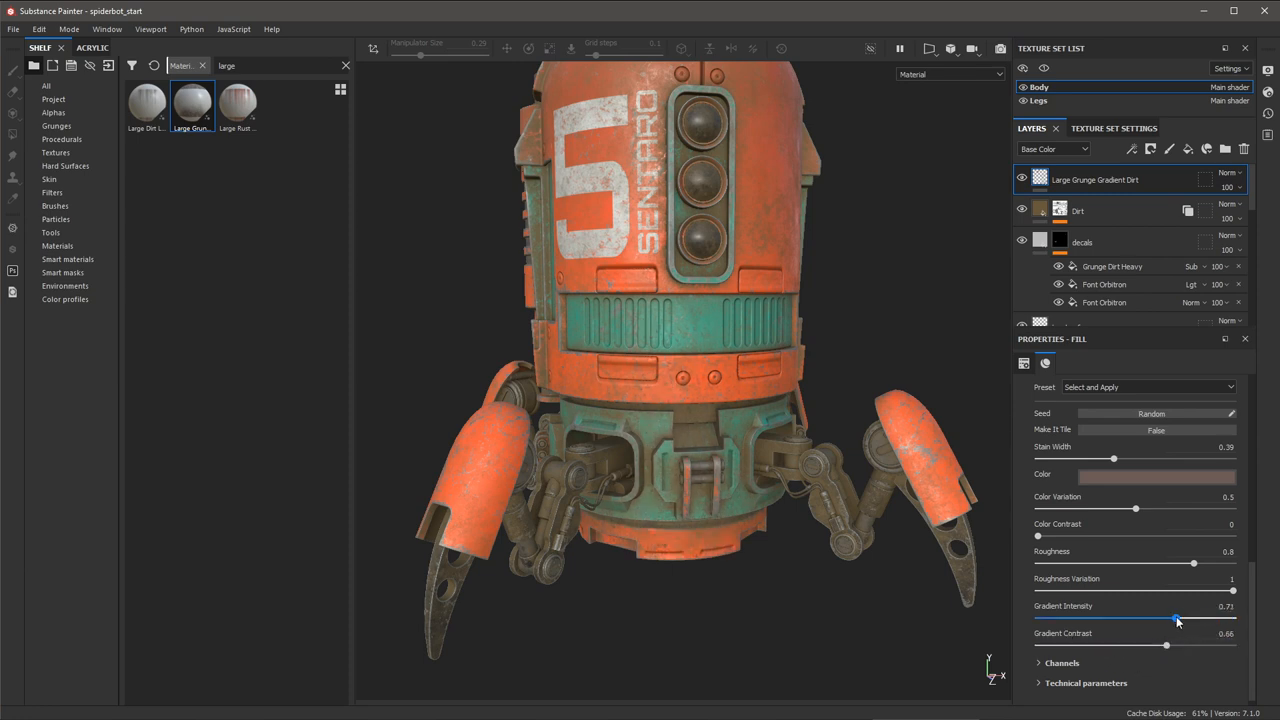
left_click_drag(1177, 617, 1232, 617)
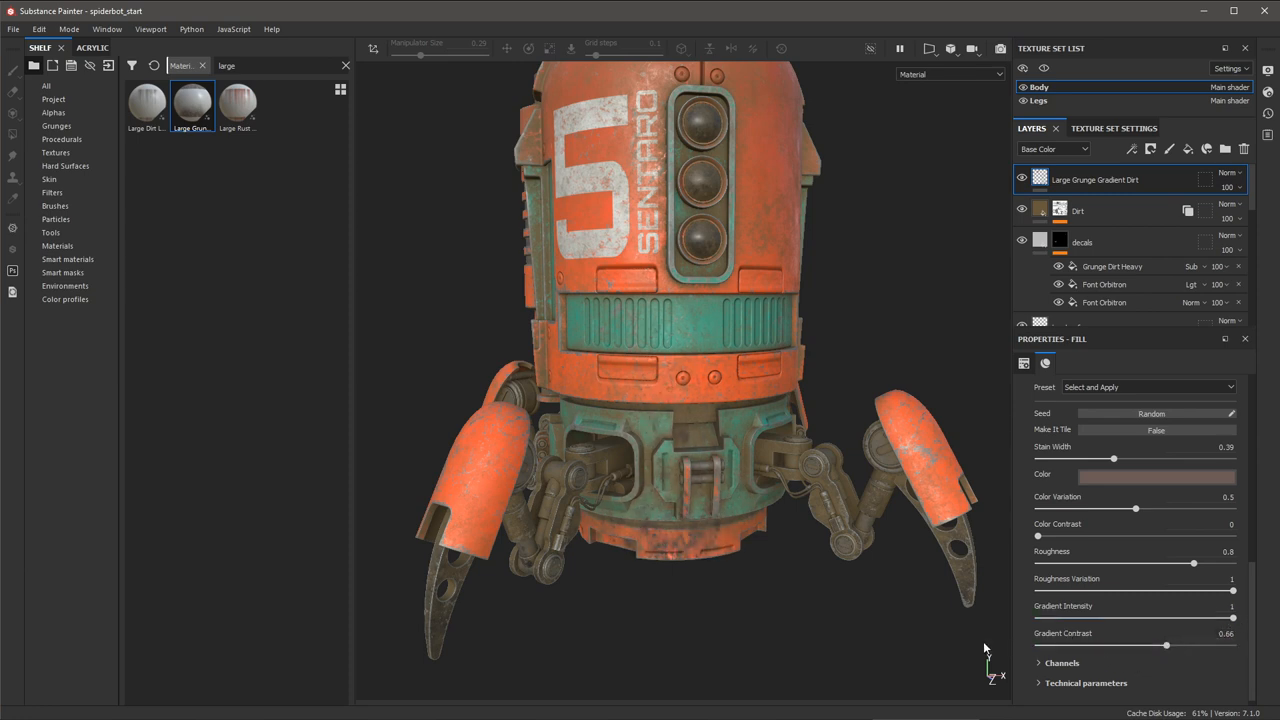
left_click_drag(985, 648, 770, 503)
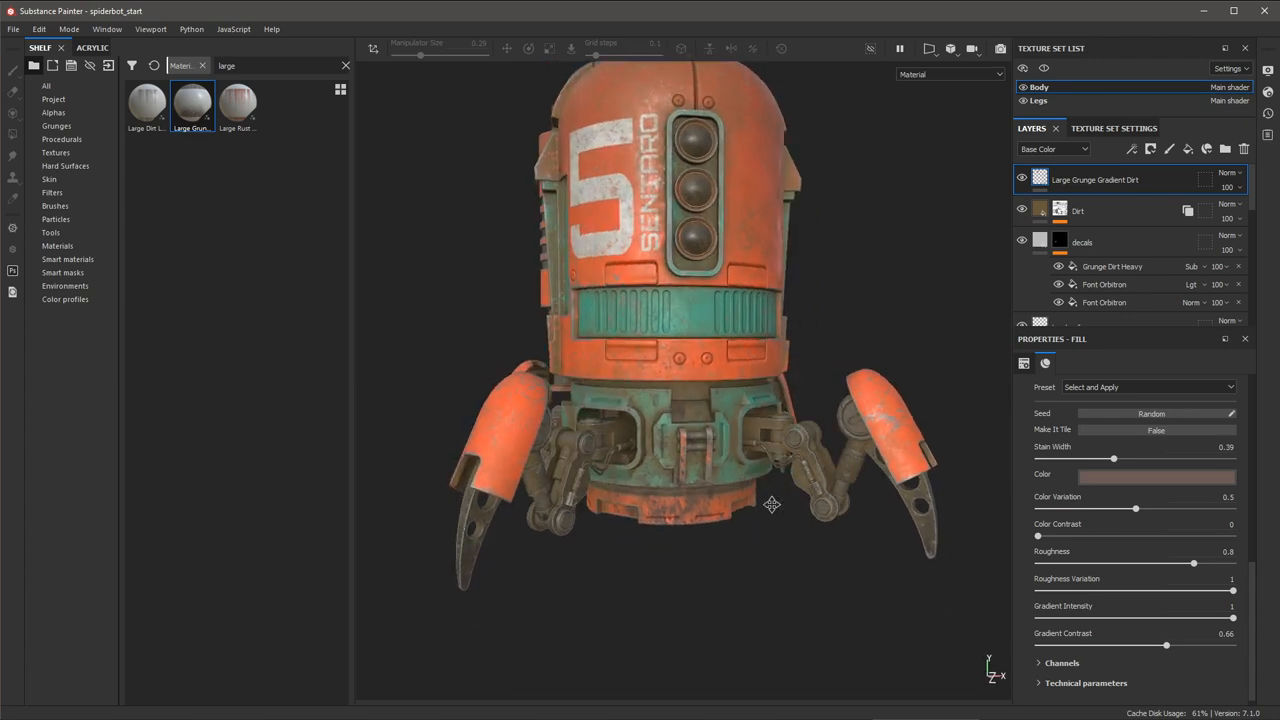